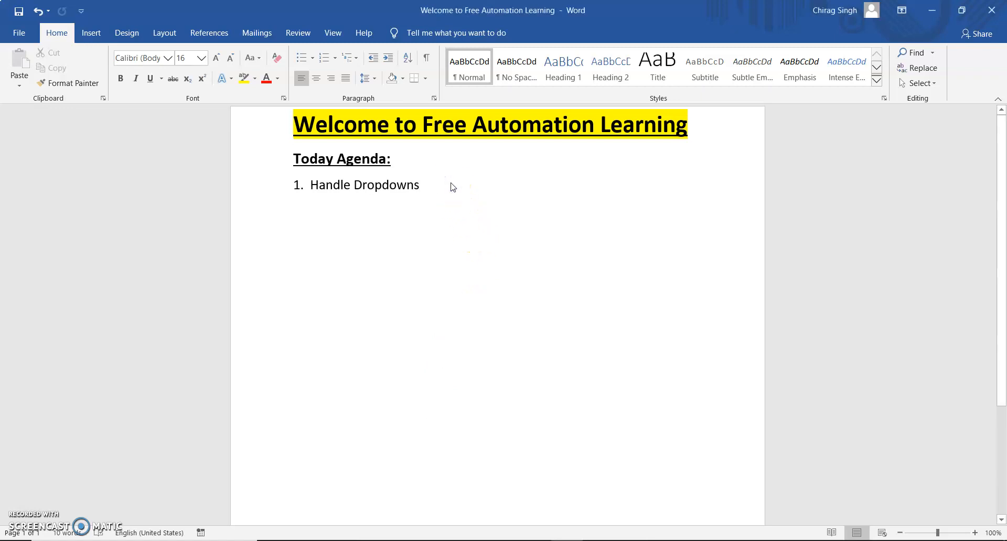
# Add sub-items 'a. Select tag' and 'b. Do not select tag' under the Handle Dropdowns item
pyautogui.press('enter')
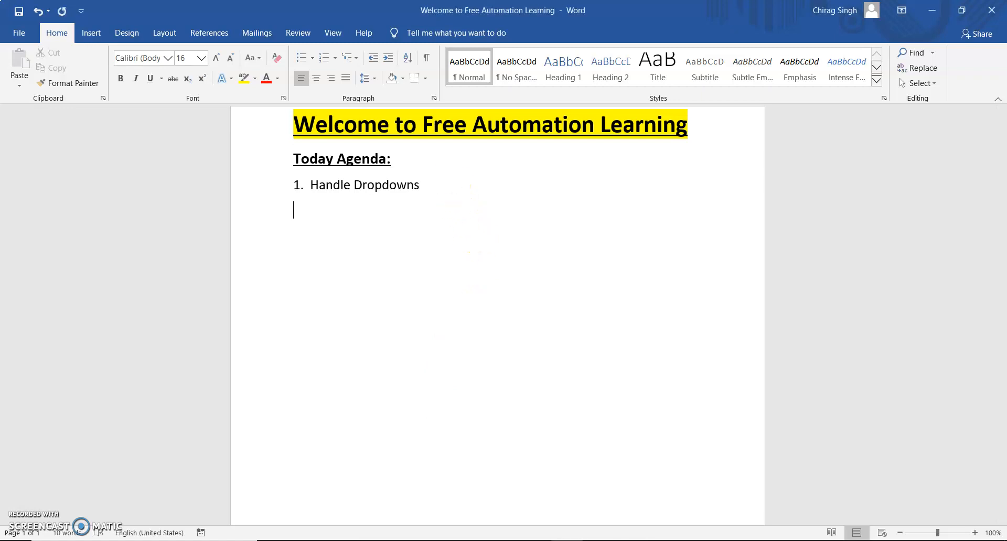
pyautogui.write('a.')
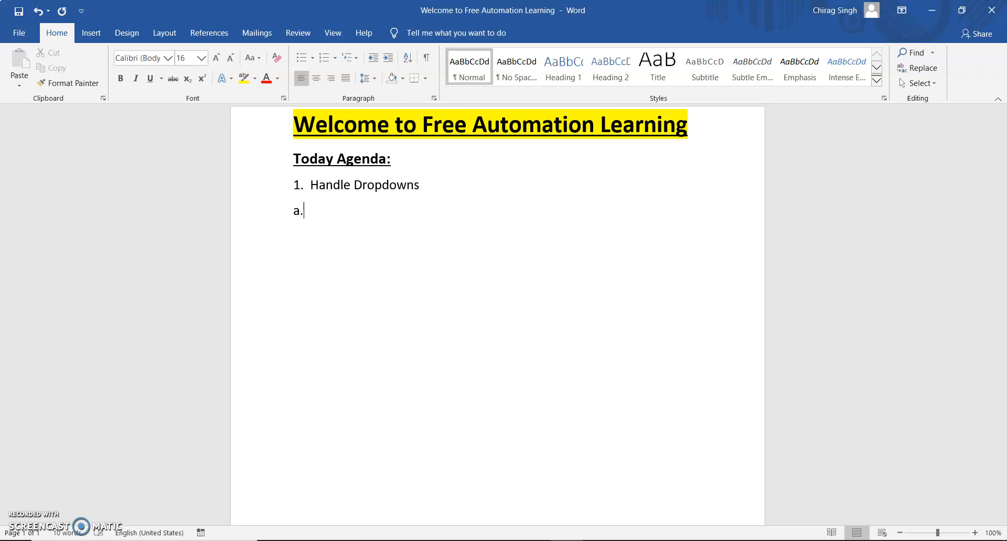
pyautogui.write('Select tag')
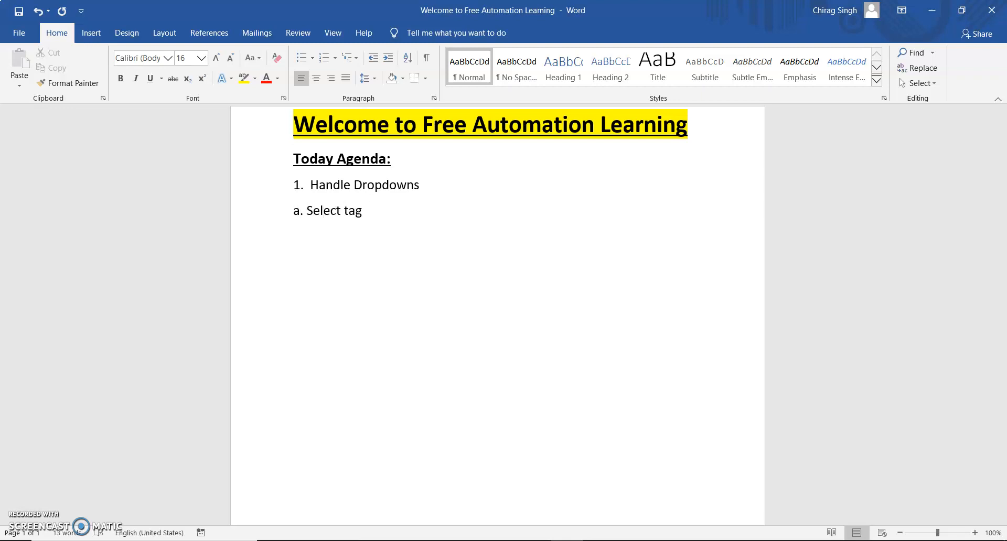
pyautogui.press('enter')
pyautogui.write('b.')
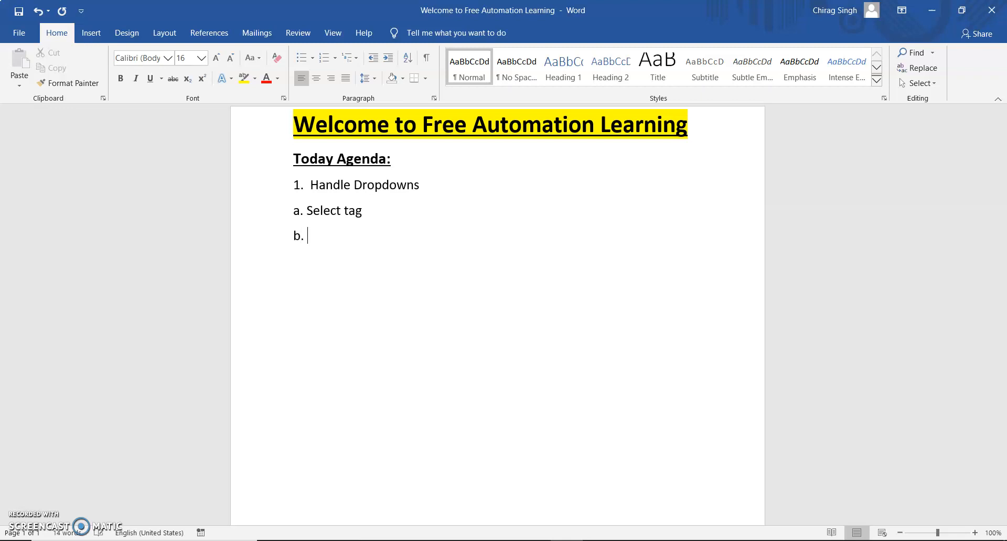
pyautogui.write('Do')
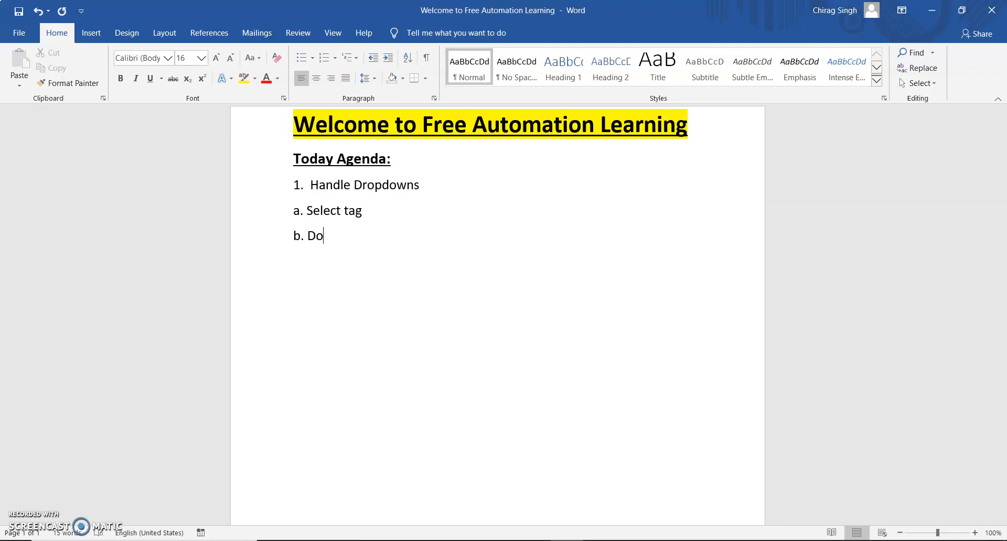
pyautogui.write('no')
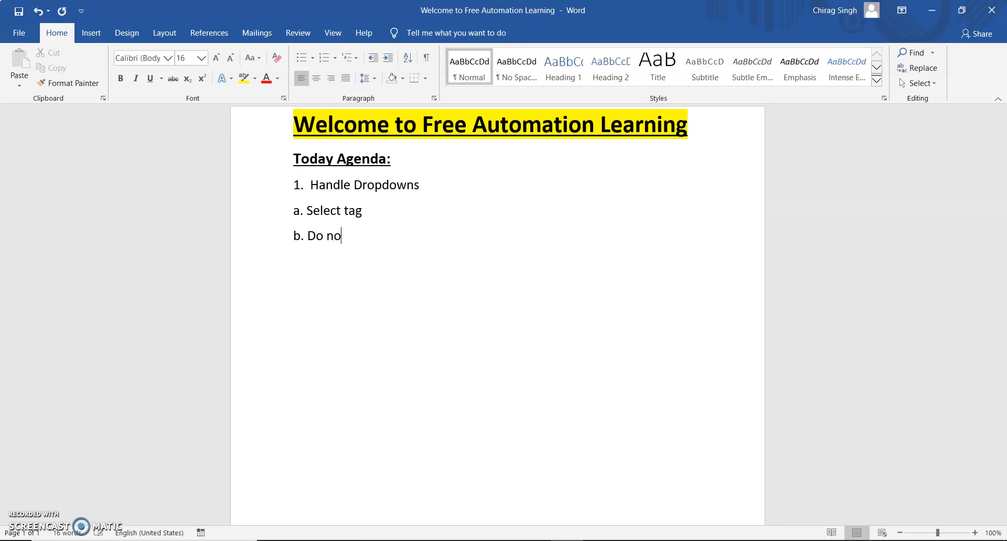
pyautogui.write('t sele')
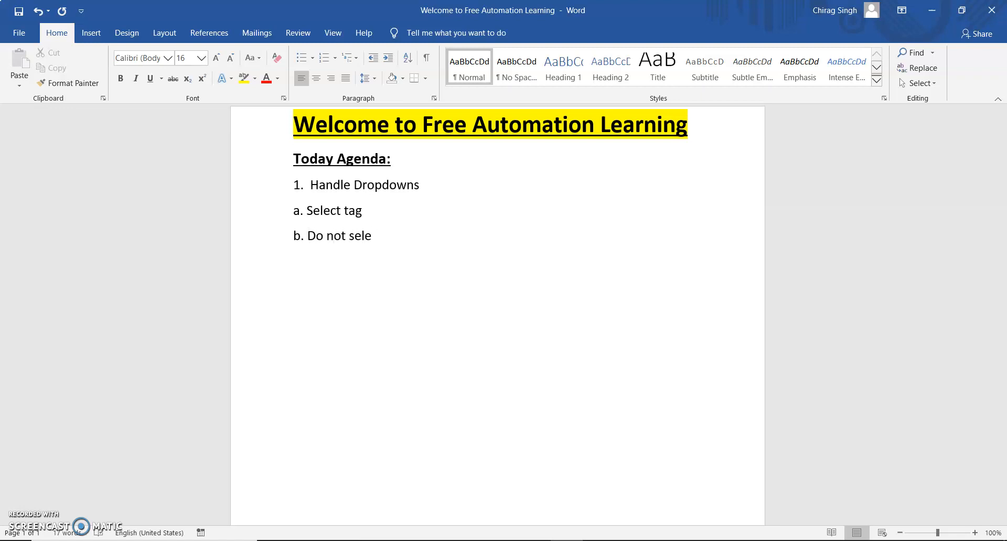
pyautogui.write('ct tag')
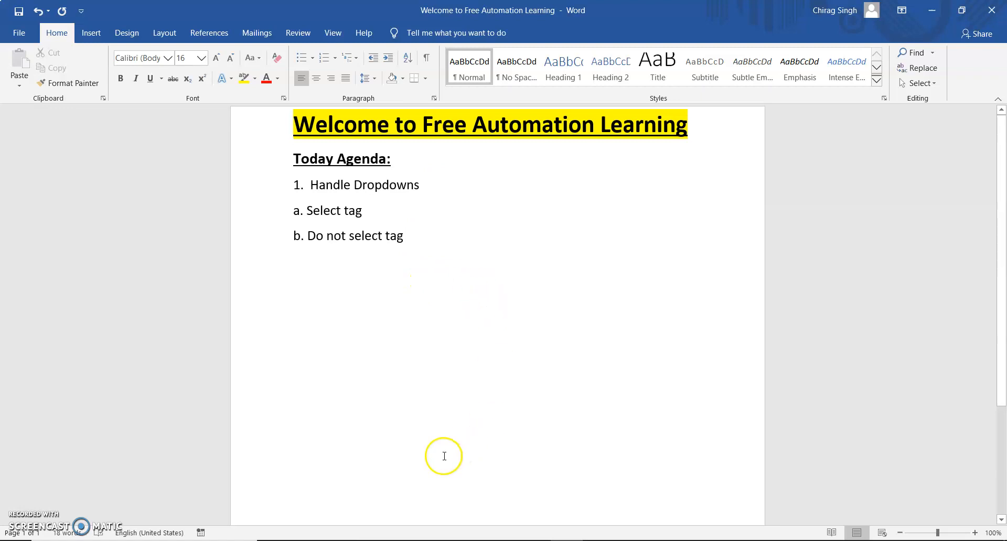
# Inspect the Facebook Day select in DevTools and expand it to list its options
pyautogui.click(70, 11)
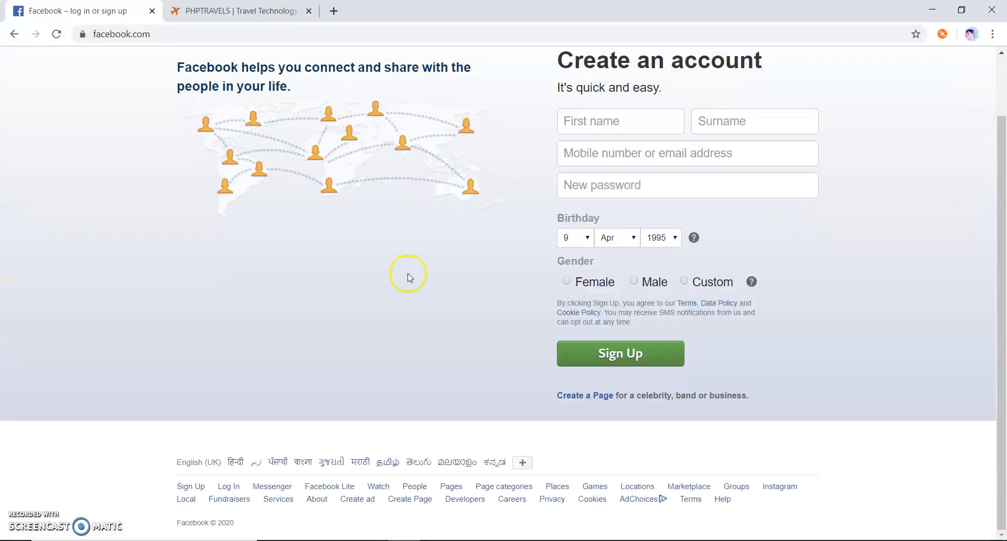
pyautogui.moveTo(314, 255)
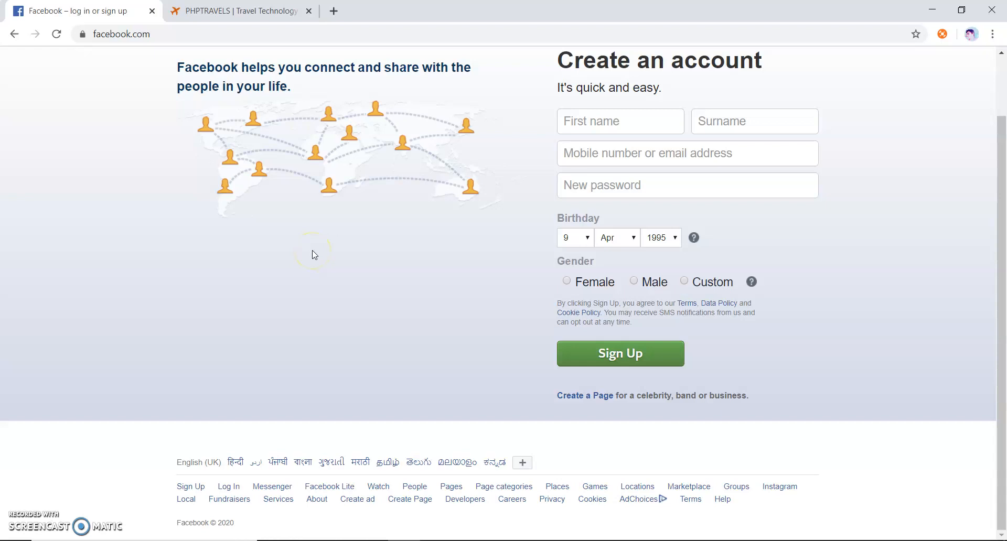
pyautogui.press('F12')
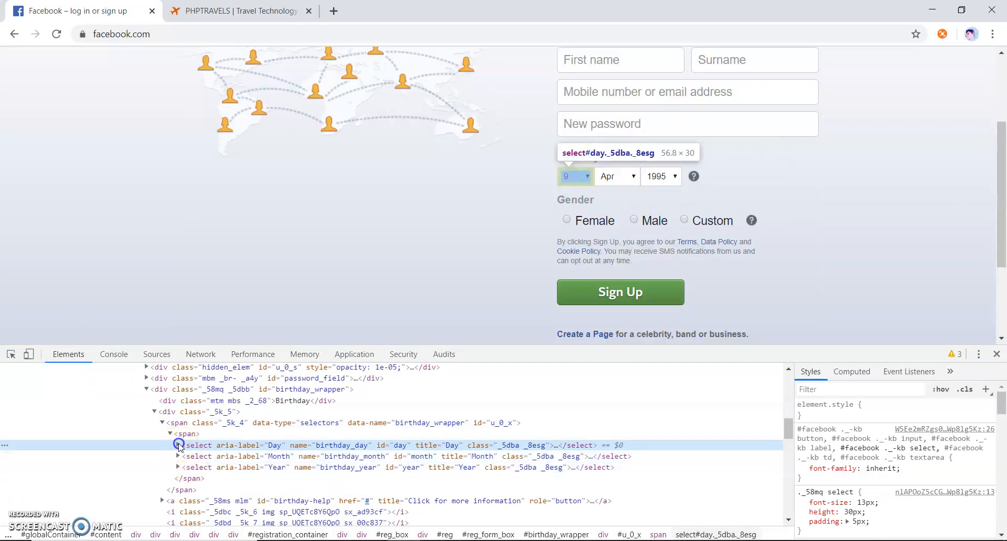
pyautogui.click(178, 445)
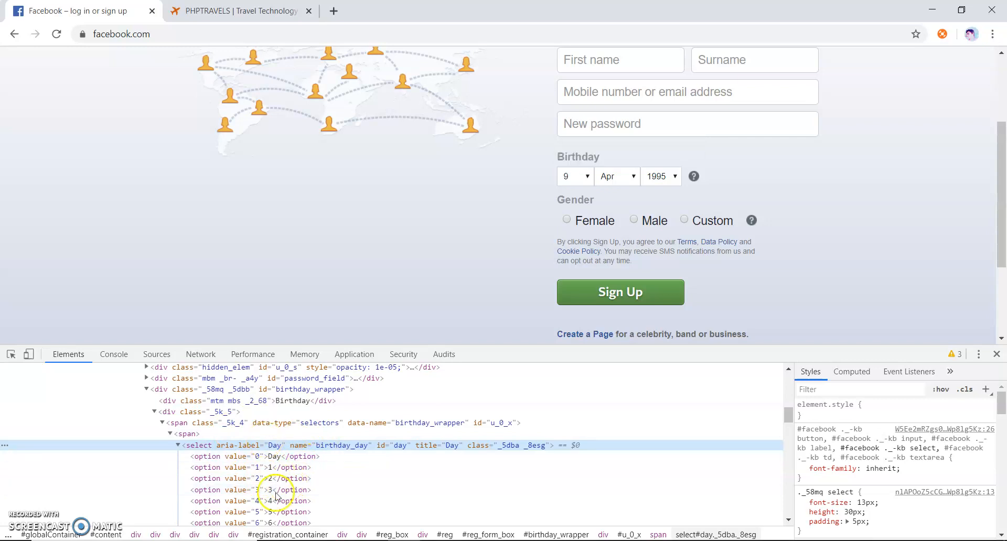
pyautogui.moveTo(300, 479)
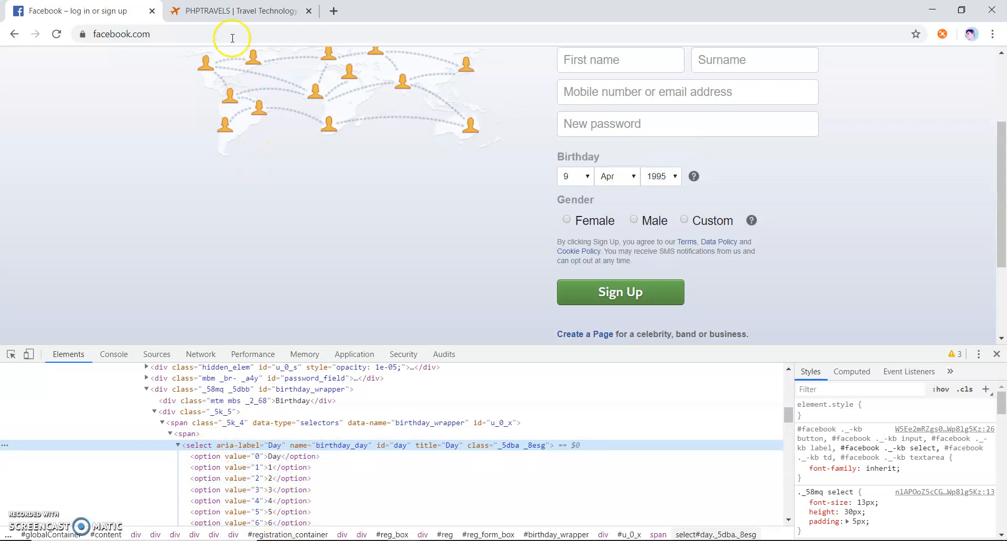
# Inspect the PHPTRAVELS ENGLISH dropdown's link-based markup, then return to the Cypress project
pyautogui.click(240, 11)
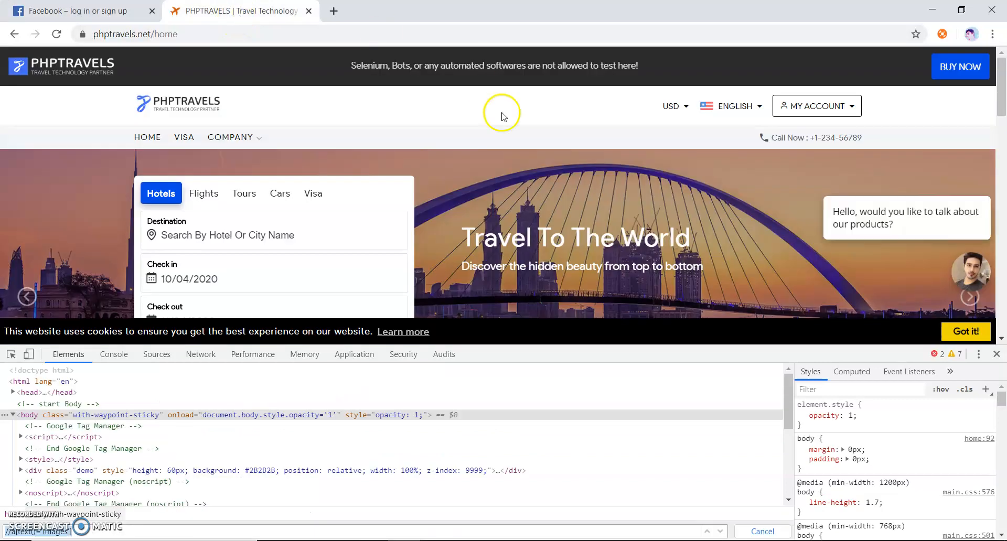
pyautogui.moveTo(11, 354)
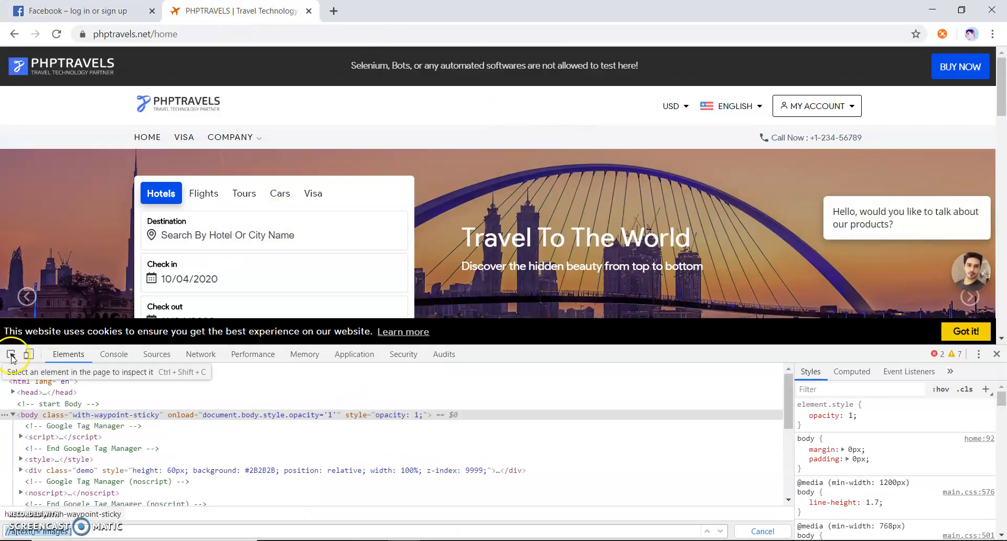
pyautogui.moveTo(736, 106)
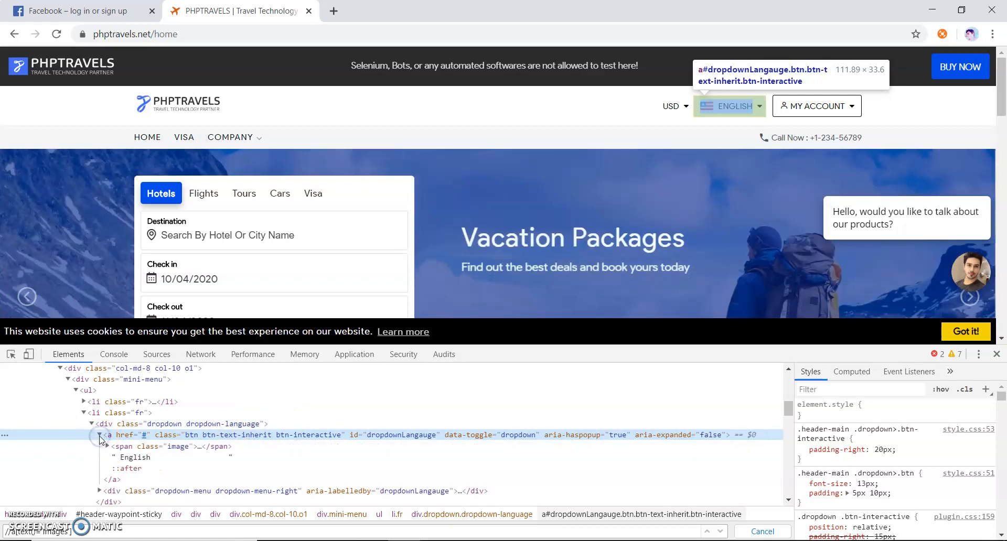
pyautogui.click(98, 435)
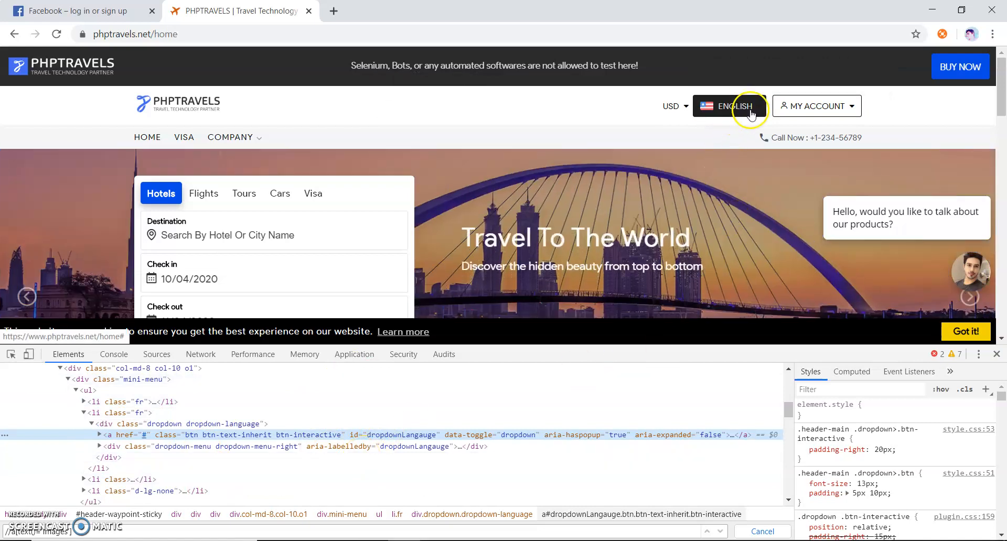
pyautogui.moveTo(481, 392)
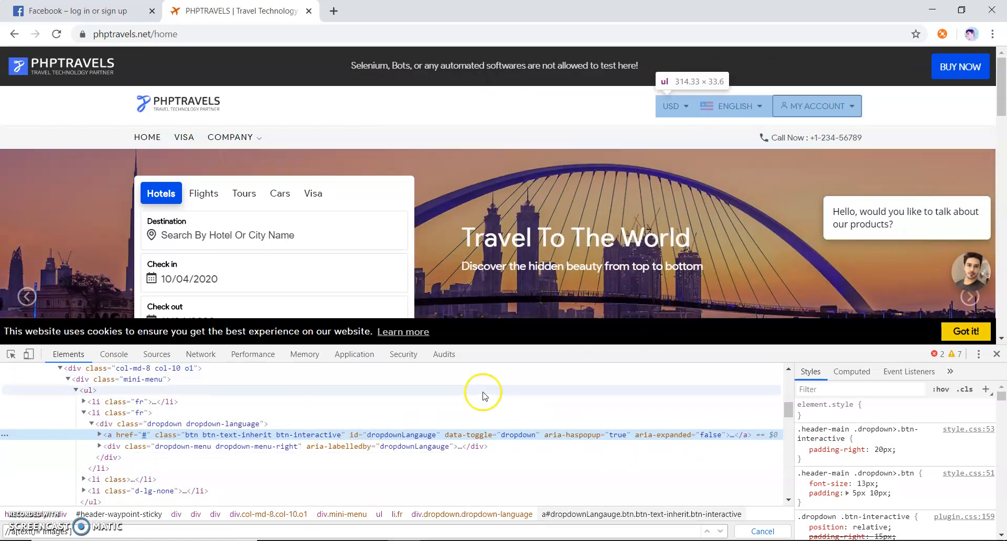
pyautogui.click(74, 11)
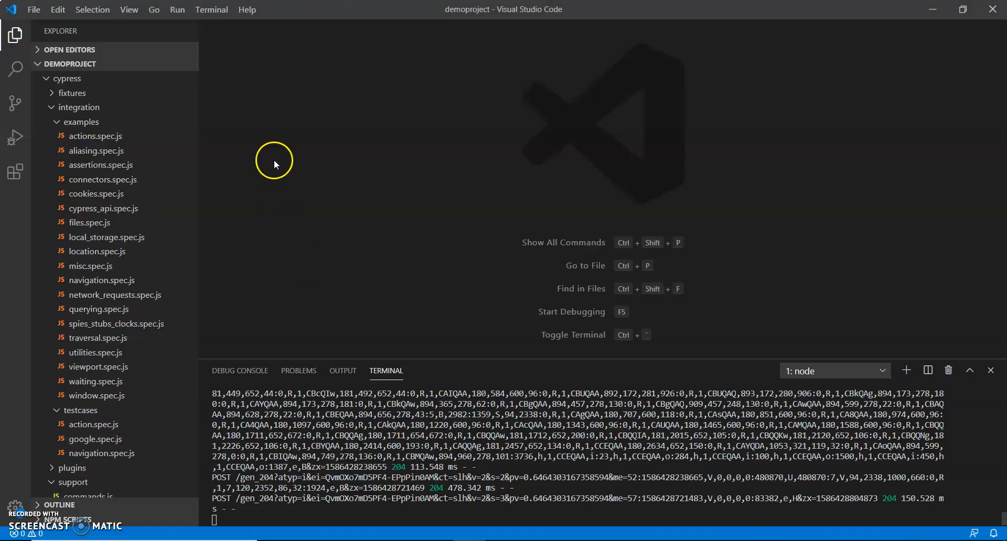
# Create an empty dropdown.spec.js file inside the testcases folder
pyautogui.click(83, 122)
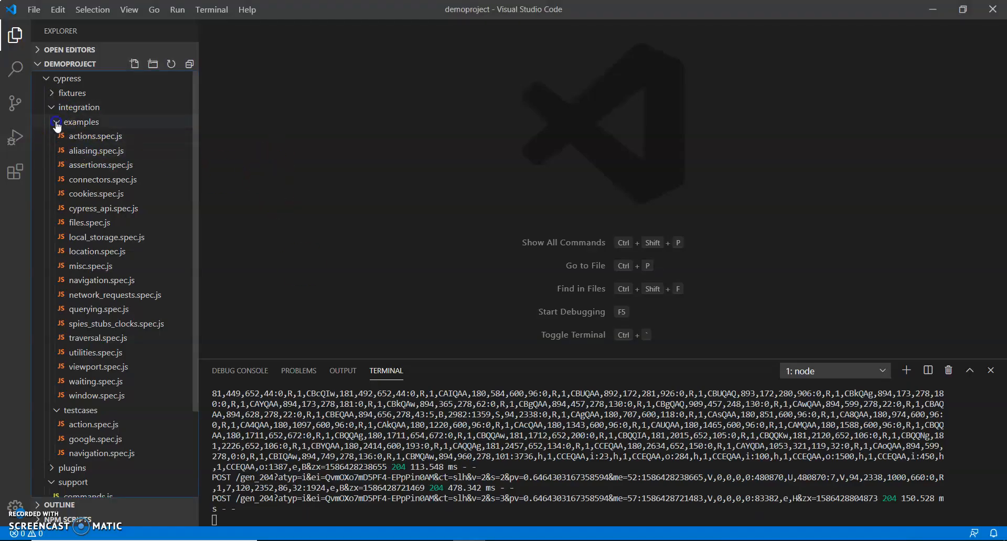
pyautogui.click(82, 121)
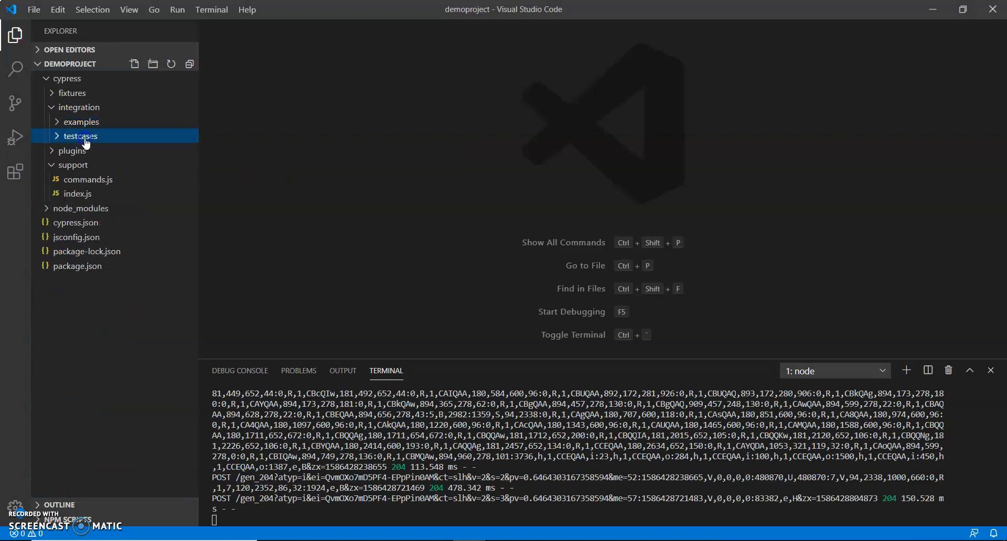
pyautogui.click(79, 135)
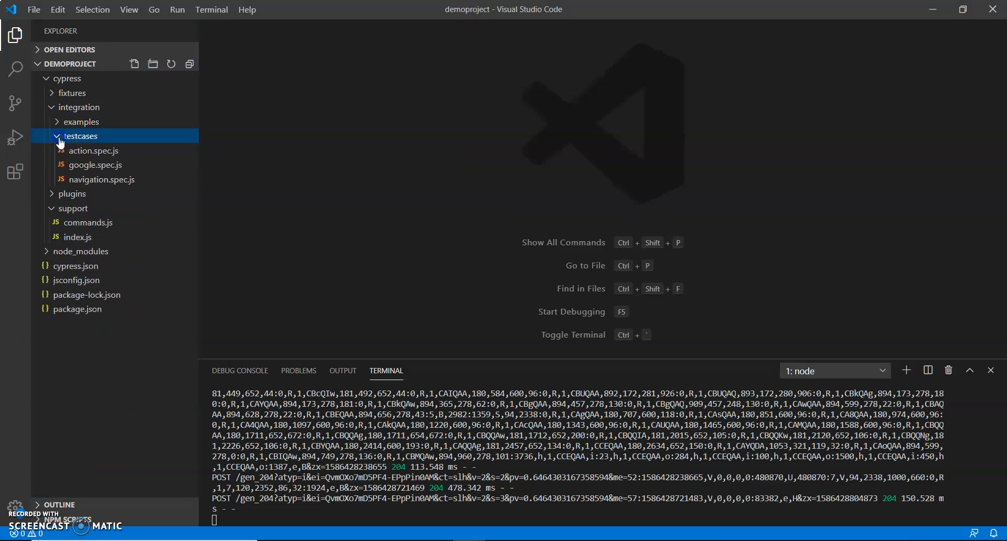
pyautogui.rightClick(80, 135)
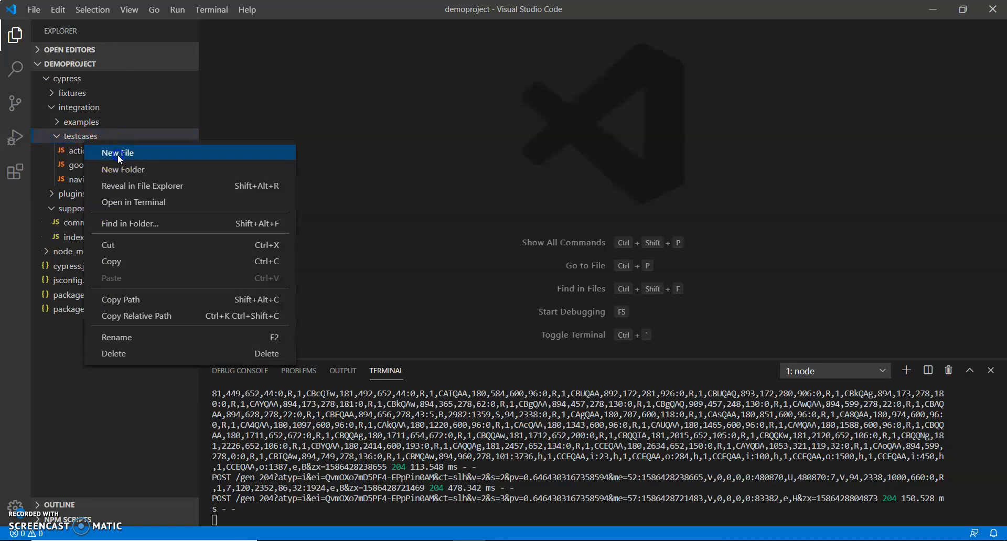
pyautogui.click(117, 153)
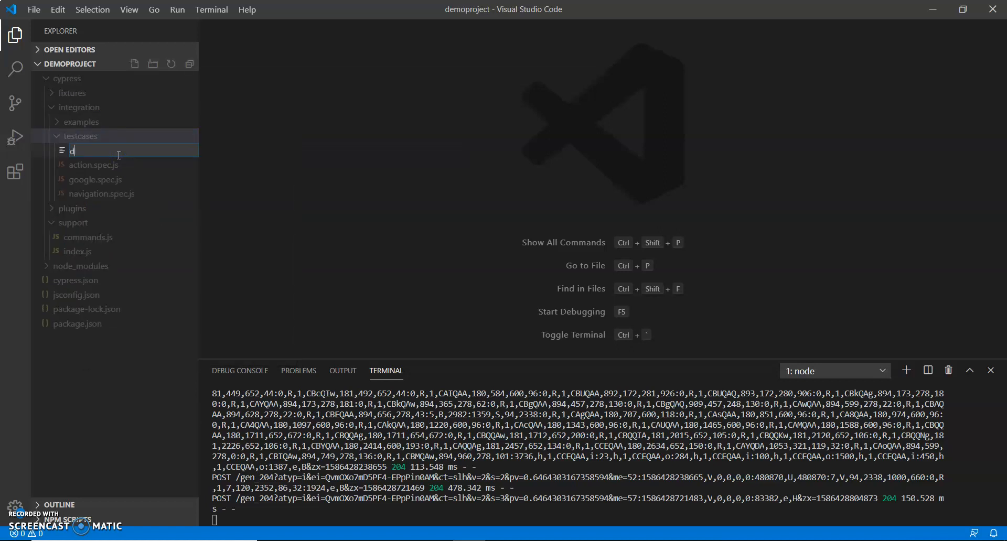
pyautogui.write('ropdow')
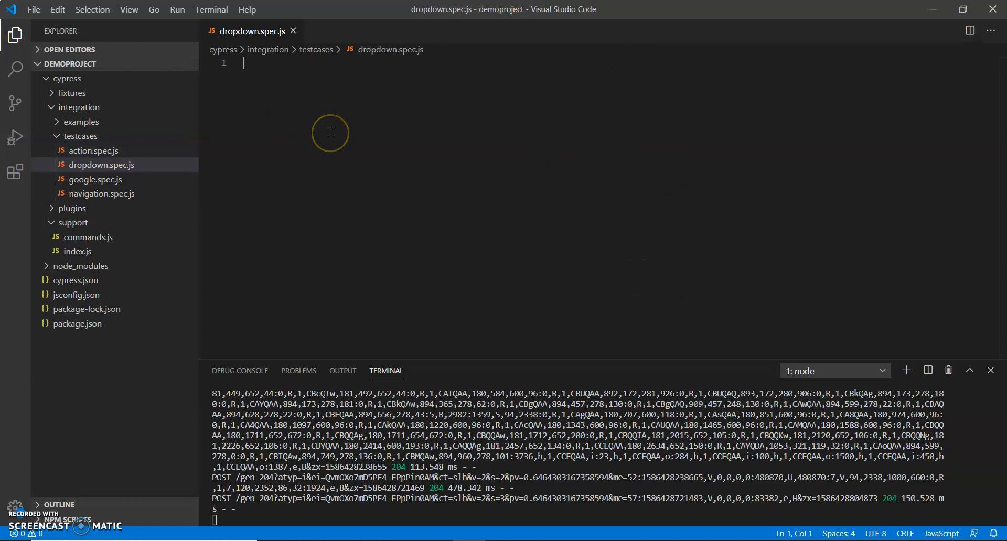
# Write a describe("Dropdowns", function) suite with an empty body
pyautogui.write('describe')
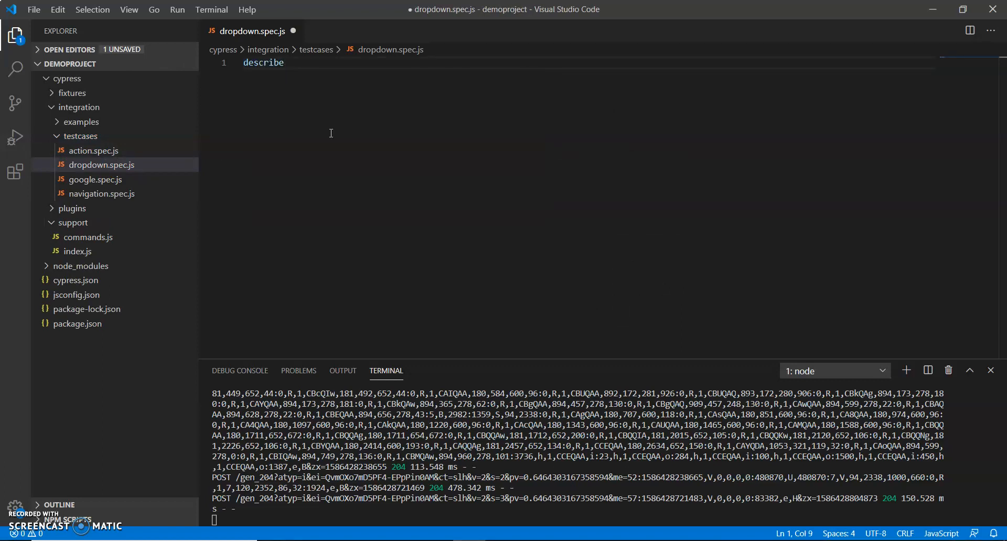
pyautogui.write('("D")')
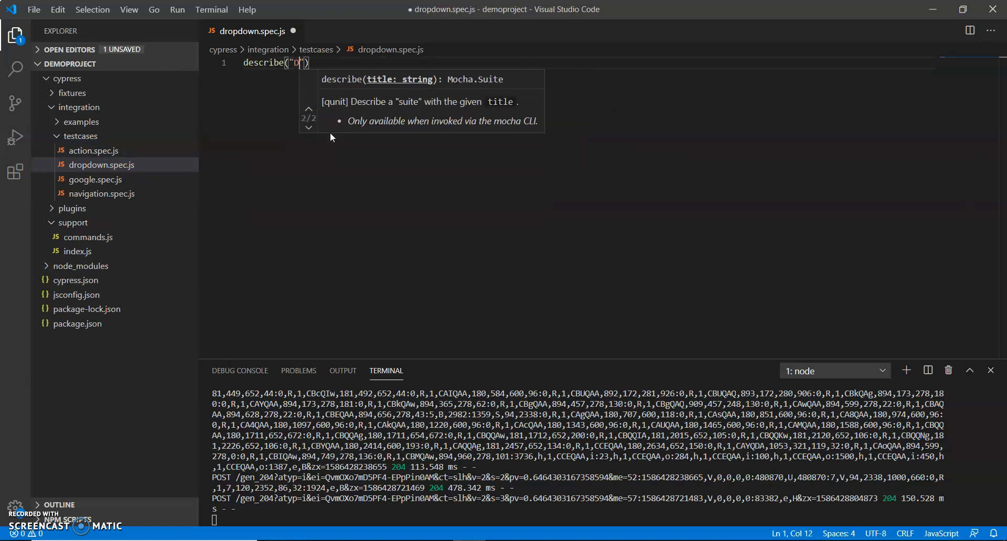
pyautogui.write('ropdow')
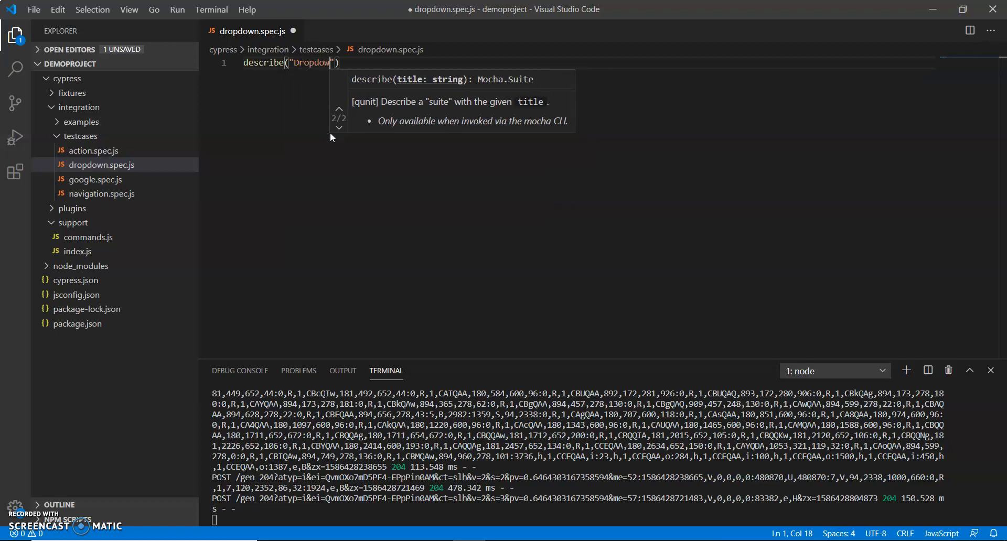
pyautogui.write('s",')
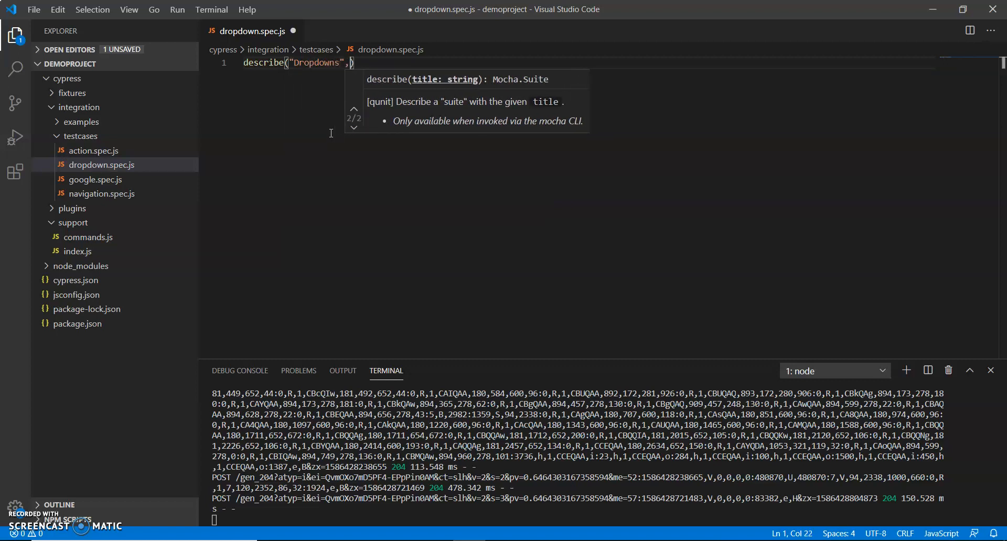
pyautogui.write('fun')
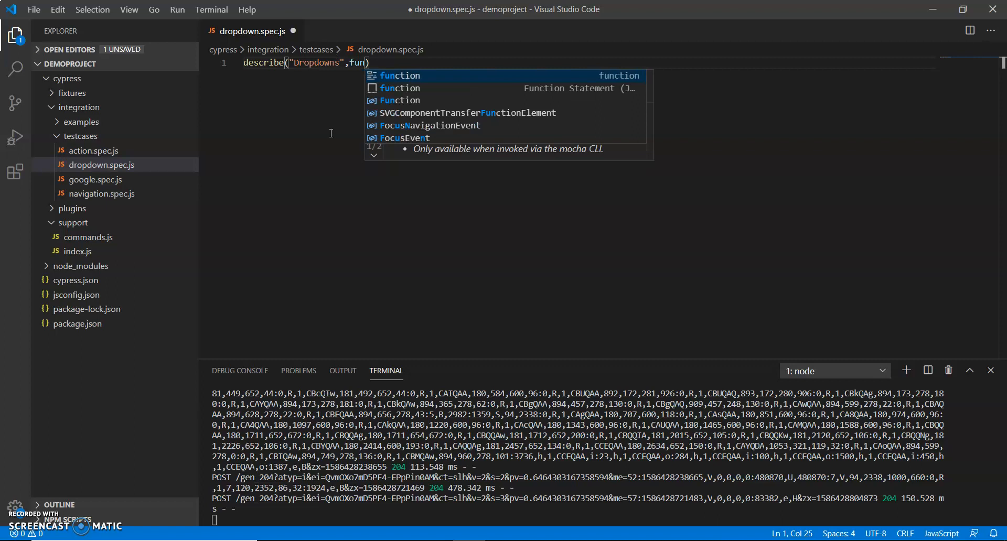
pyautogui.press('Tab')
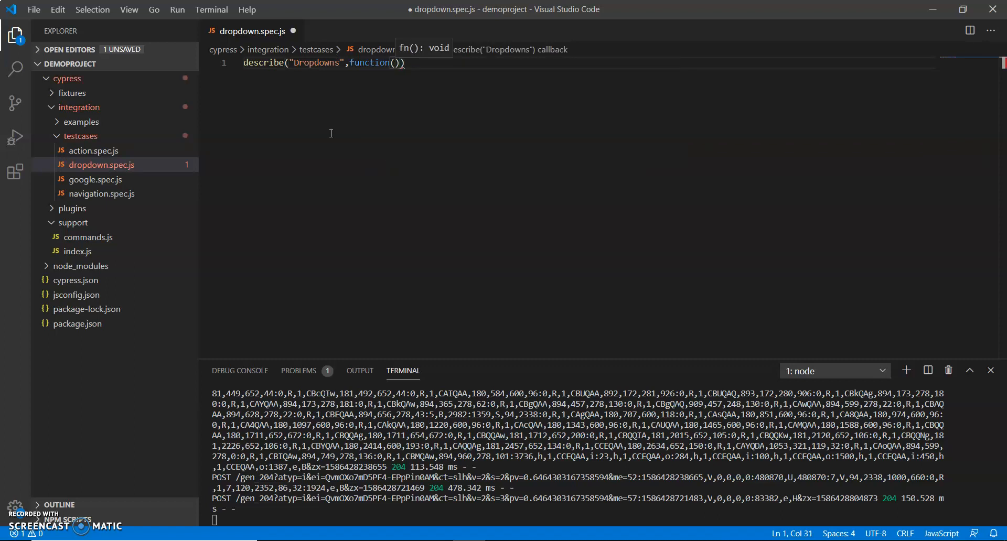
pyautogui.press('enter')
pyautogui.write('{')
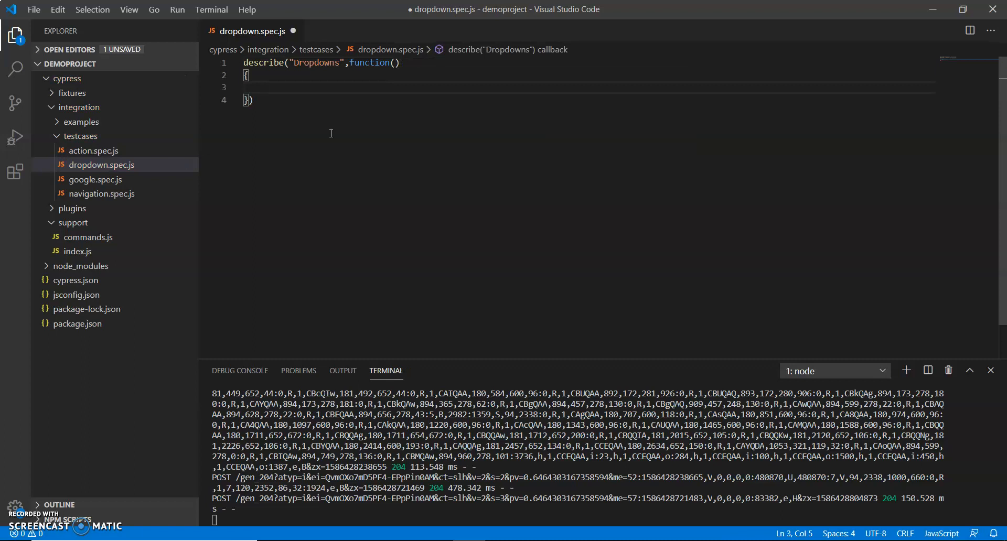
pyautogui.write('it()')
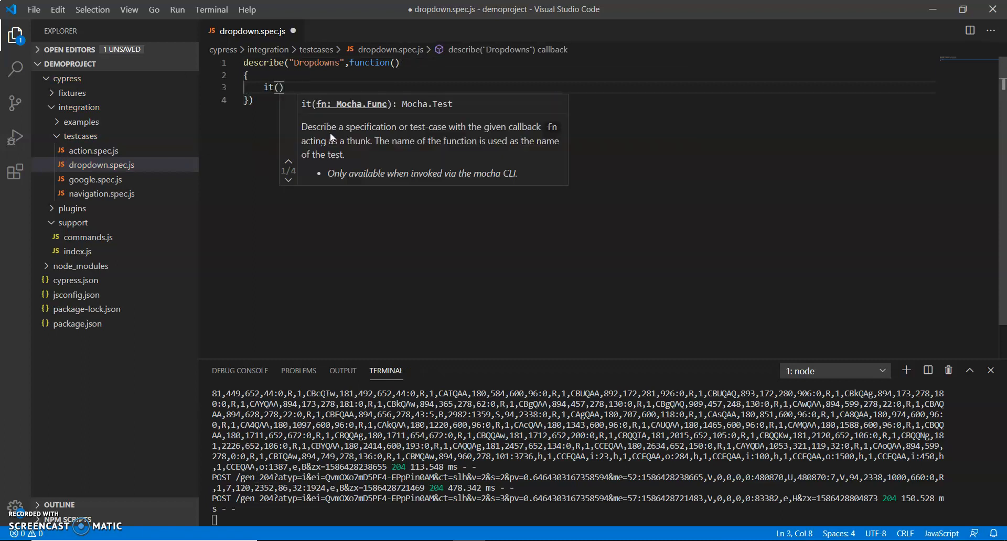
pyautogui.write('"B')
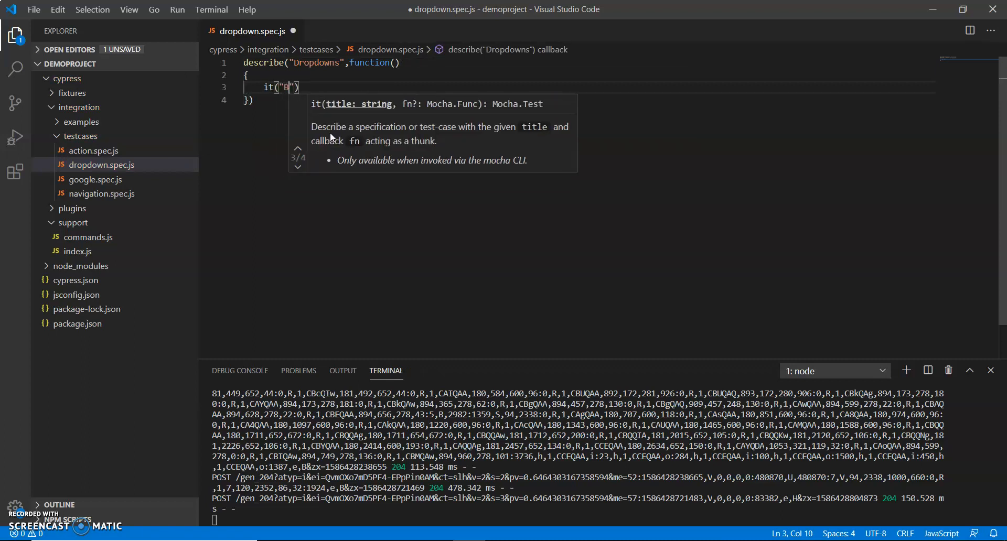
pyautogui.write('y usinh select')
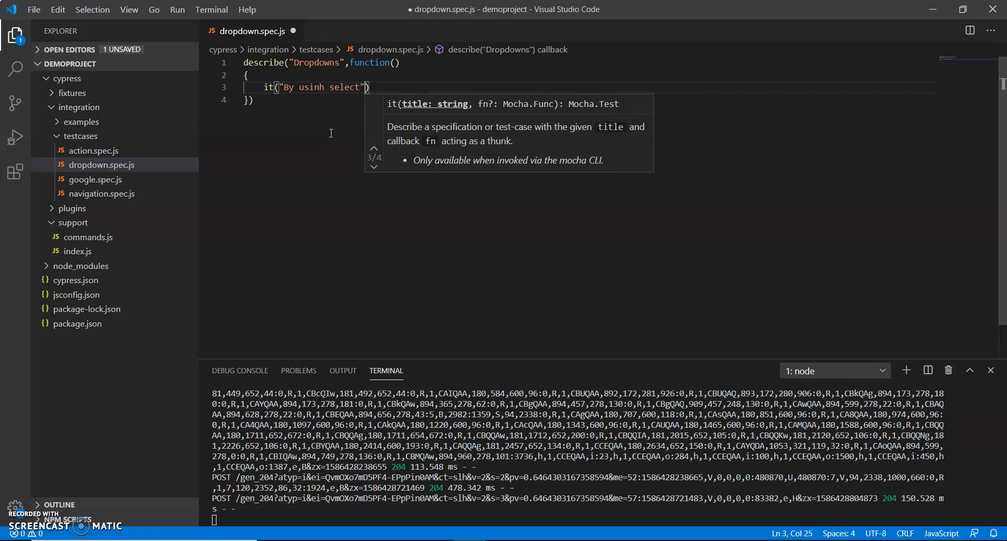
pyautogui.write(',function(')
pyautogui.write('{')
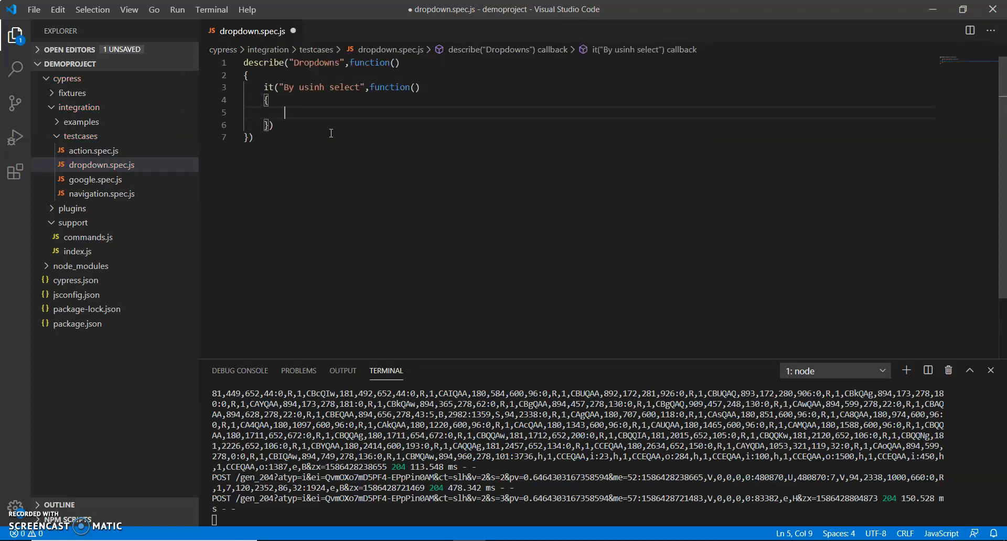
pyautogui.write('/')
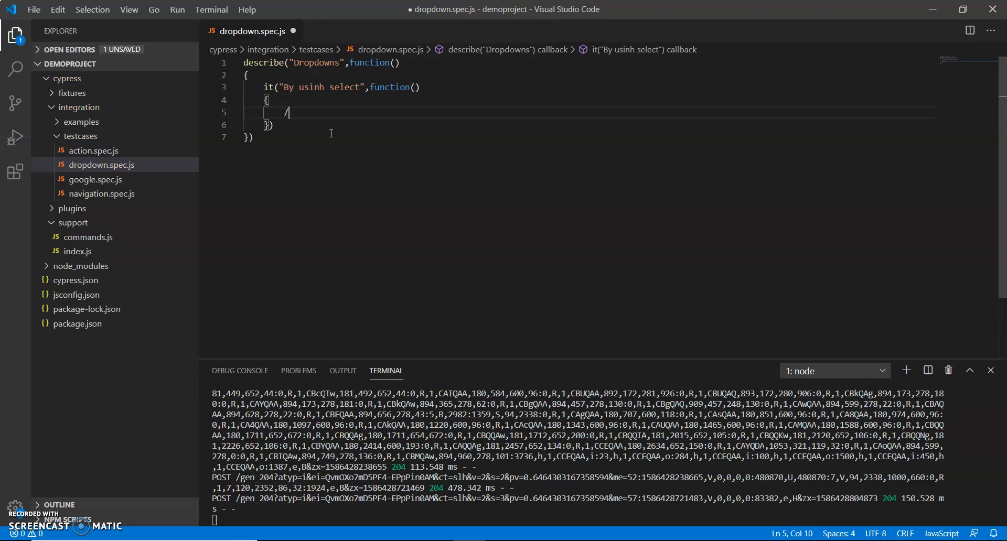
pyautogui.write('/ By select tag')
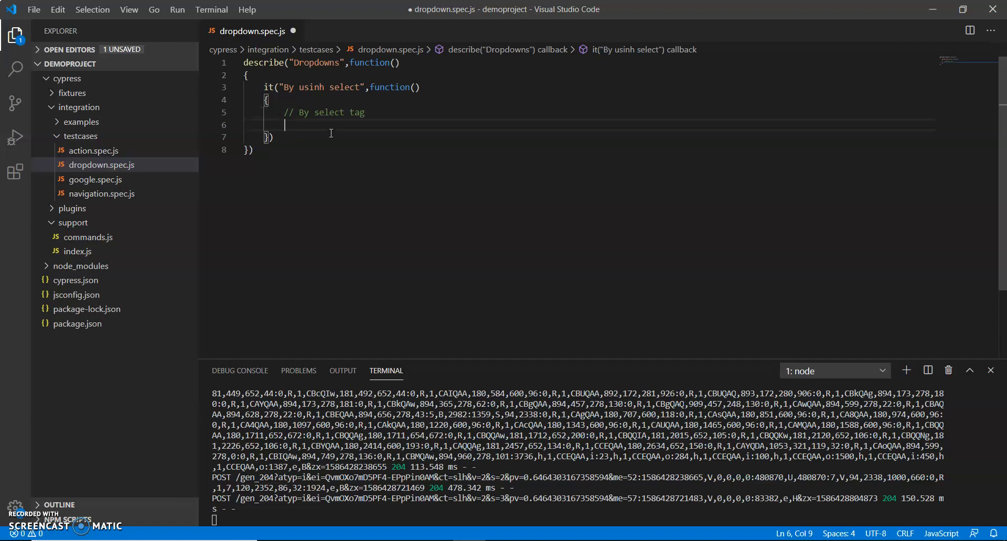
pyautogui.write('cy.')
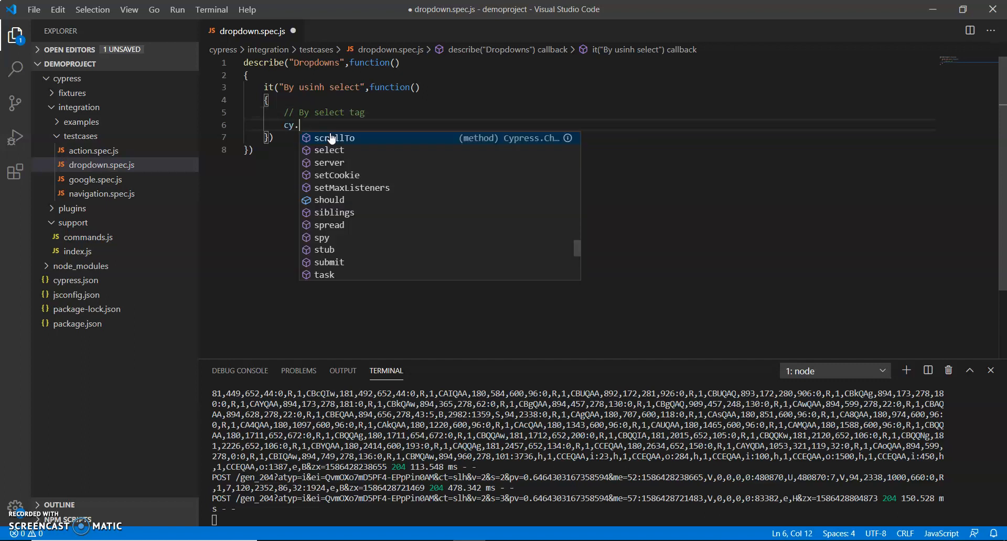
pyautogui.write('visit(')
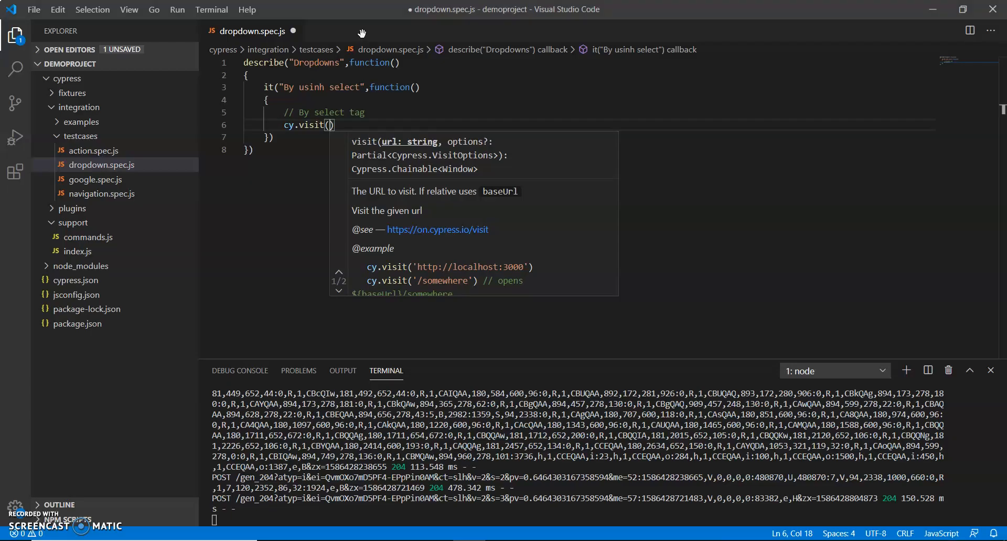
pyautogui.write('"https://www.facebook.com/"')
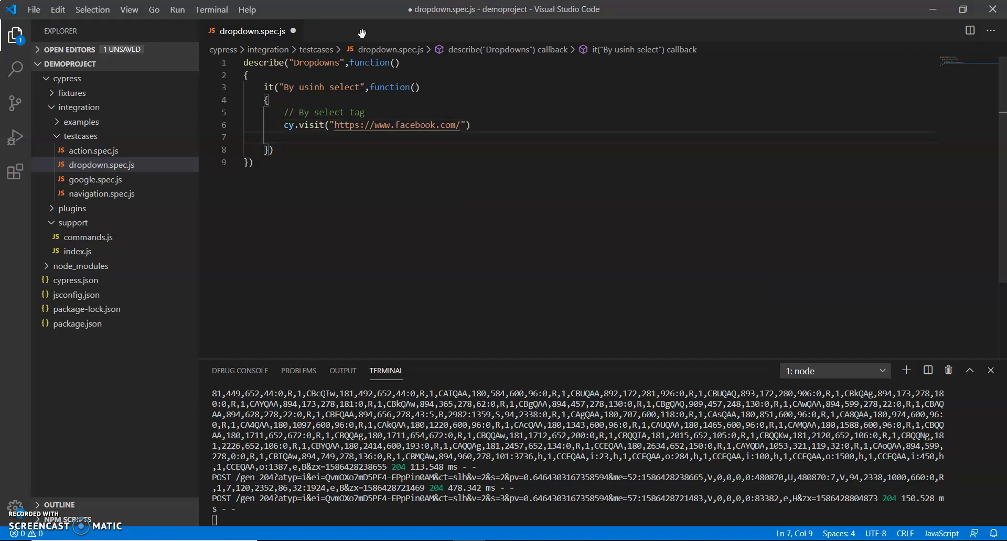
pyautogui.write('cy.')
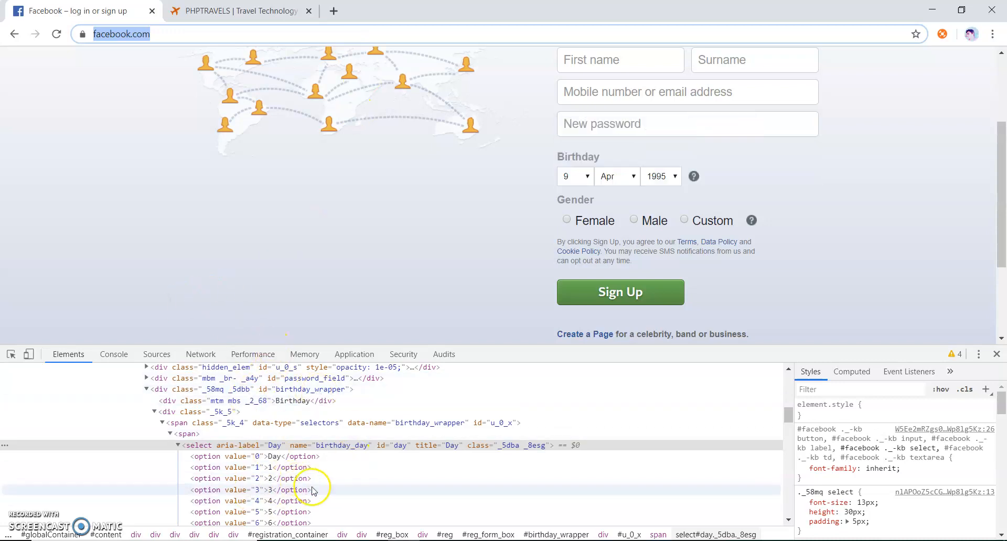
pyautogui.moveTo(787, 507)
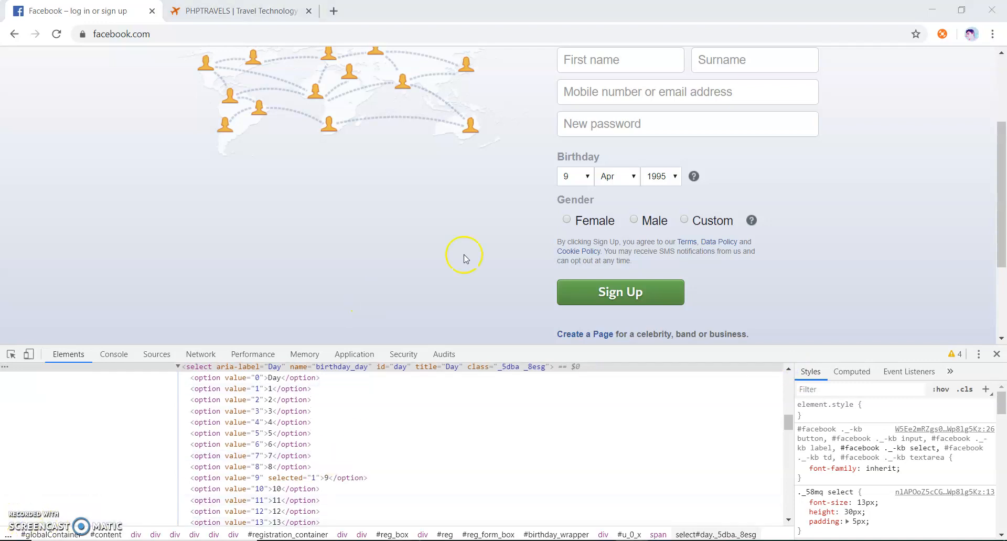
pyautogui.moveTo(581, 185)
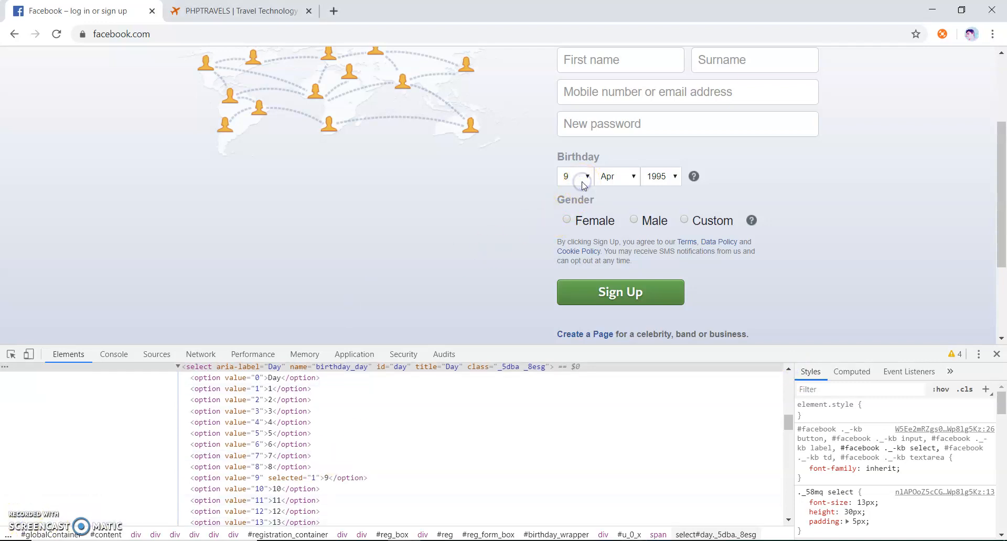
pyautogui.moveTo(10, 354)
pyautogui.write('//')
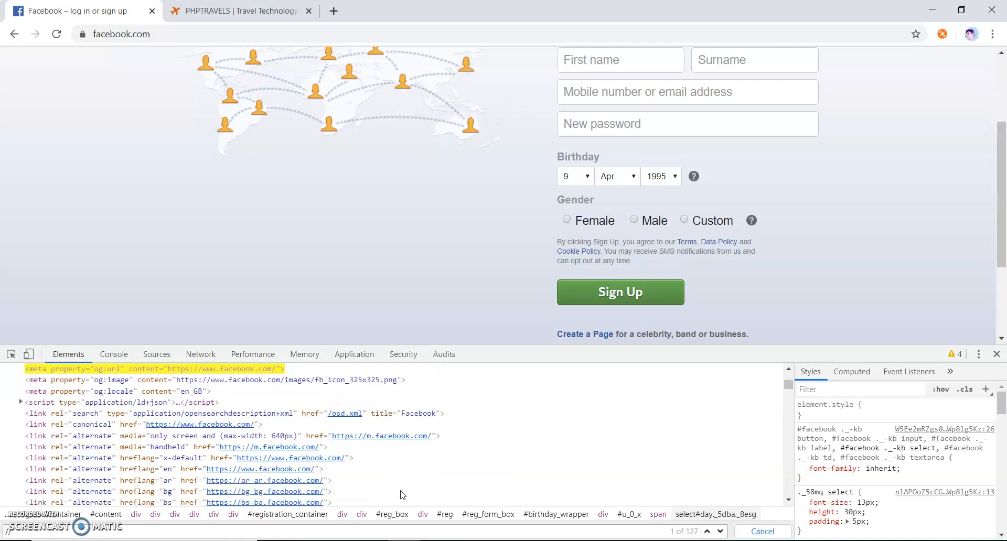
# Re-check the Facebook Day select markup and its id in the DevTools Elements panel
pyautogui.click(572, 176)
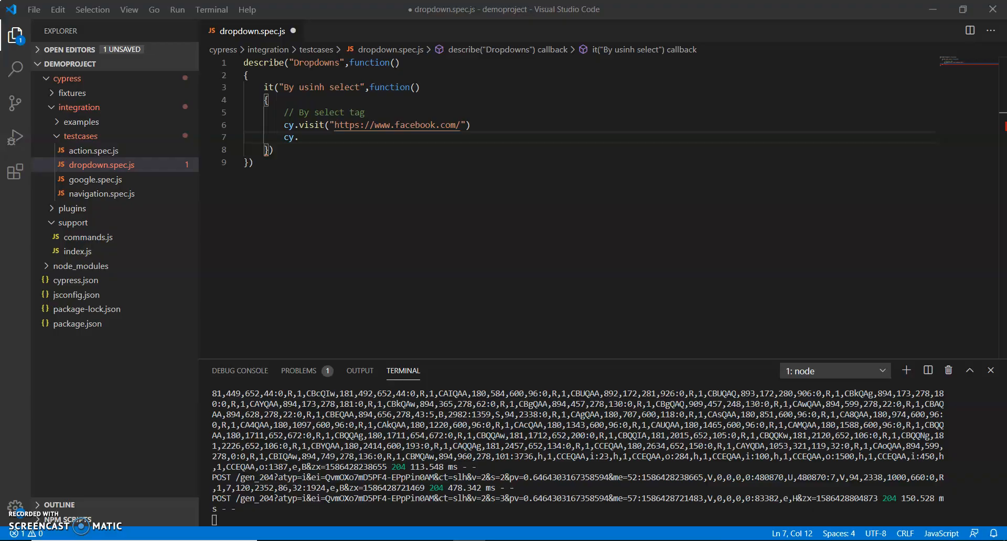
pyautogui.write('x')
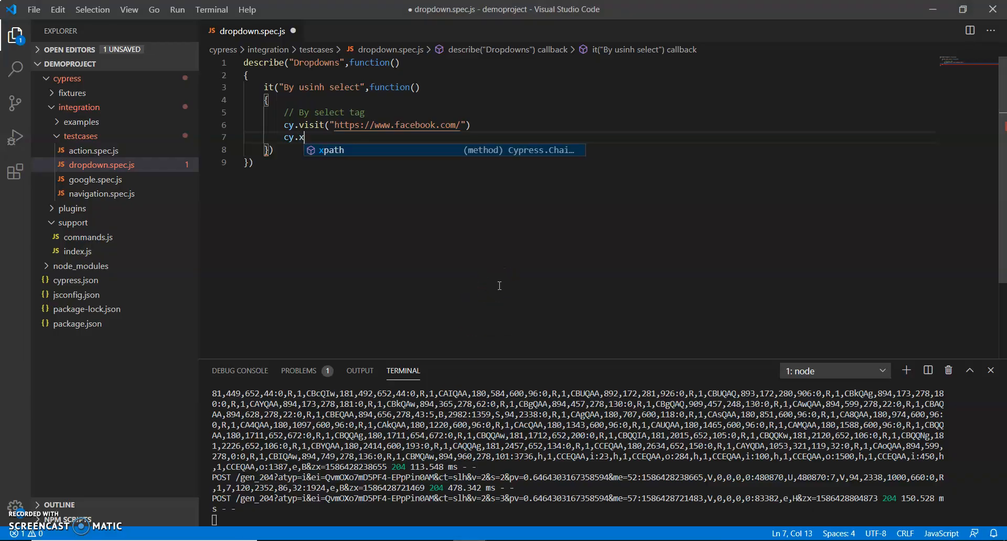
pyautogui.press('Tab')
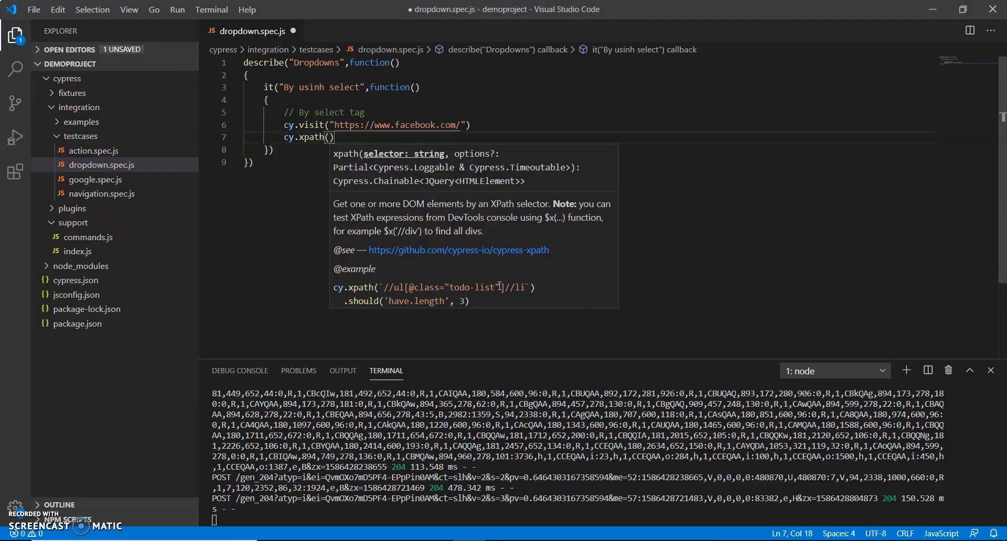
pyautogui.write('"//select[@id=\'day\']"')
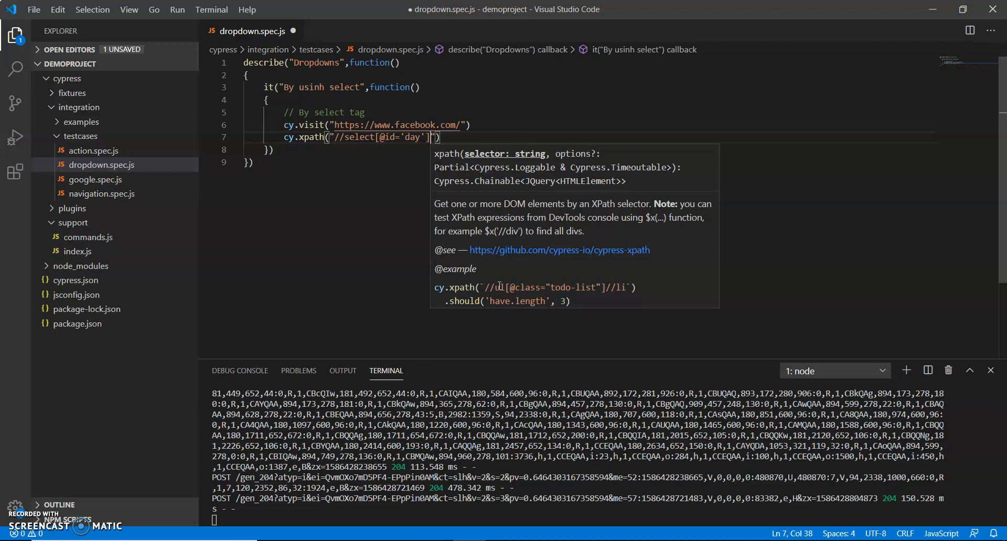
pyautogui.write('.s')
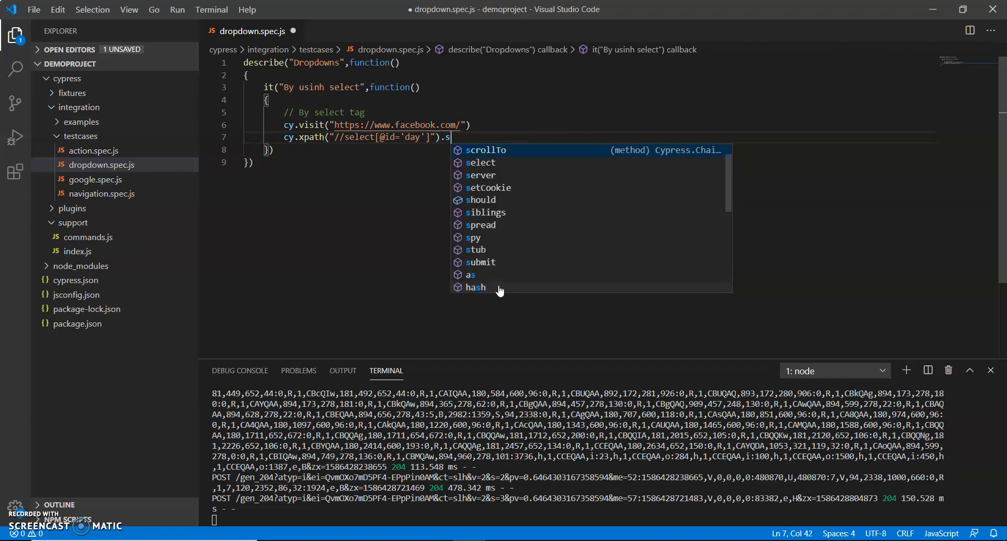
pyautogui.write('elect')
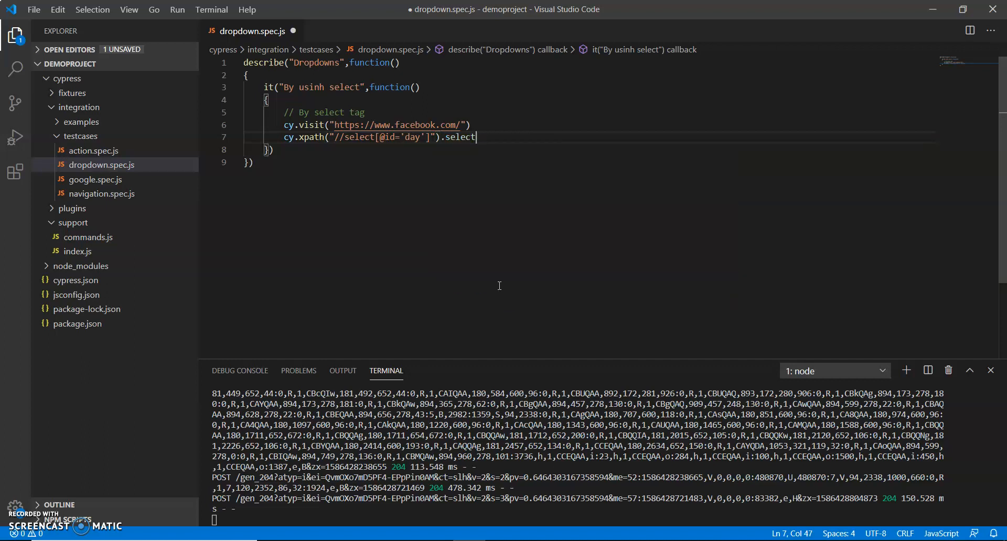
pyautogui.write('(')
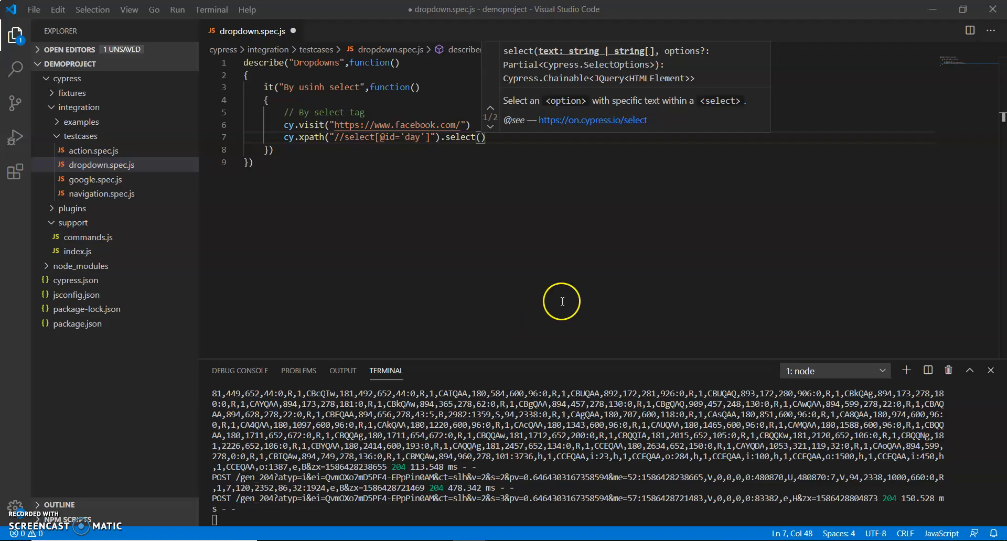
pyautogui.write('""')
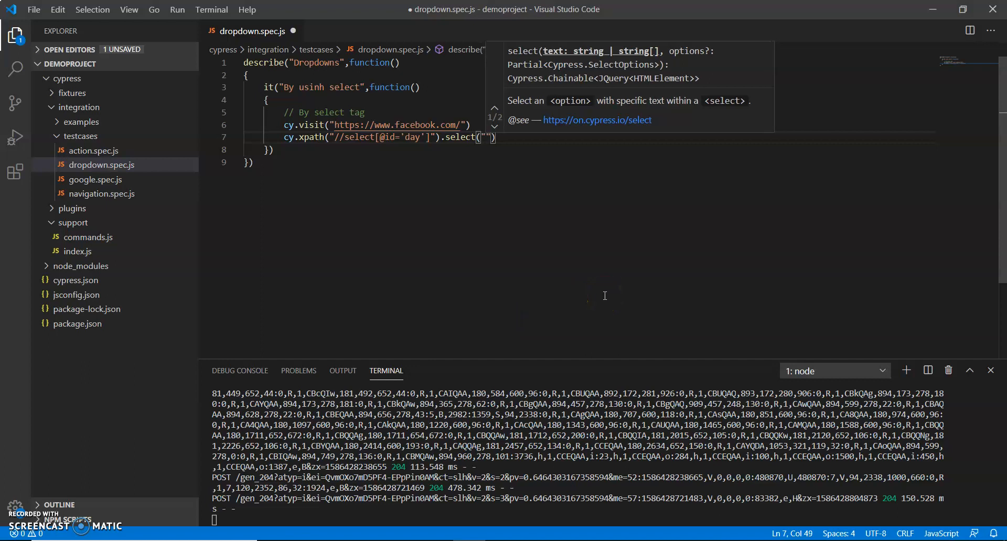
pyautogui.write('15')
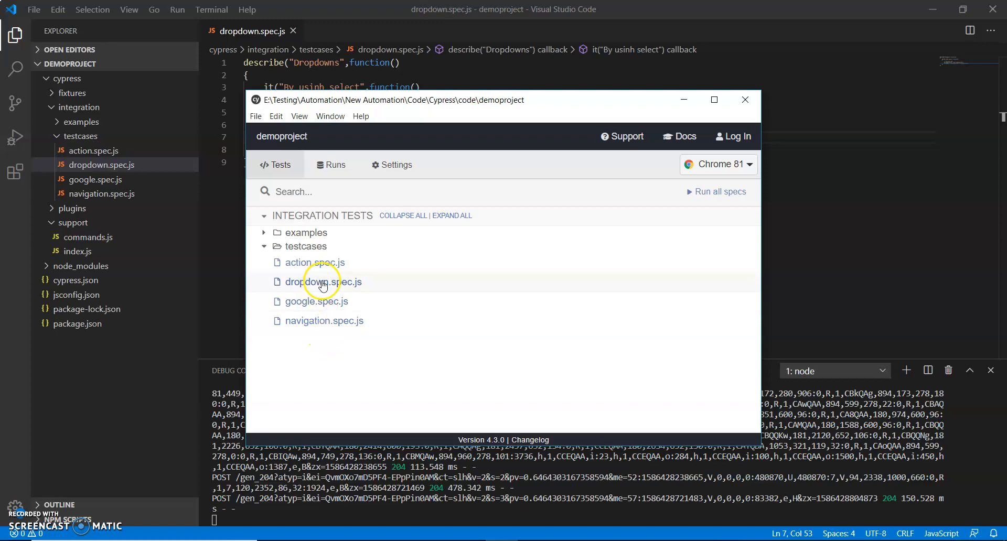
# Run dropdown.spec.js from the Cypress Test Runner's testcases list
pyautogui.click(323, 282)
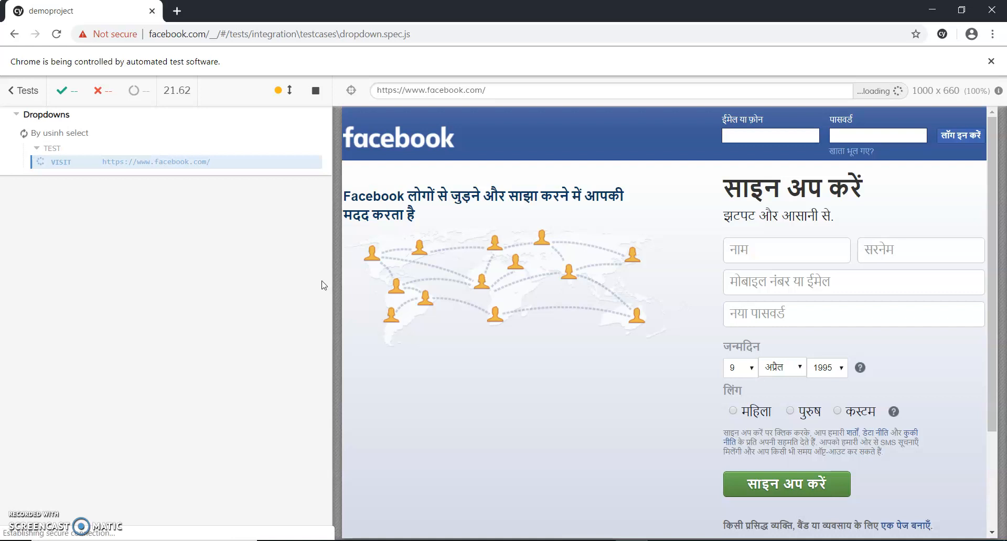
pyautogui.click(770, 135)
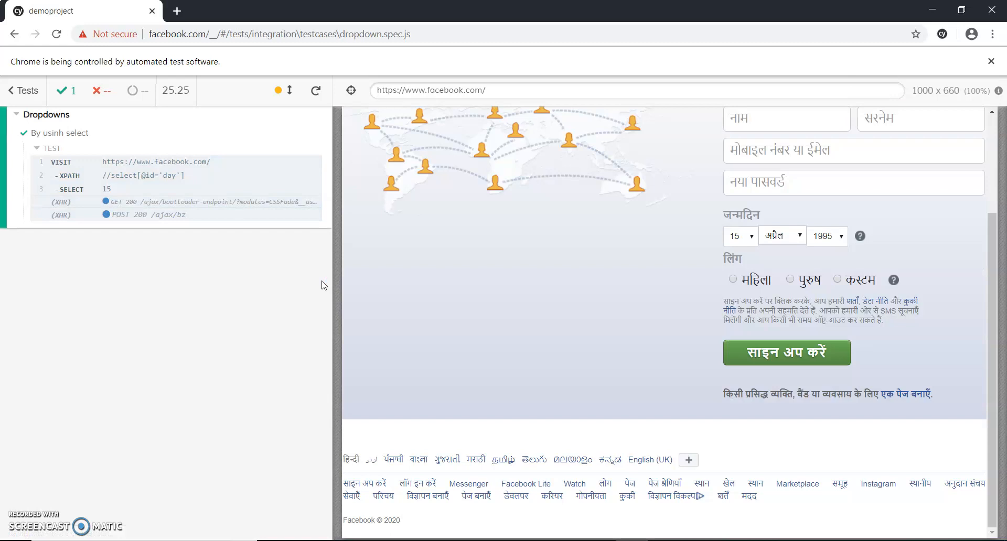
pyautogui.moveTo(200, 257)
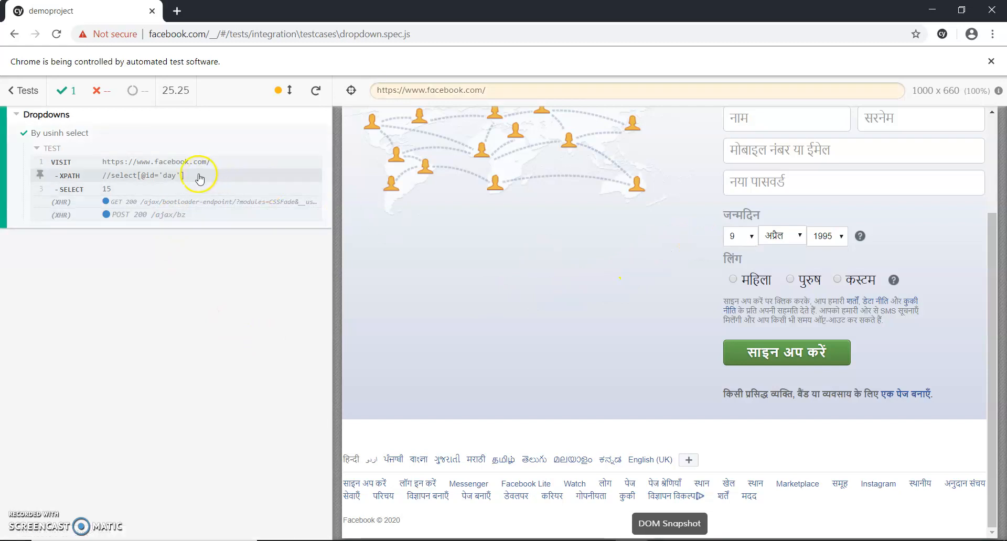
pyautogui.click(736, 235)
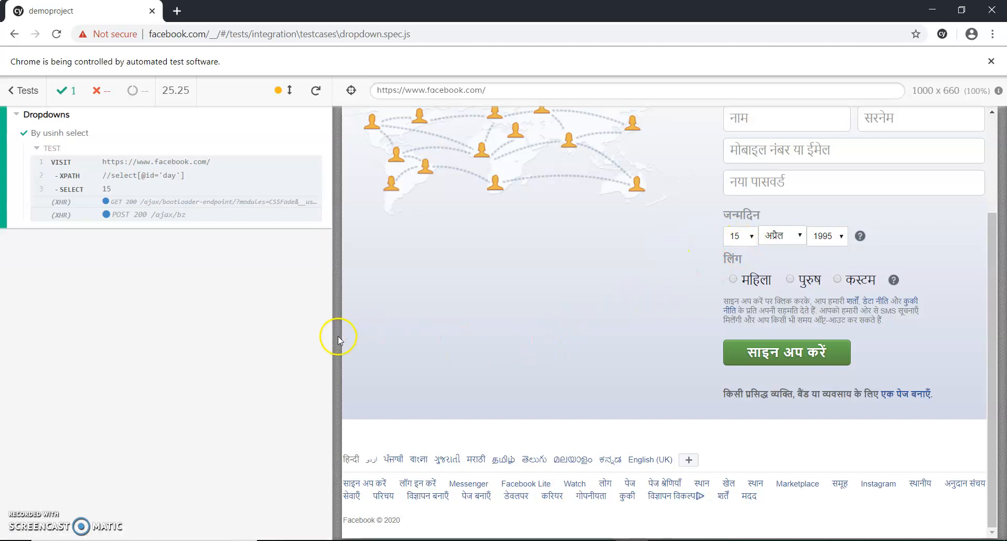
pyautogui.moveTo(515, 497)
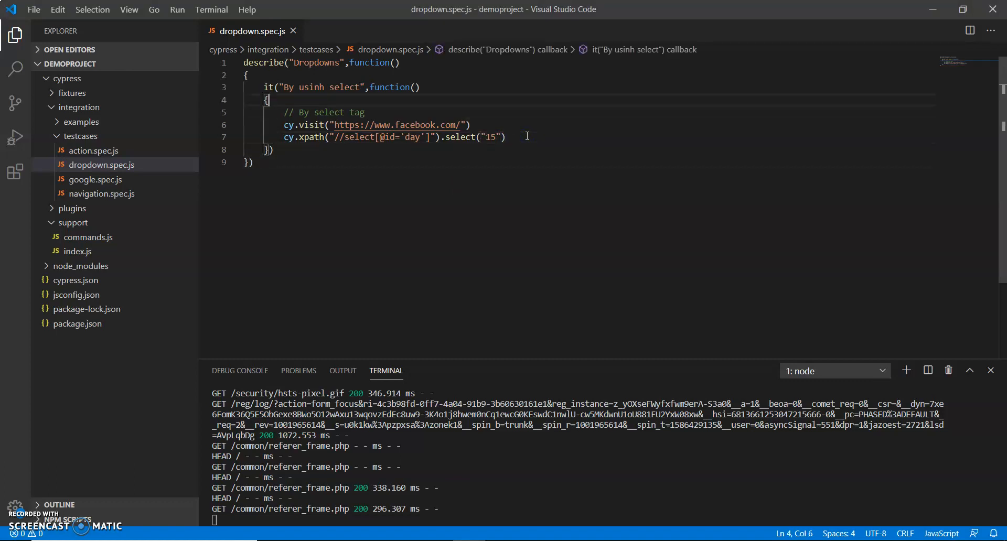
# Skip the first test with this.skip() and start it("By using without Select tag", function)
pyautogui.write('this')
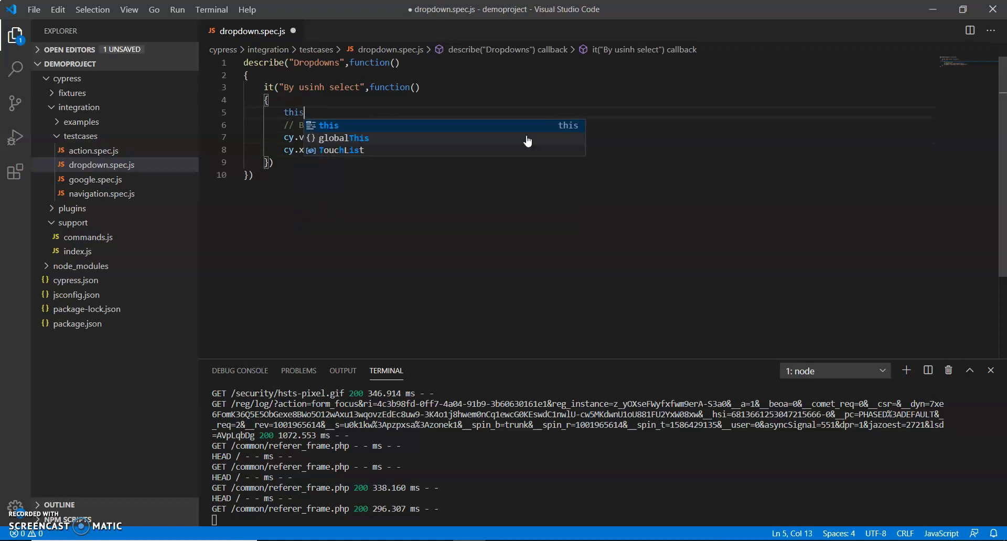
pyautogui.write('.skip(')
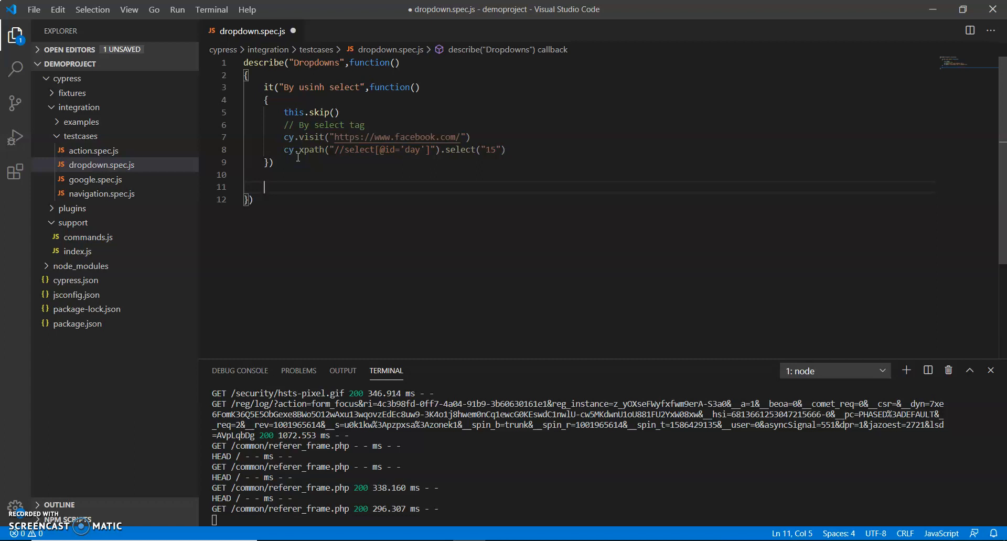
pyautogui.write('it("')
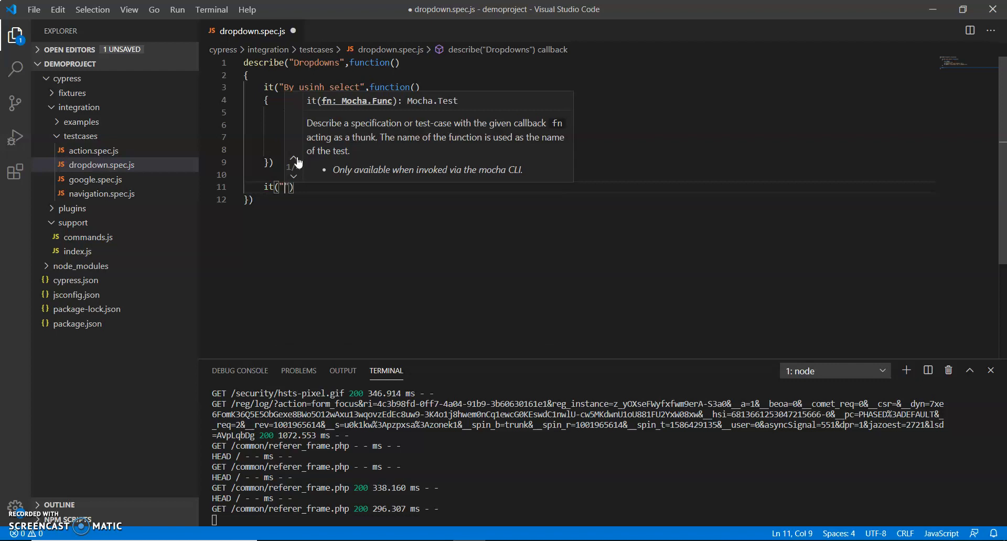
pyautogui.write('By using')
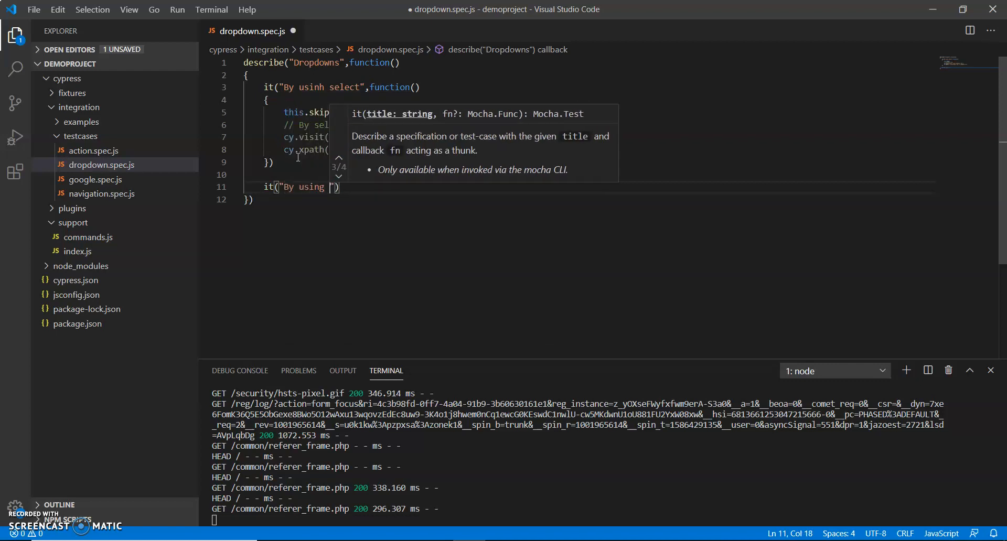
pyautogui.write('without')
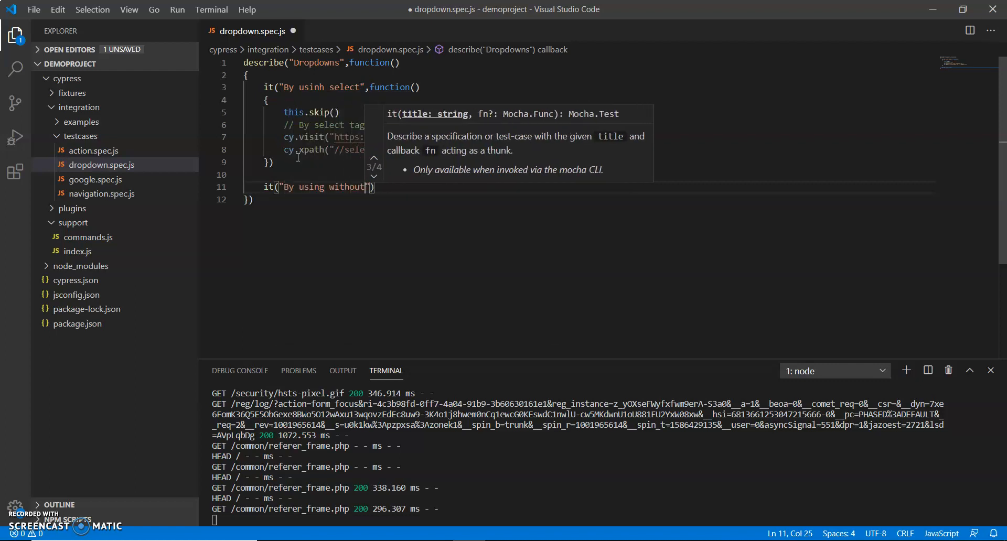
pyautogui.write('Select tag')
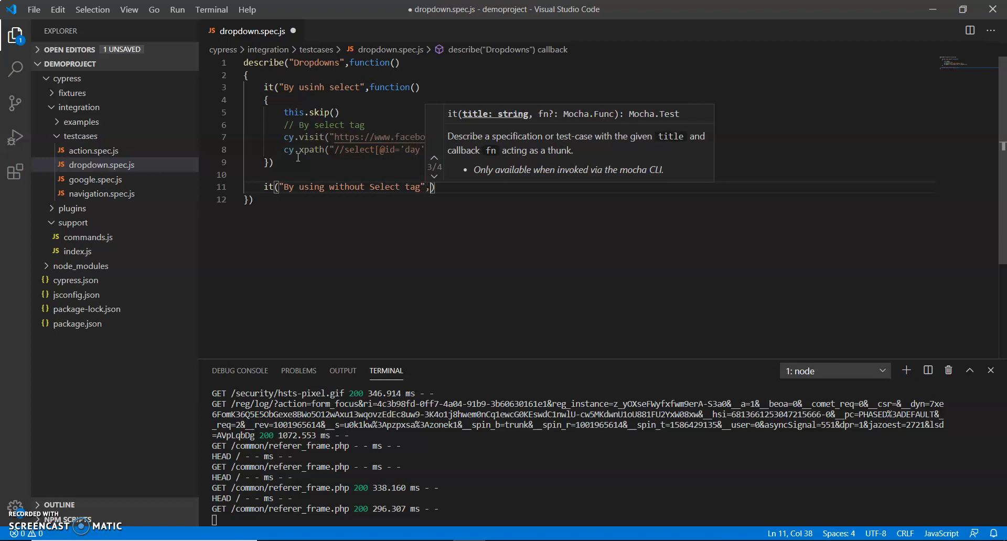
pyautogui.write('function()')
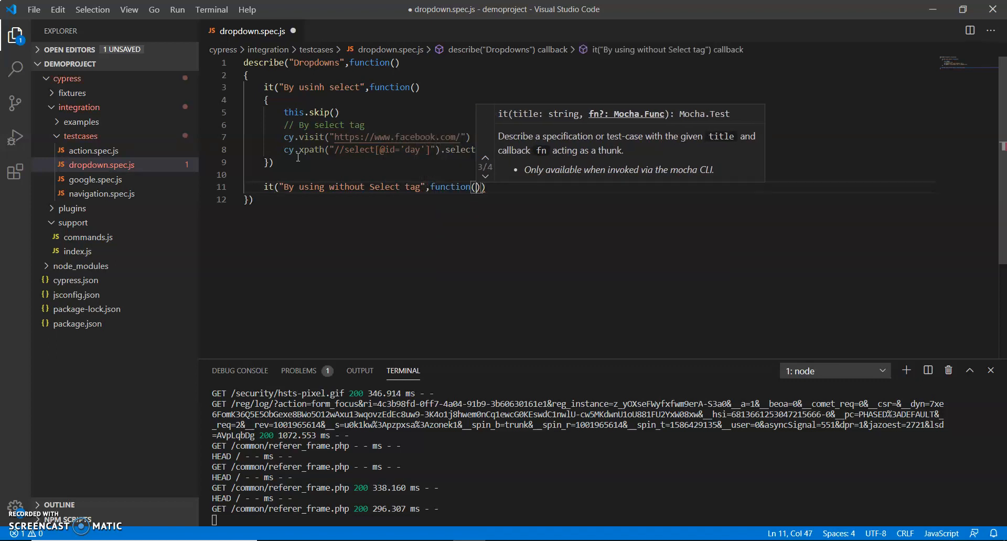
pyautogui.write('"15")')
pyautogui.write('{')
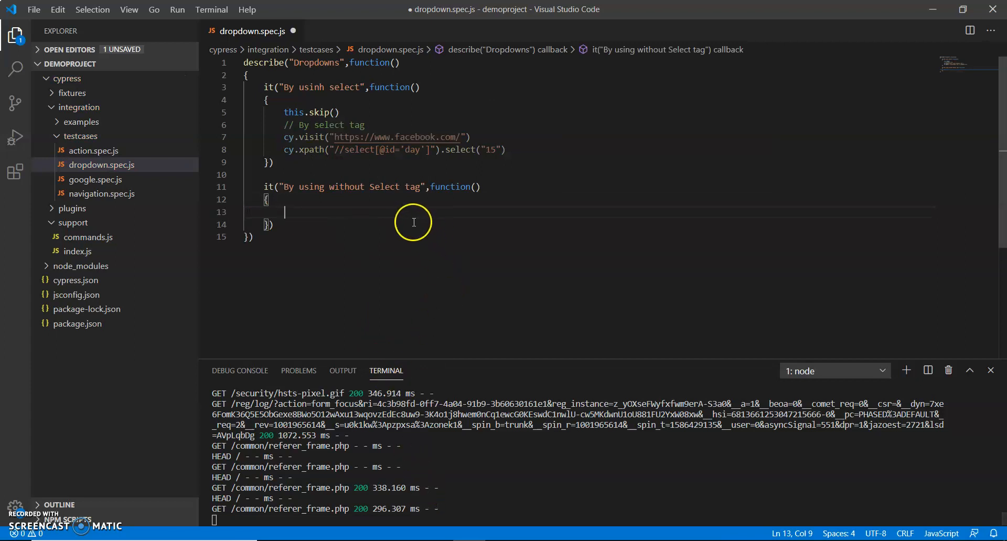
pyautogui.write('cy.')
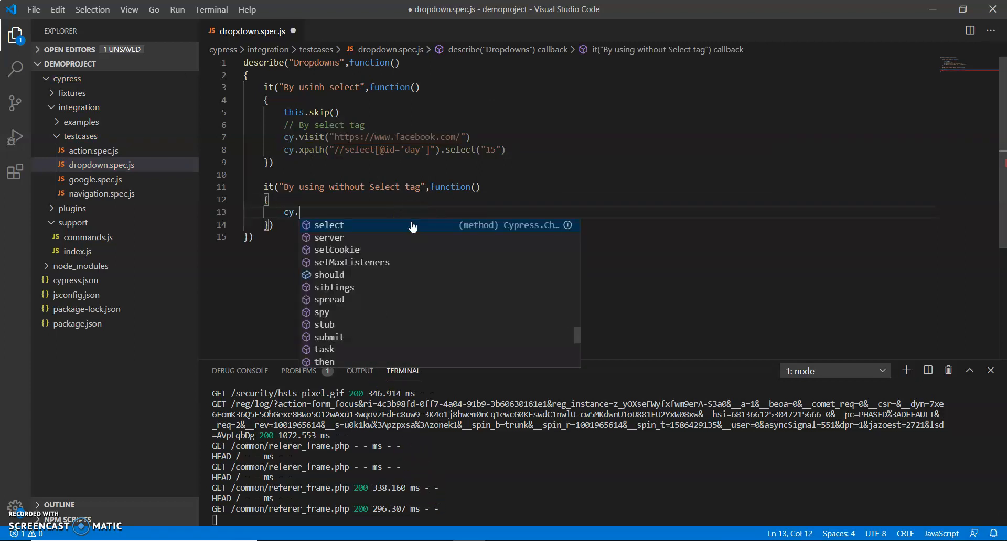
pyautogui.write('visit()')
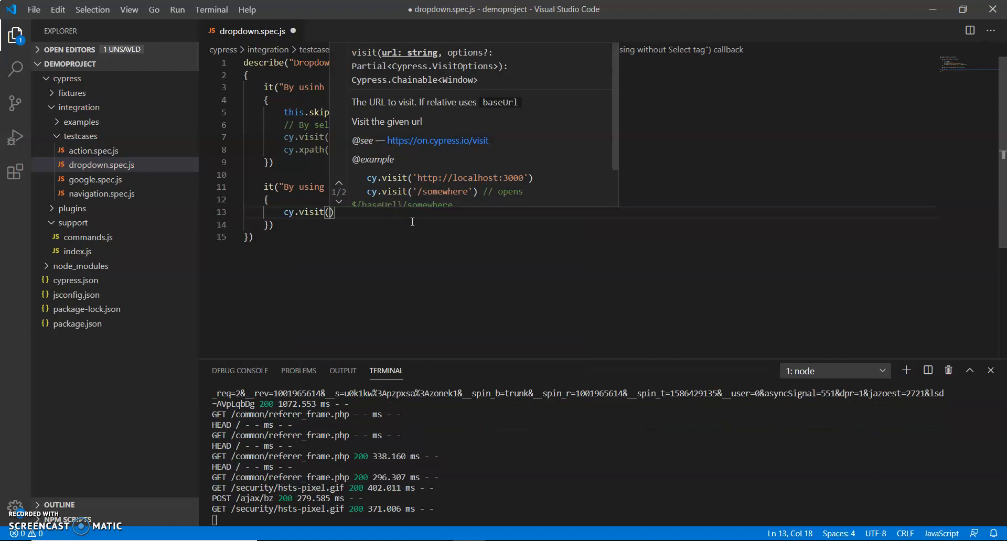
pyautogui.write('""')
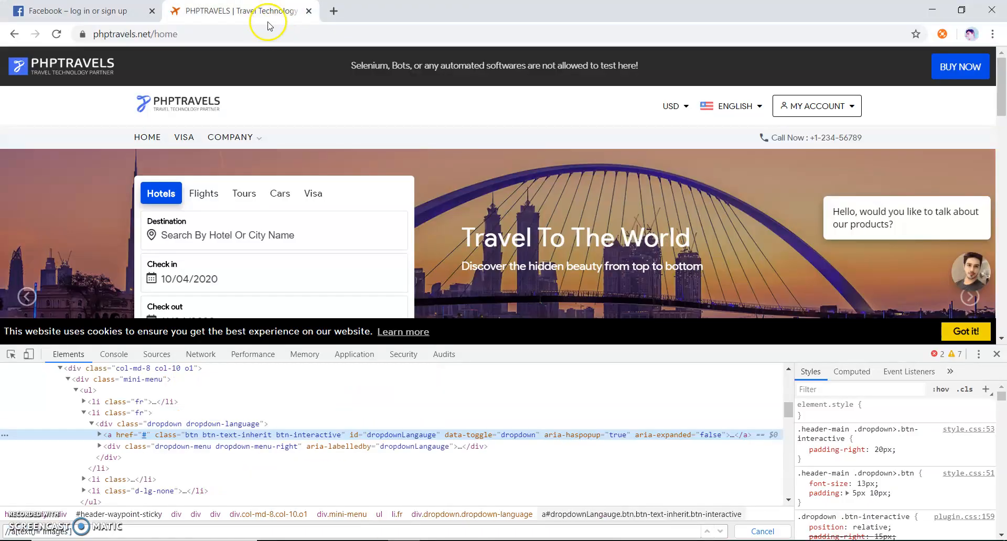
pyautogui.click(135, 34)
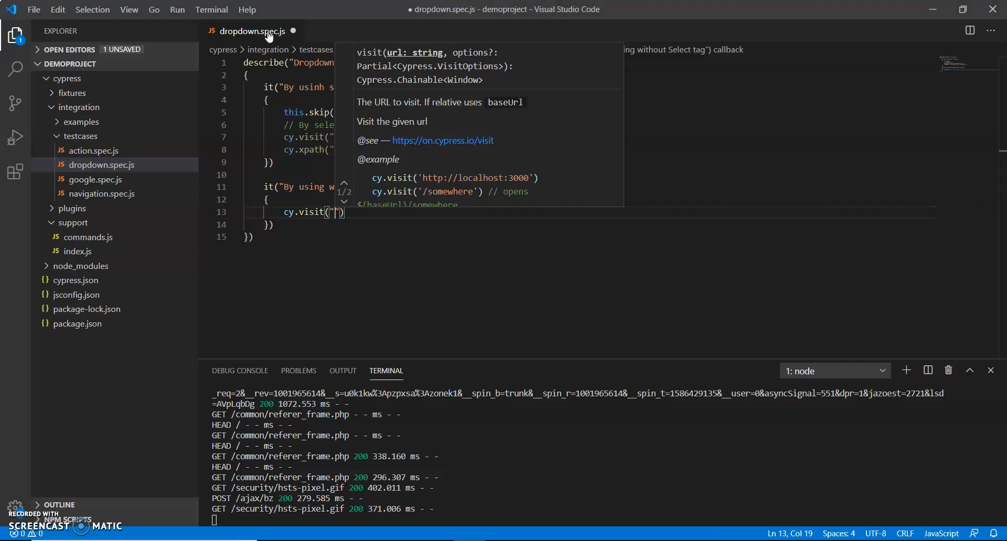
pyautogui.write('https://www.phptravels.net/home')
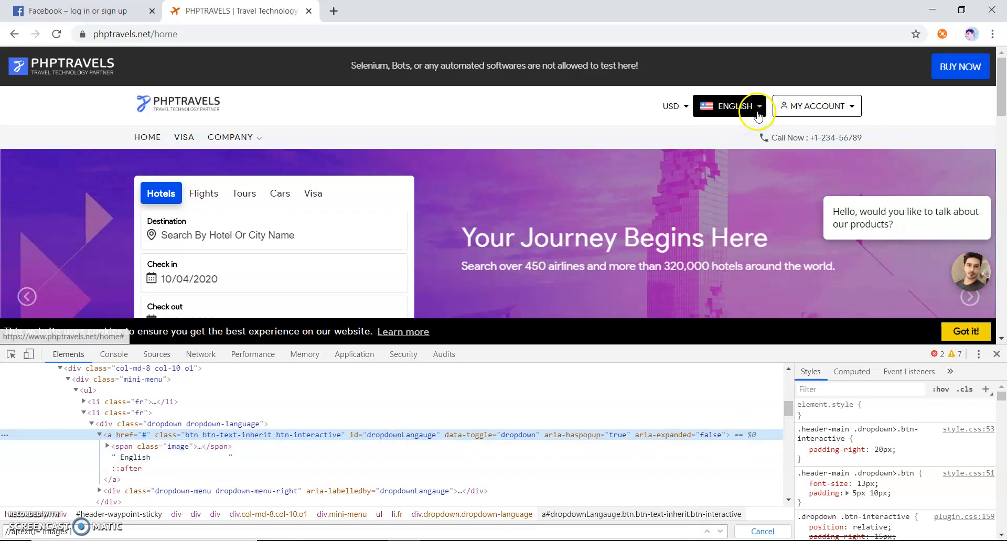
# Expand the ENGLISH menu's div.dropdown-menu-inner in DevTools to show its dropdown-item links
pyautogui.click(729, 106)
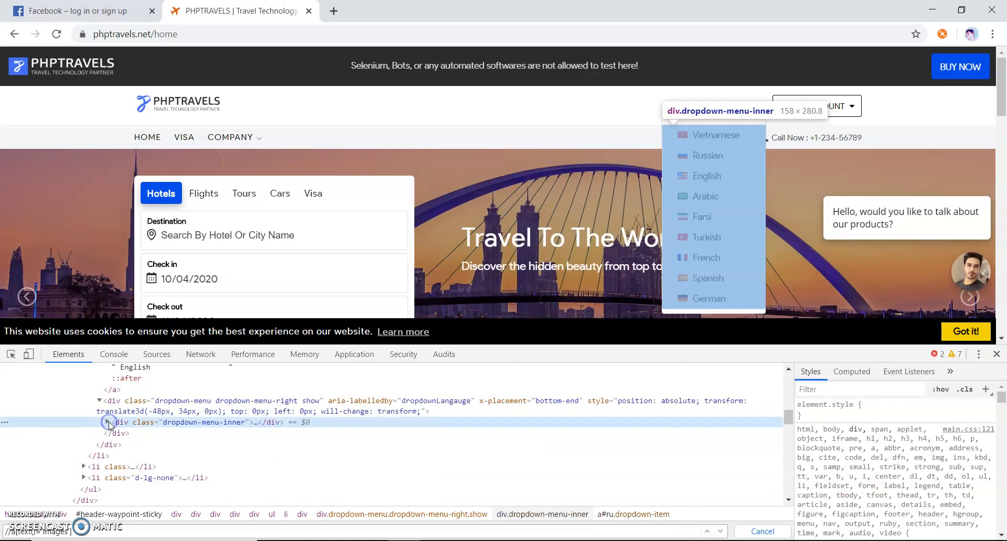
pyautogui.click(108, 423)
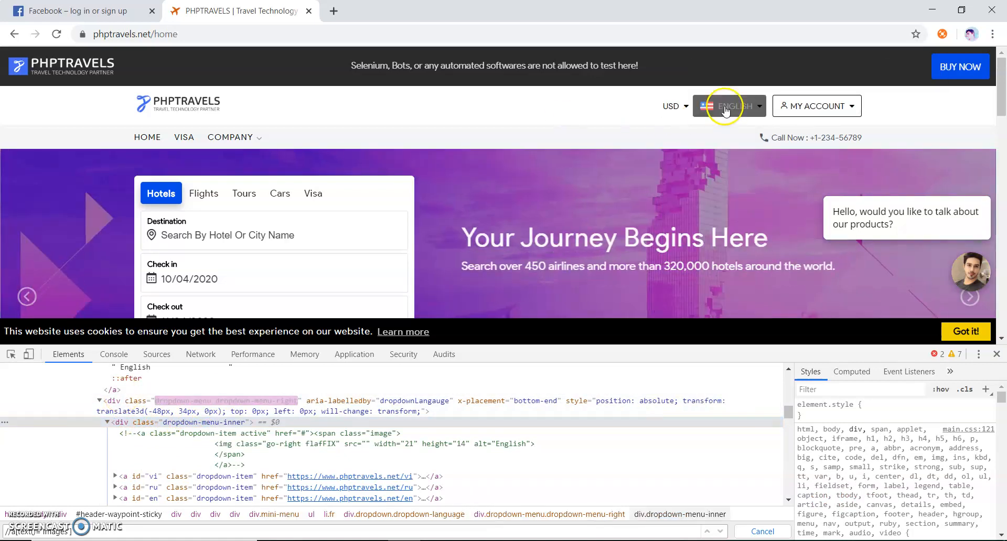
# Expand the site's language menu, then reload the page to undo the markup edits
pyautogui.click(728, 106)
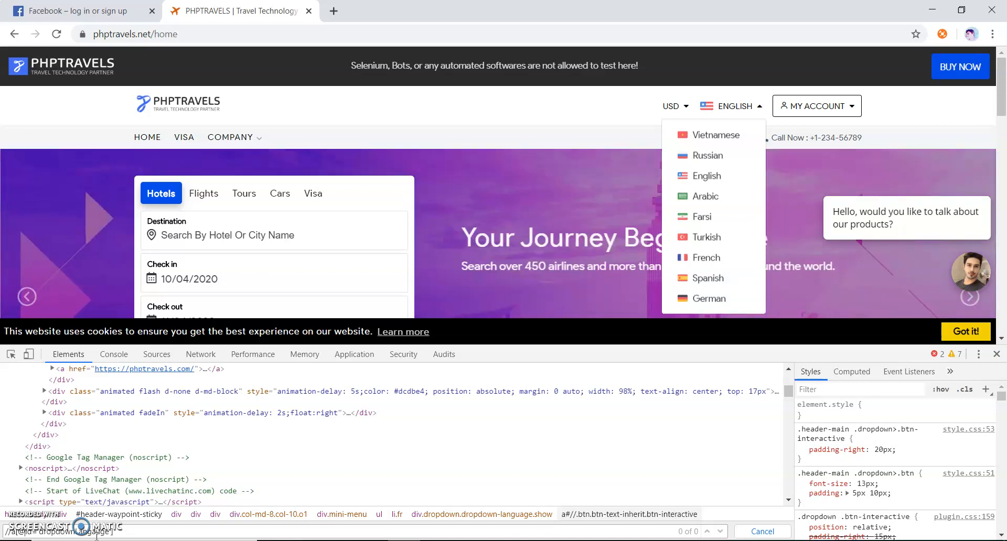
pyautogui.moveTo(11, 358)
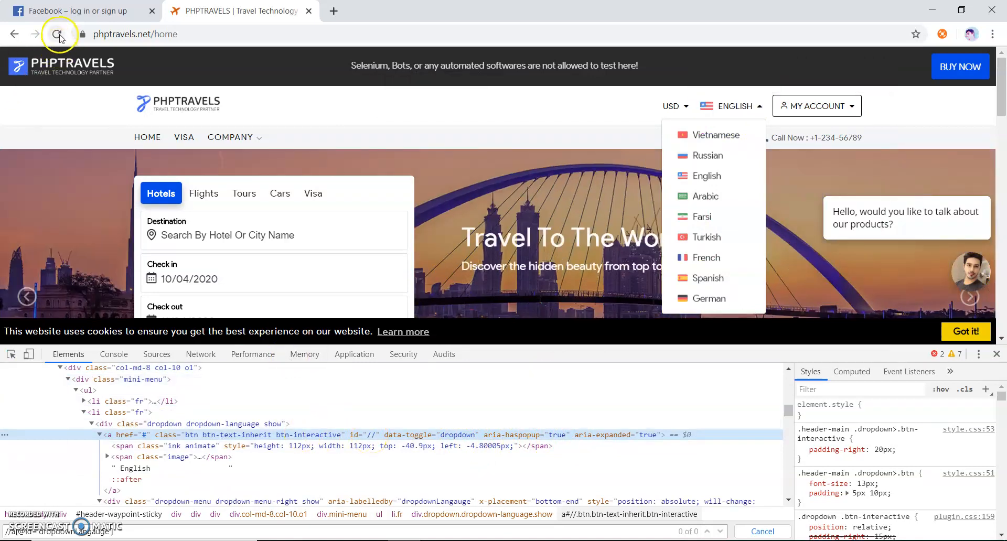
pyautogui.click(58, 34)
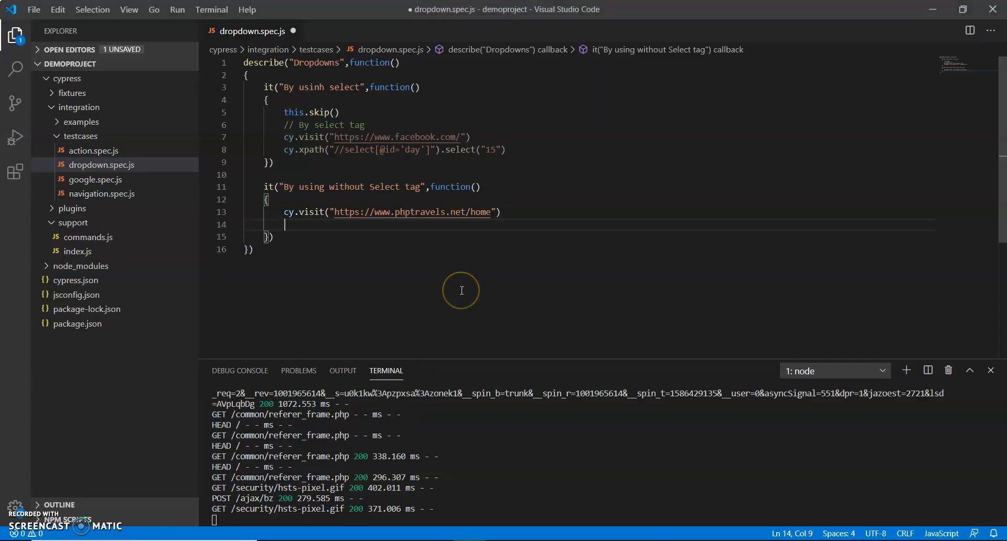
pyautogui.write('cy.x')
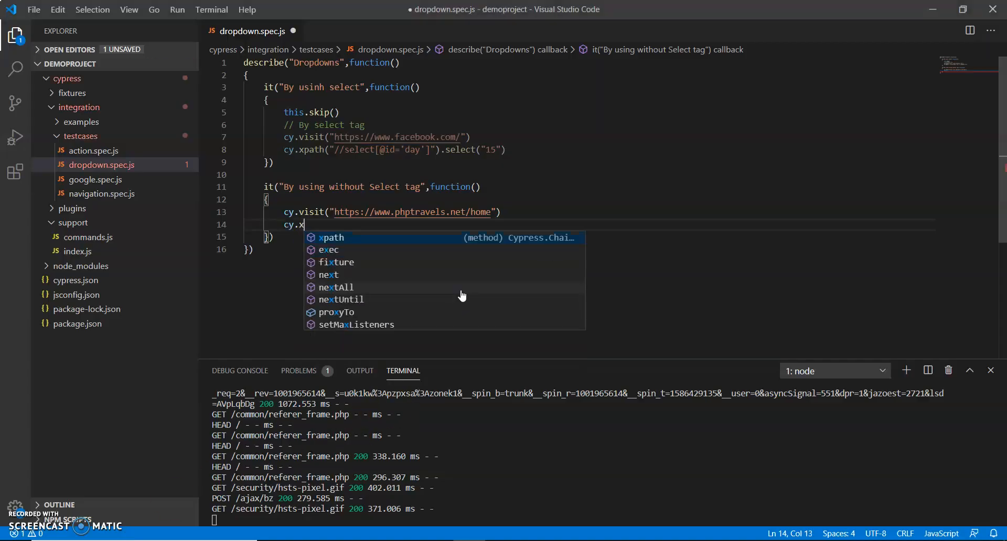
pyautogui.write('path"')
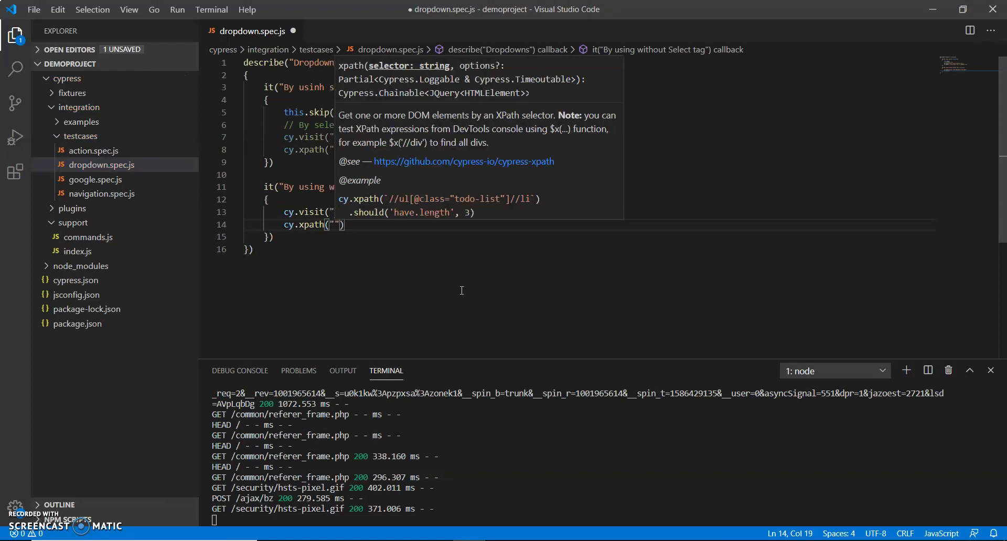
pyautogui.write("//a[@id='dropdownLangauge']")
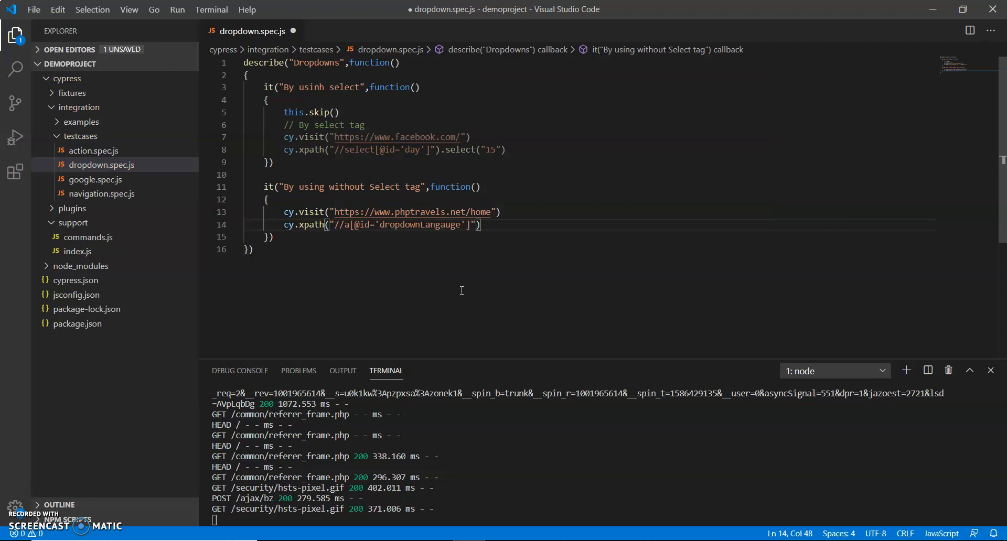
pyautogui.write('.click()')
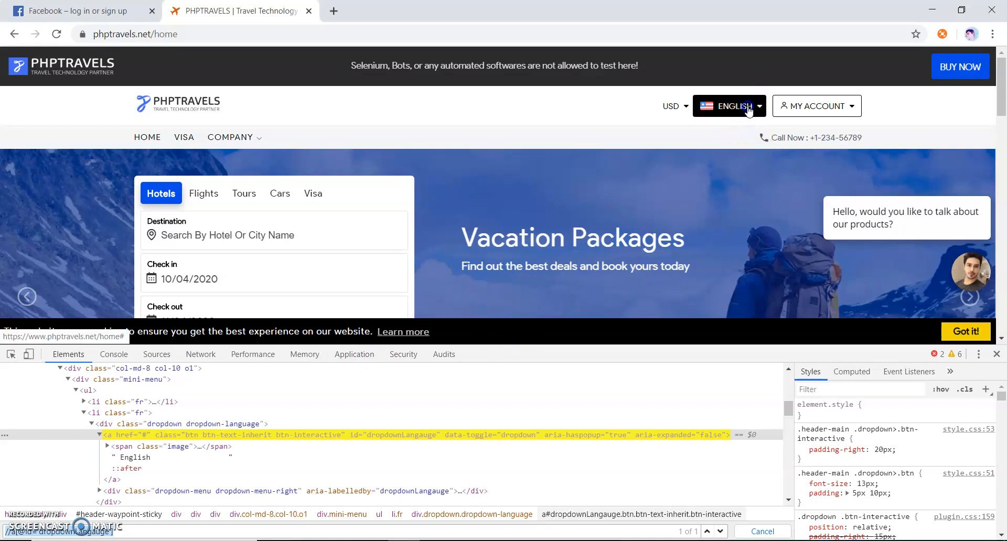
# Inspect the ENGLISH link and examine the a#vi language item in the menu's markup
pyautogui.rightClick(703, 133)
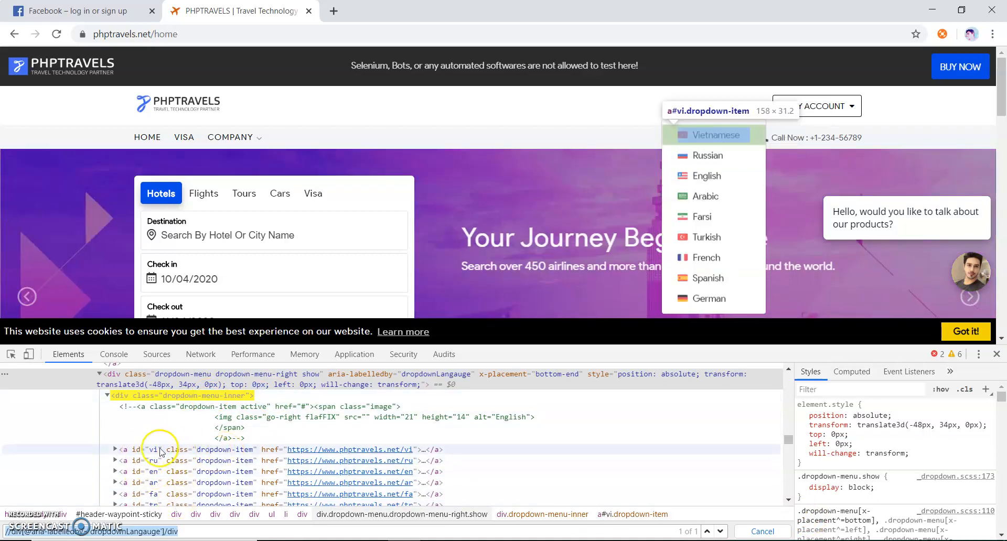
pyautogui.click(115, 450)
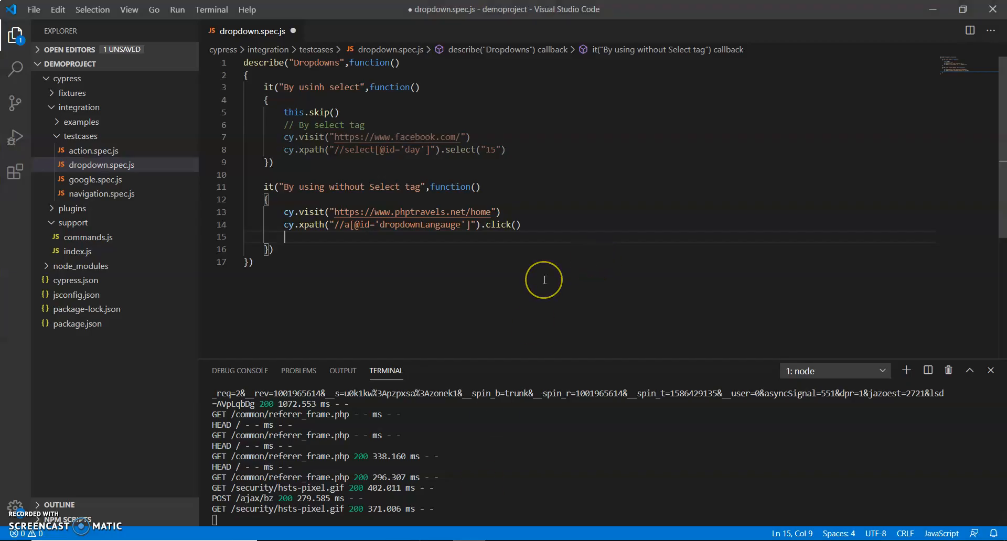
pyautogui.write('Cypress.')
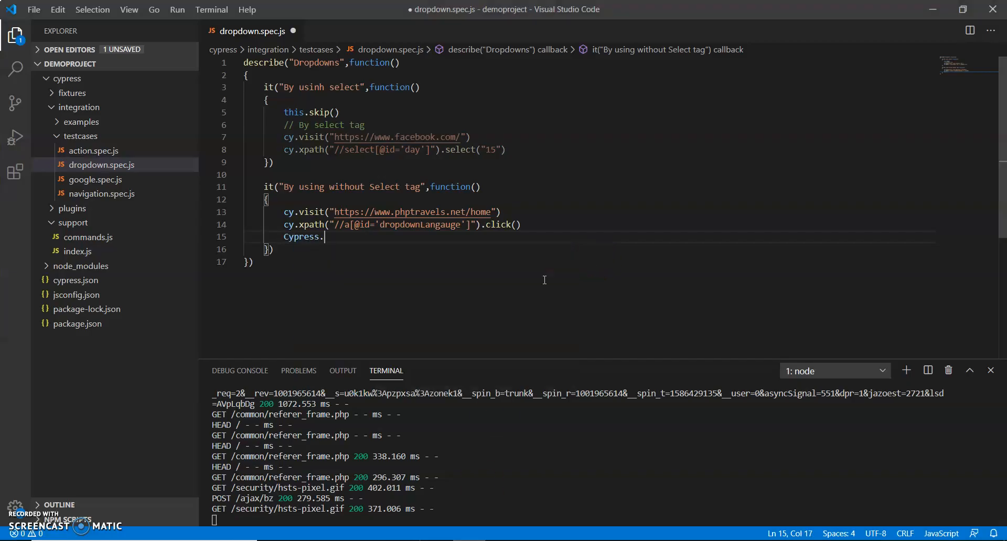
pyautogui.write('xpath(\'"')
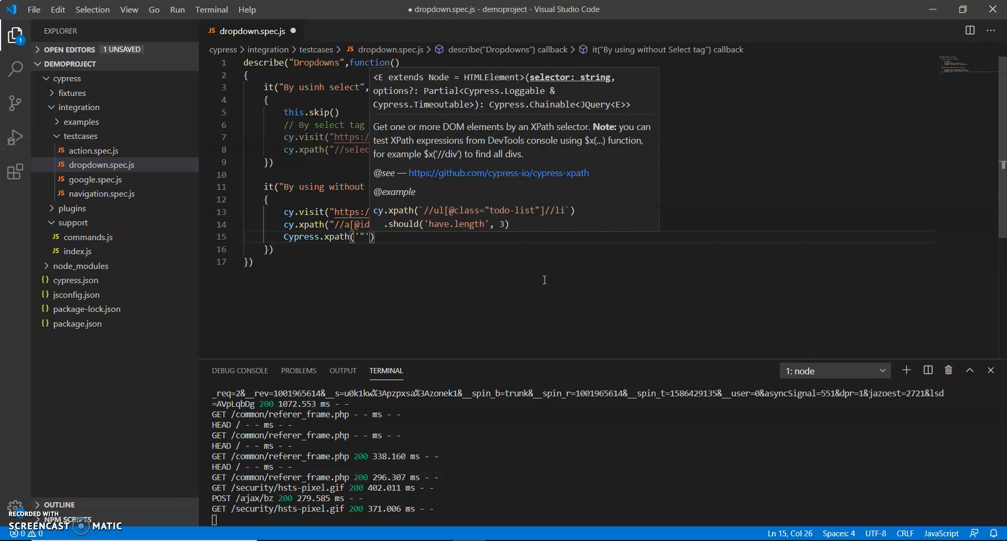
pyautogui.press('Backspace')
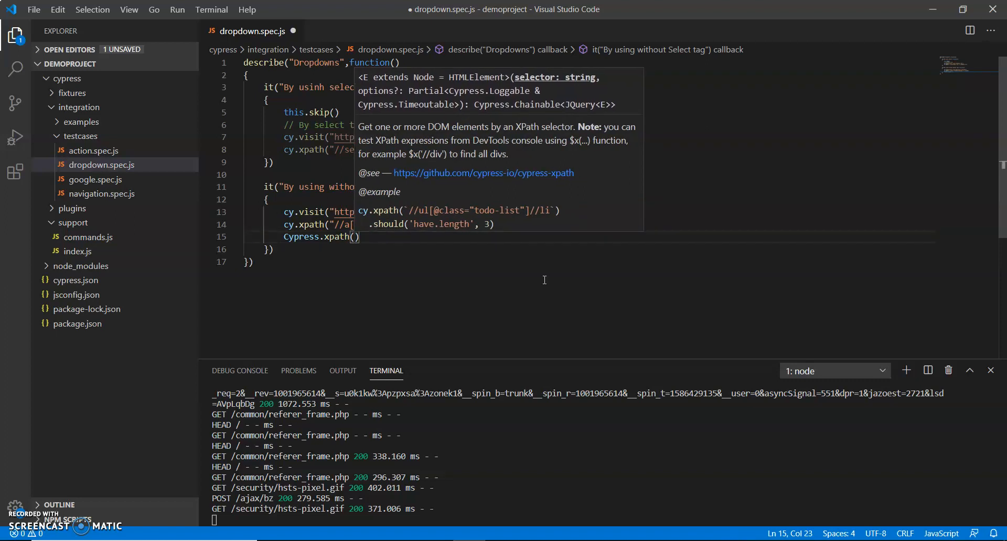
pyautogui.write('"')
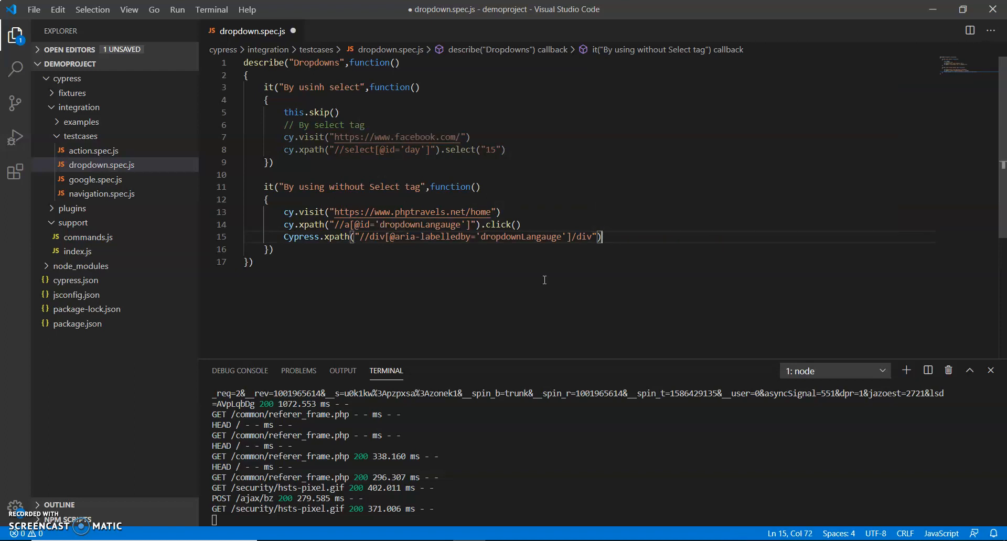
pyautogui.write('.')
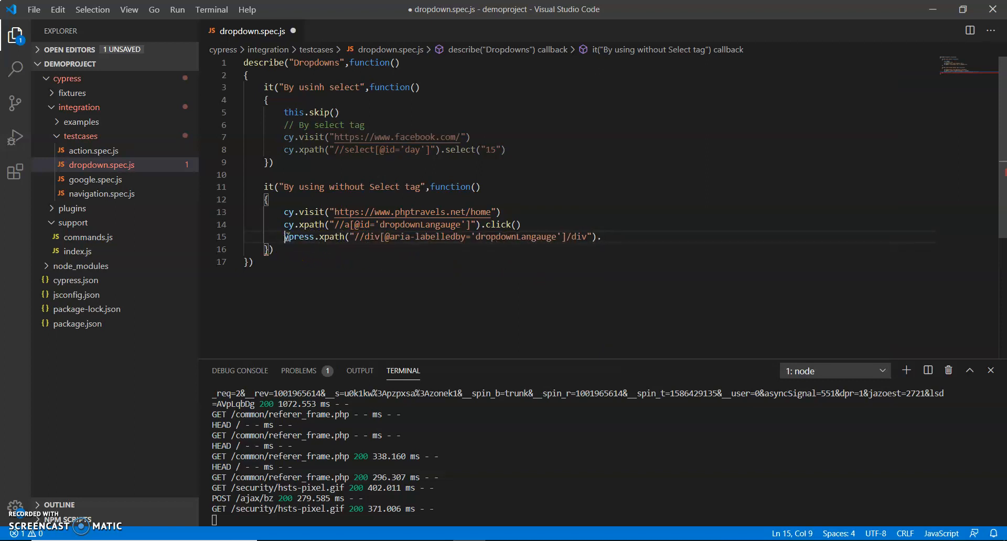
pyautogui.doubleClick(304, 237)
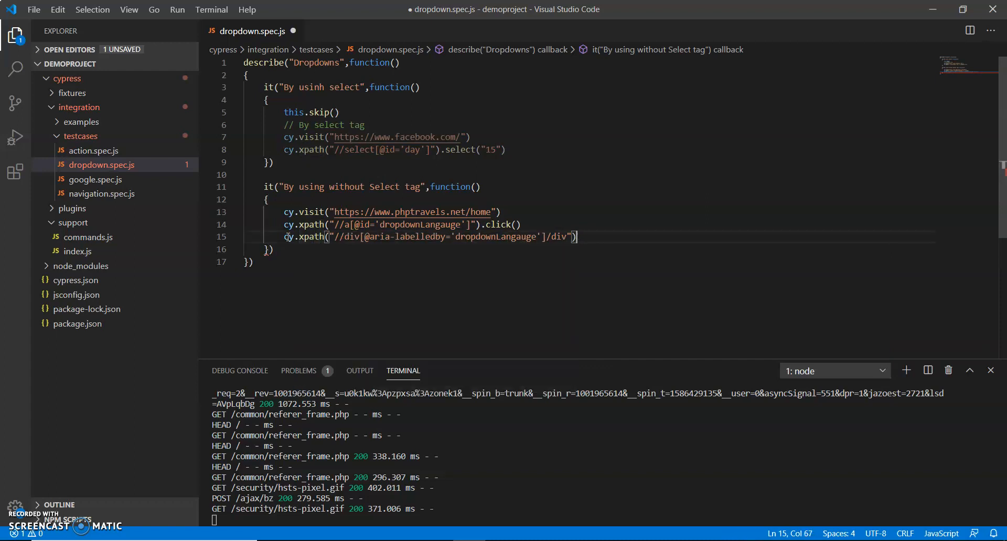
pyautogui.write('.')
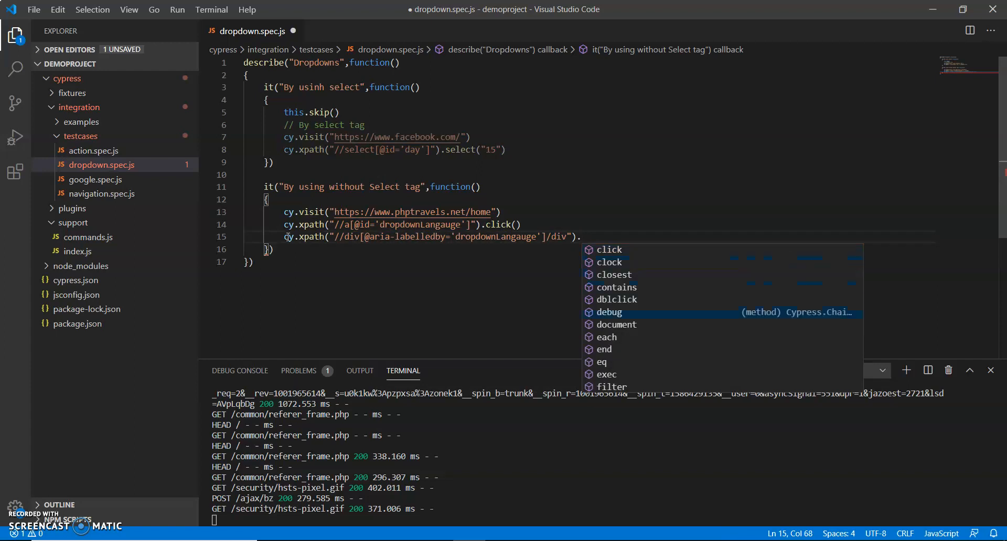
# Chain .each($el,index,$list)=>{} with an empty callback body onto the xpath
pyautogui.write('each')
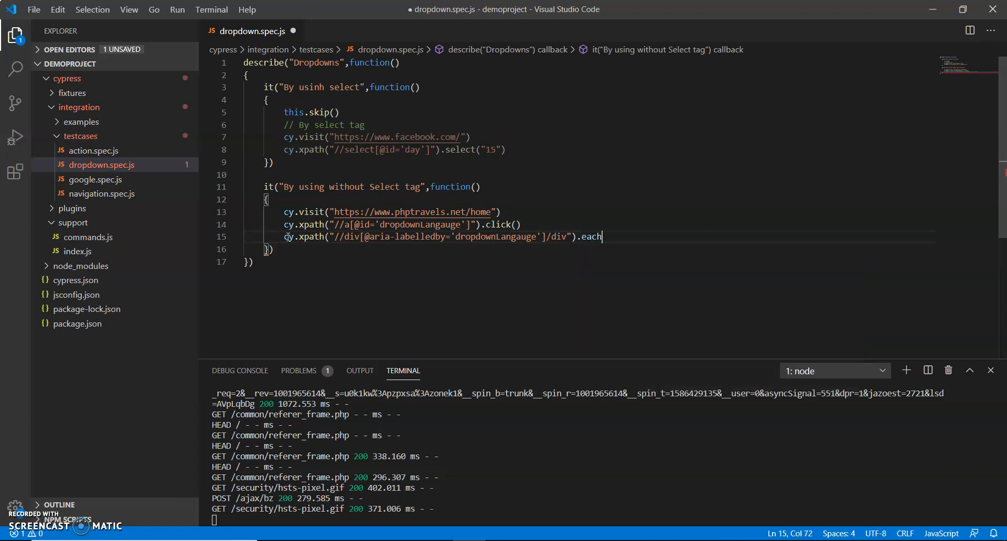
pyautogui.write('()')
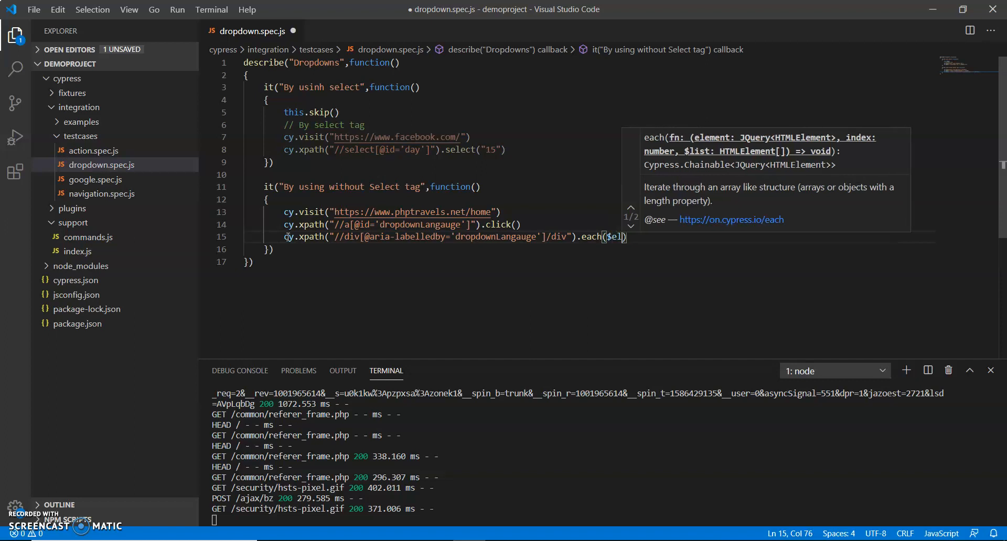
pyautogui.write('index,')
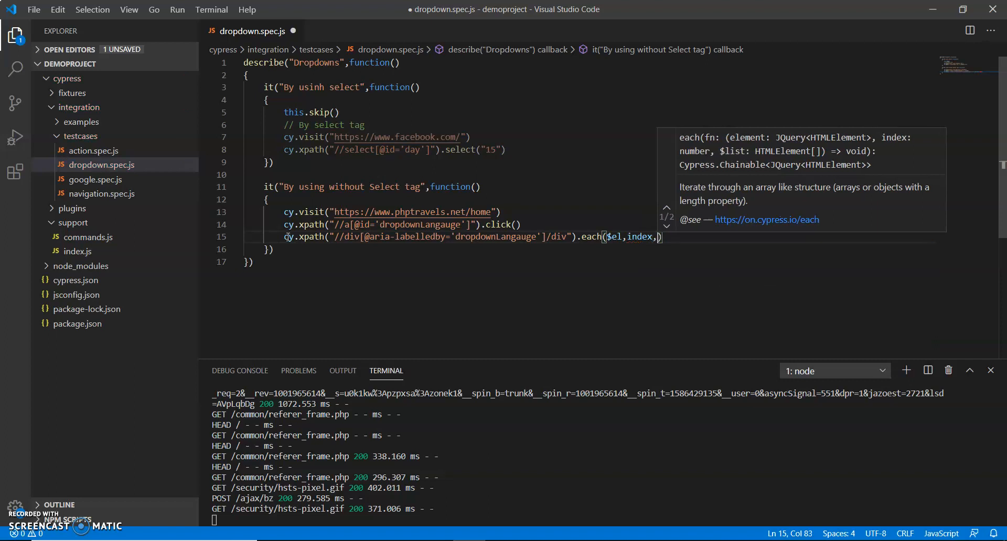
pyautogui.write('$l')
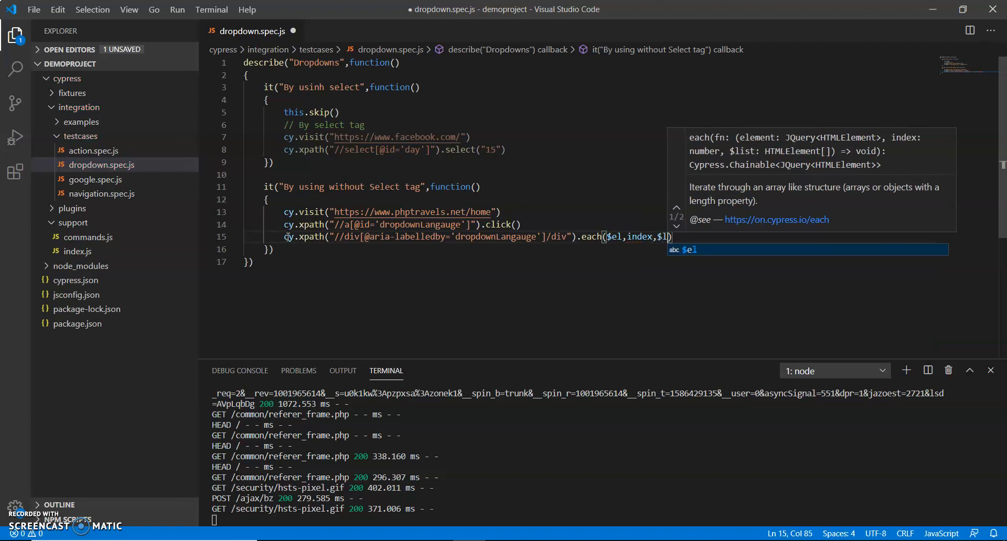
pyautogui.write('ist')
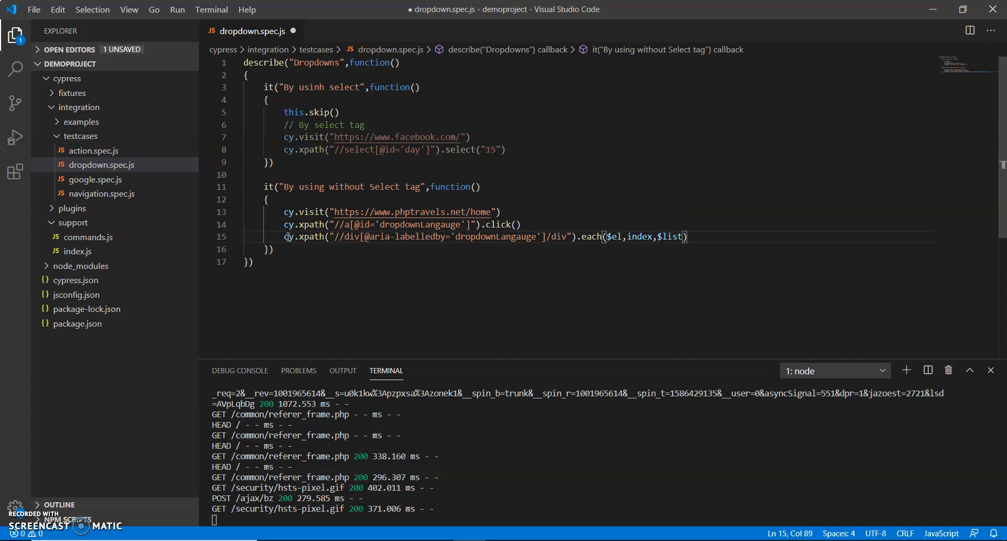
pyautogui.write('=>{}')
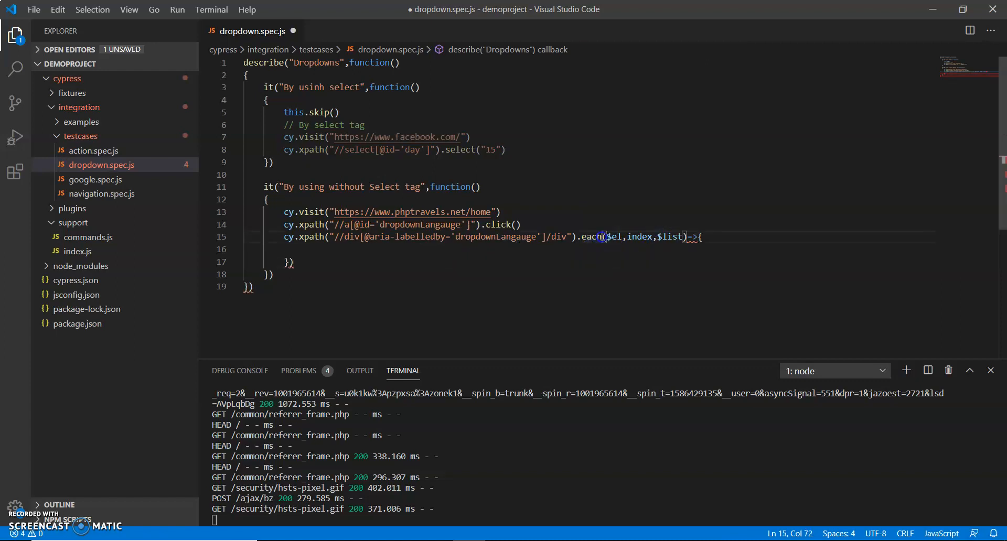
# Wrap the each callback parameters in parentheses and position inside the empty body
pyautogui.write('(')
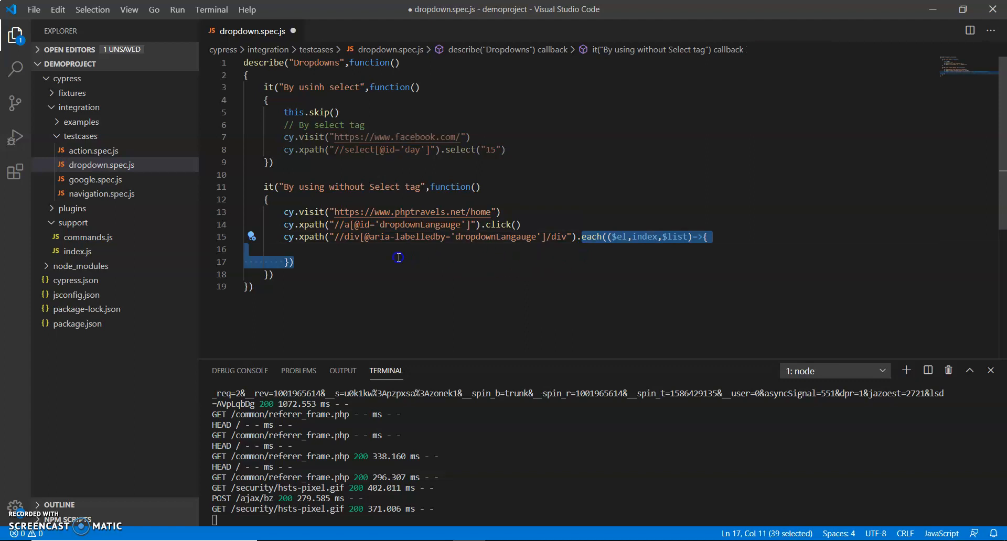
pyautogui.click(423, 260)
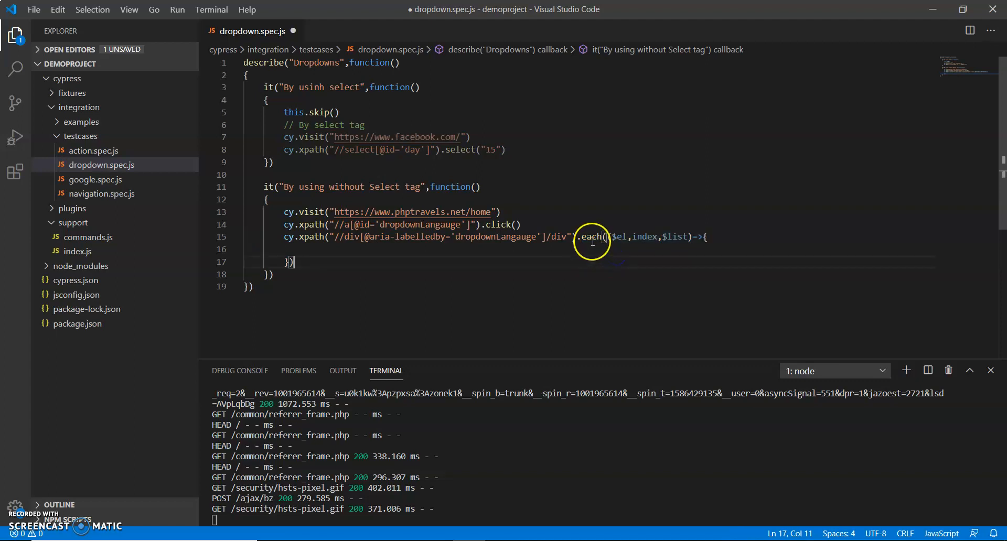
pyautogui.doubleClick(590, 237)
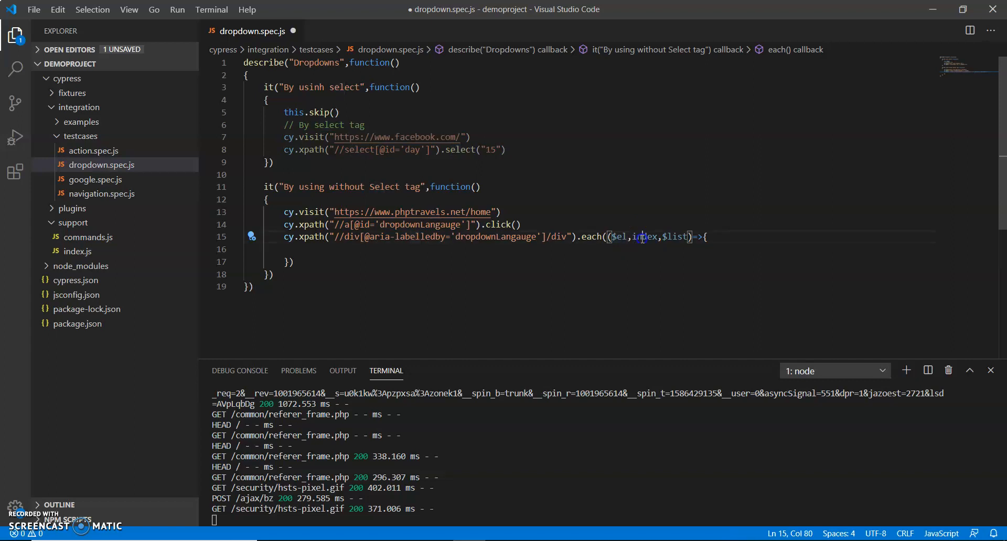
pyautogui.doubleClick(642, 237)
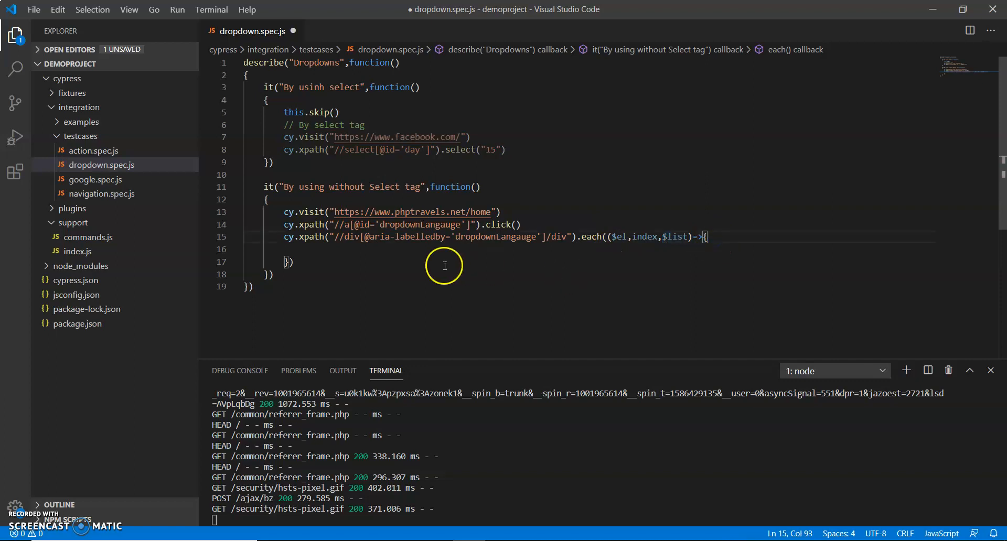
pyautogui.click(364, 249)
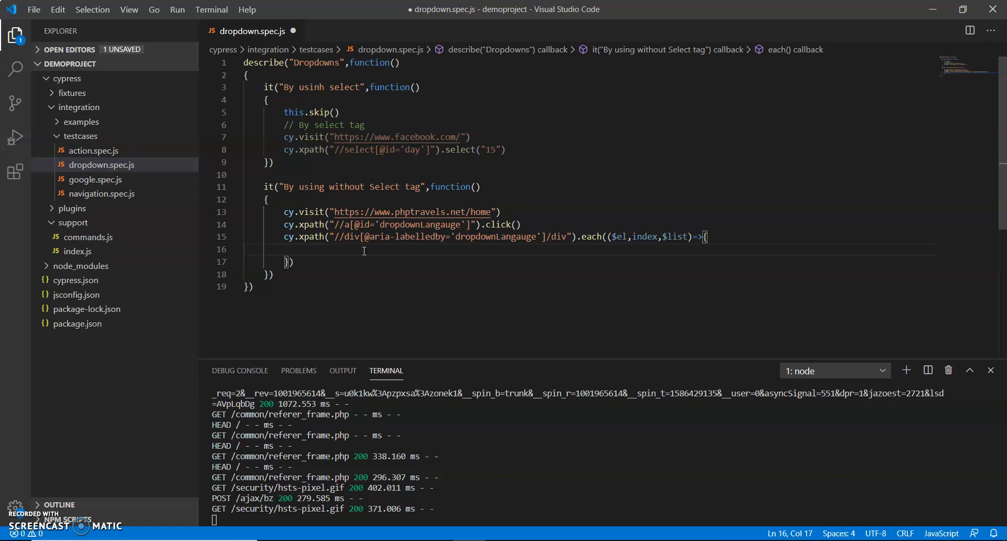
# Write var lan = $el.text() inside the callback to store each item's text
pyautogui.write('$')
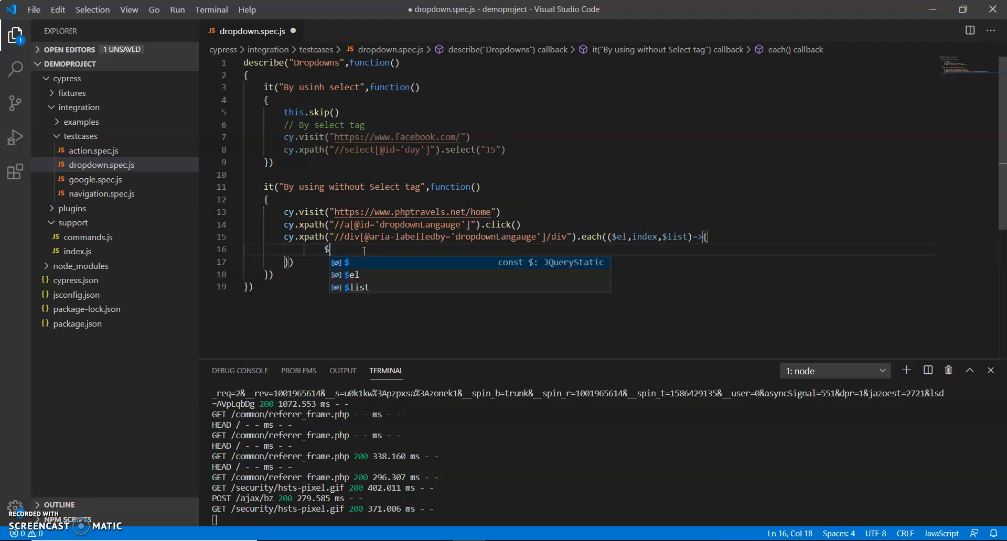
pyautogui.write('el')
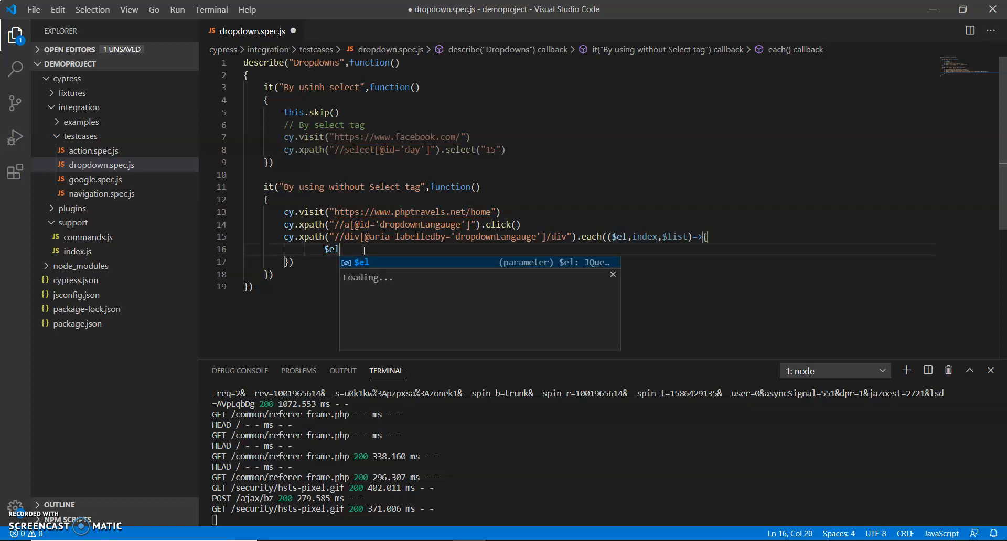
pyautogui.write('.in')
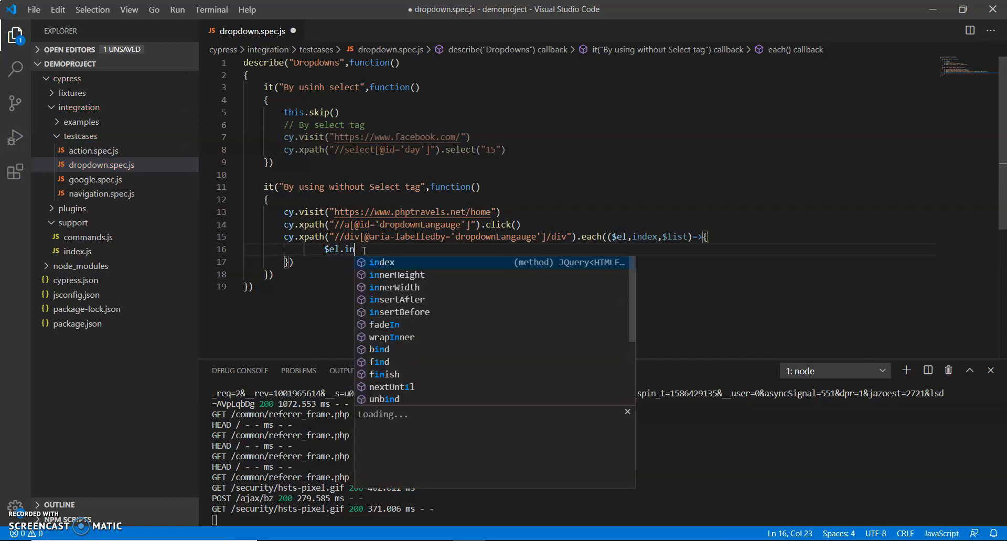
pyautogui.write('v')
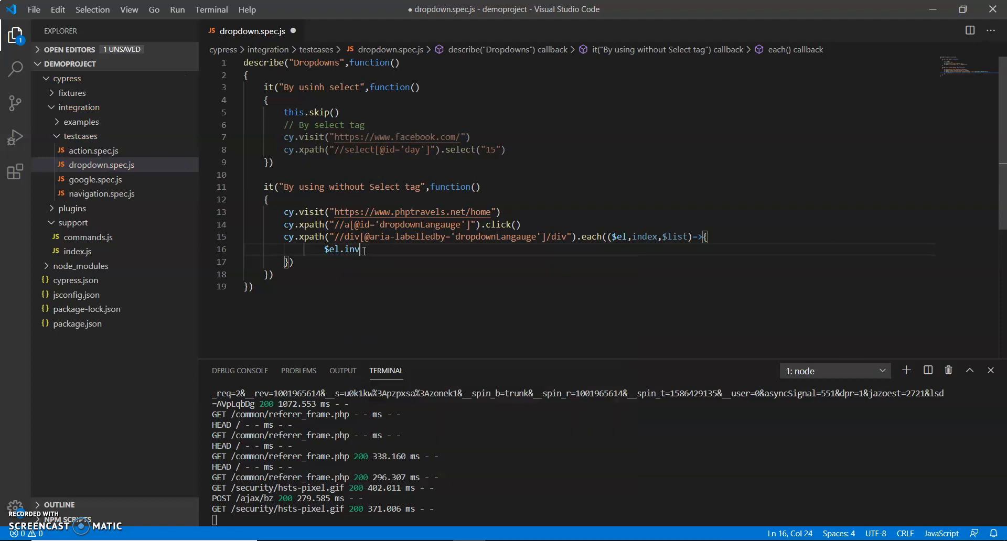
pyautogui.press('BackSpace')
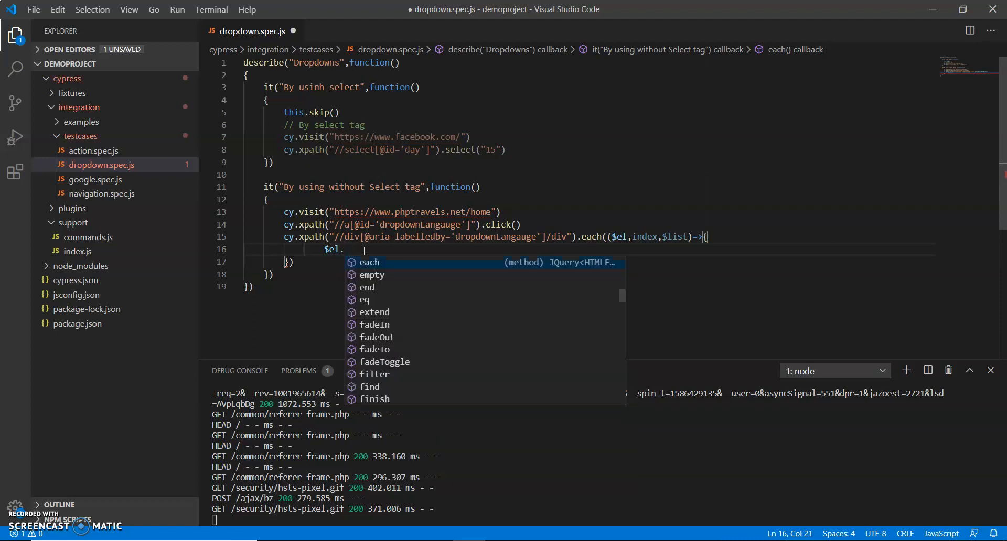
pyautogui.write('text(')
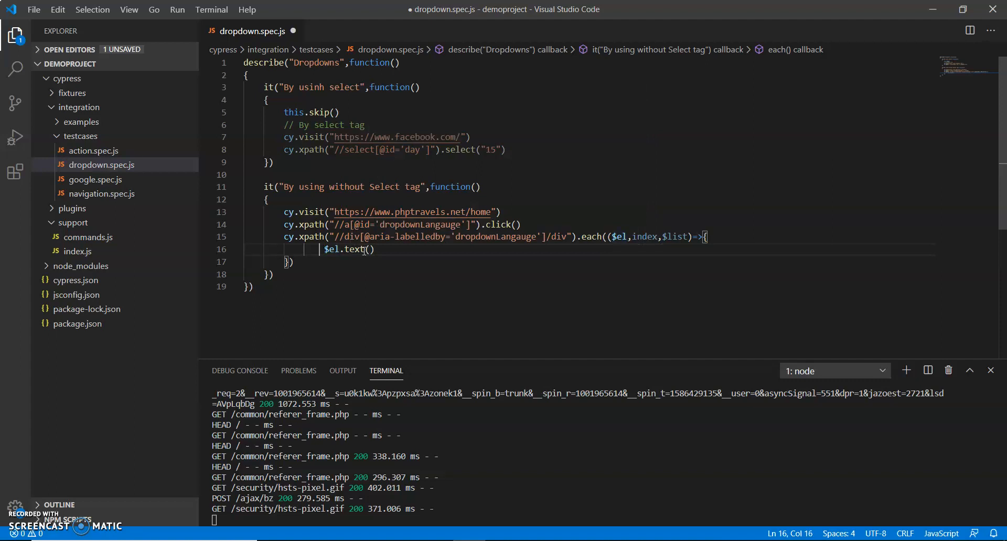
pyautogui.write('var')
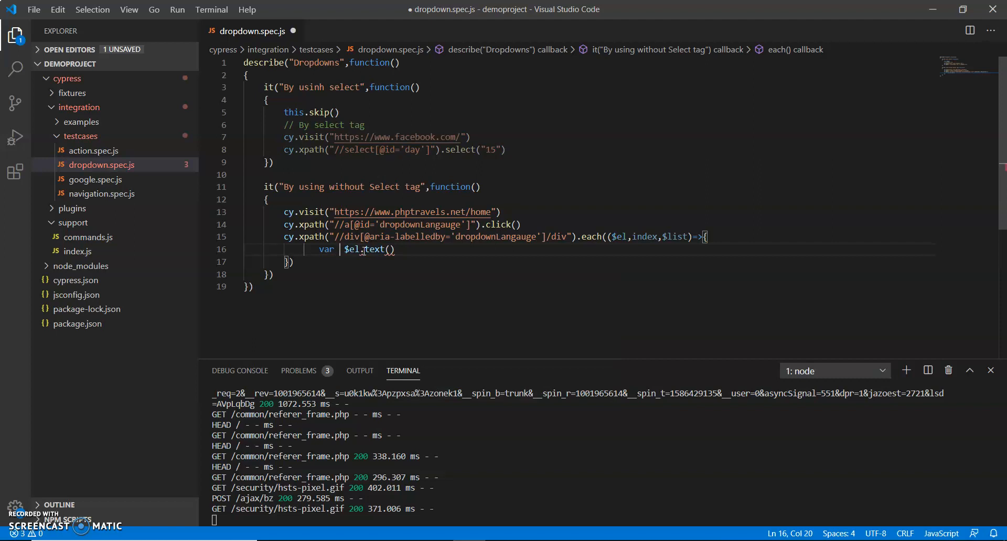
pyautogui.write('la')
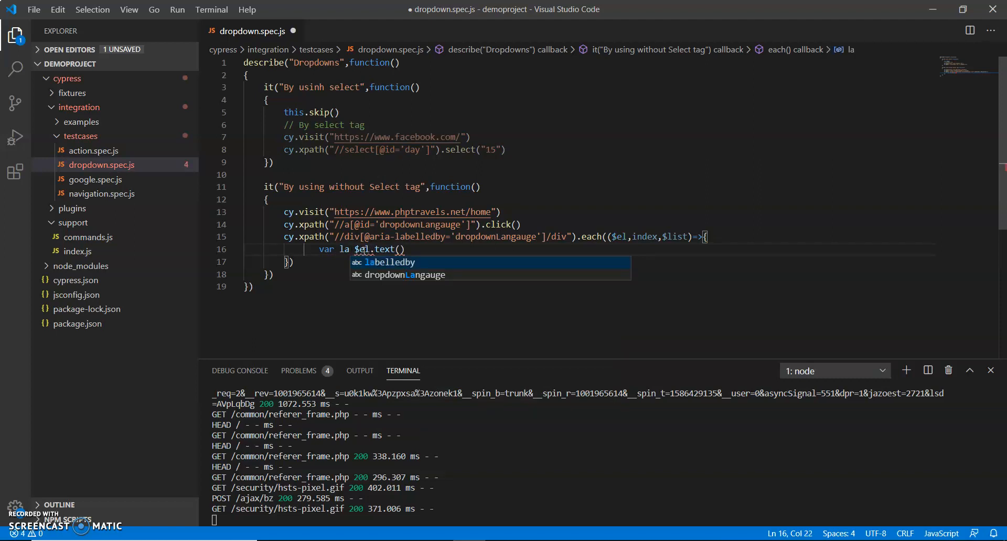
pyautogui.write('n')
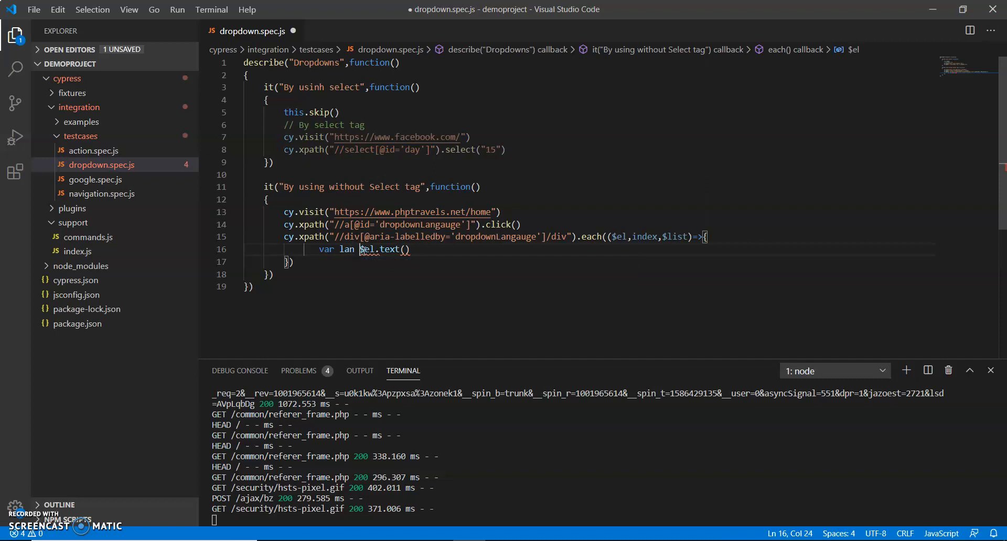
pyautogui.write('=')
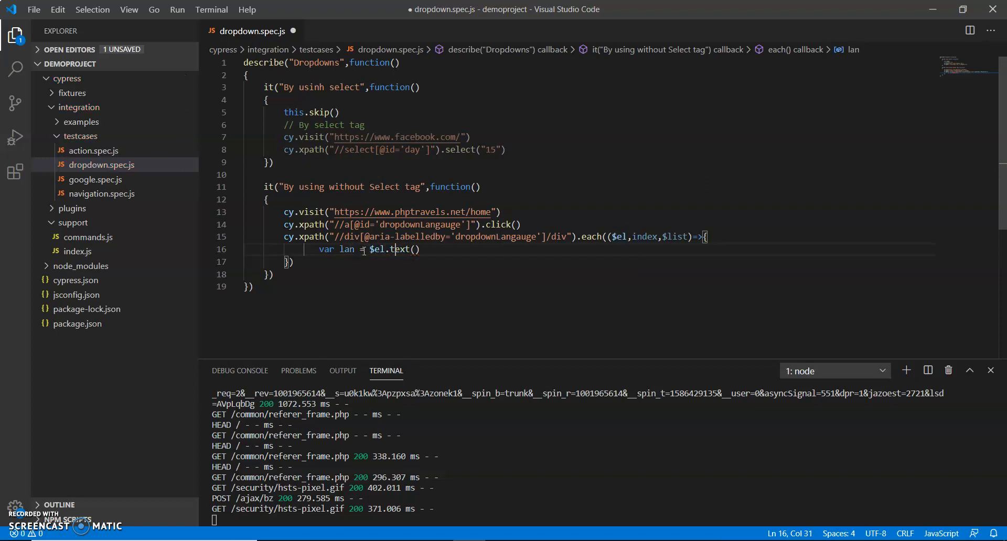
pyautogui.press('enter')
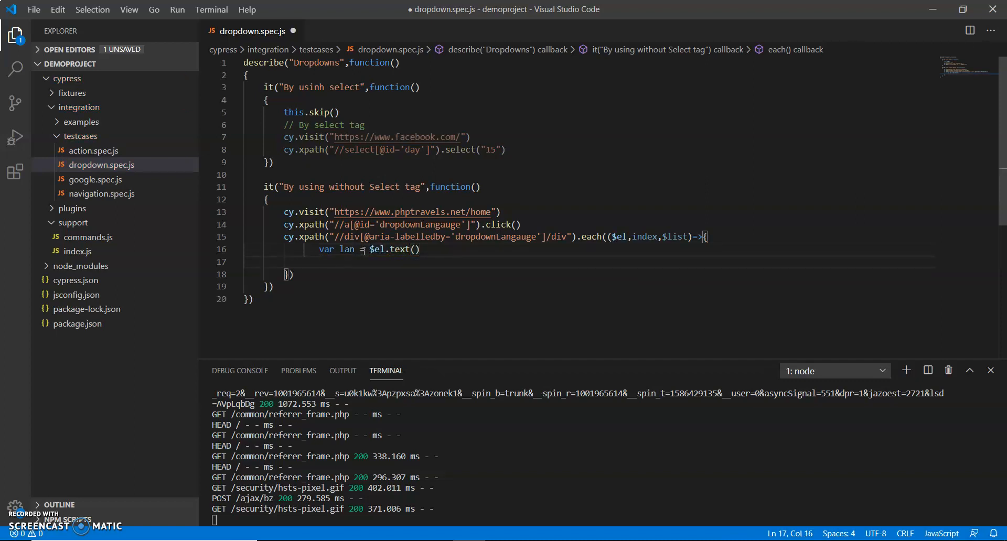
# Add if(lan=='Arabic'){ cy.wrap($el).click() } below var lan, completing wrap via IntelliSense
pyautogui.write('co')
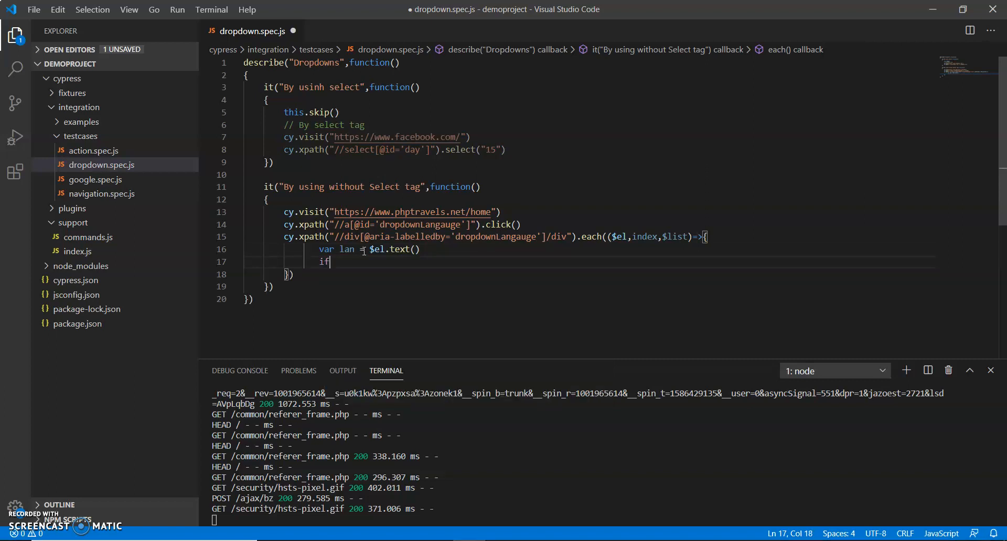
pyautogui.write('(')
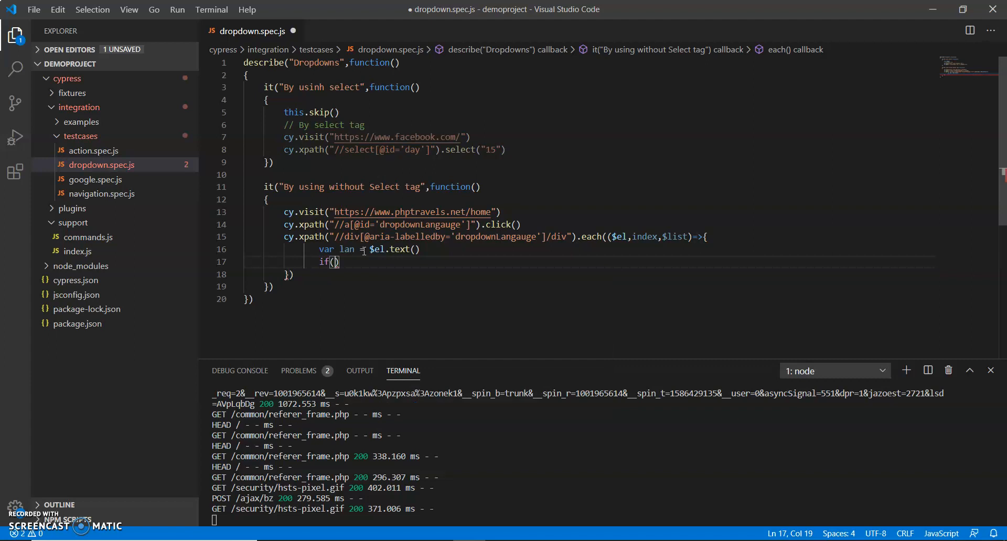
pyautogui.write('lan==')
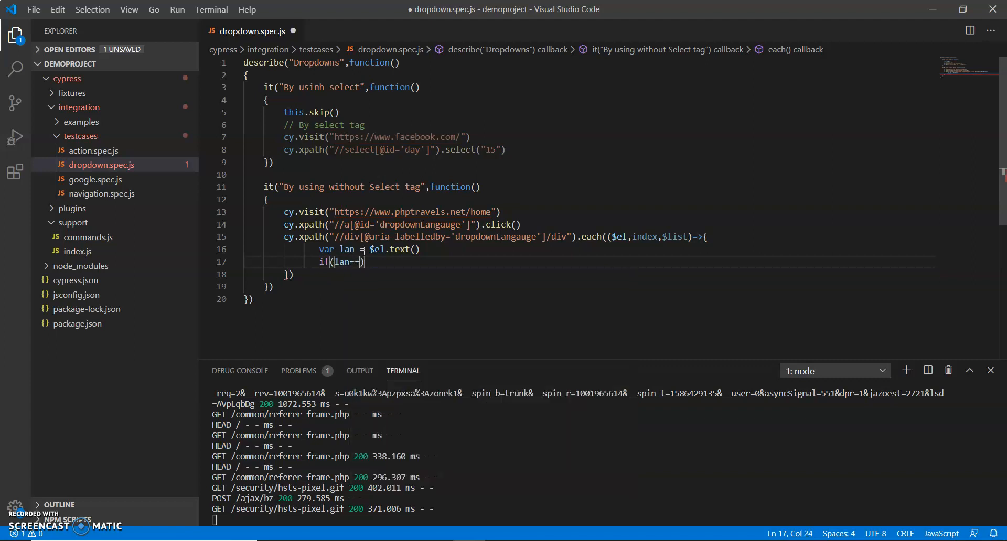
pyautogui.write("''")
pyautogui.write('{')
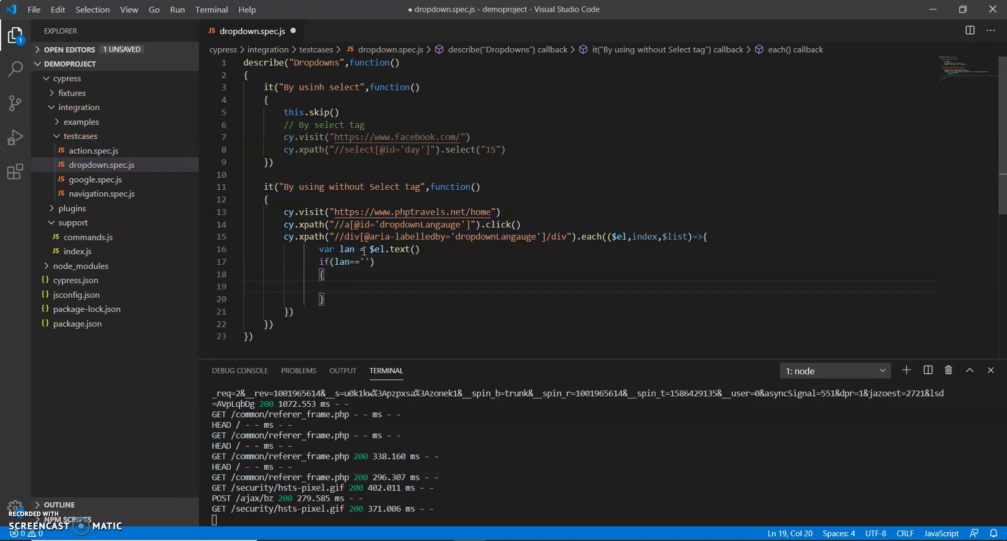
pyautogui.write('cy.w')
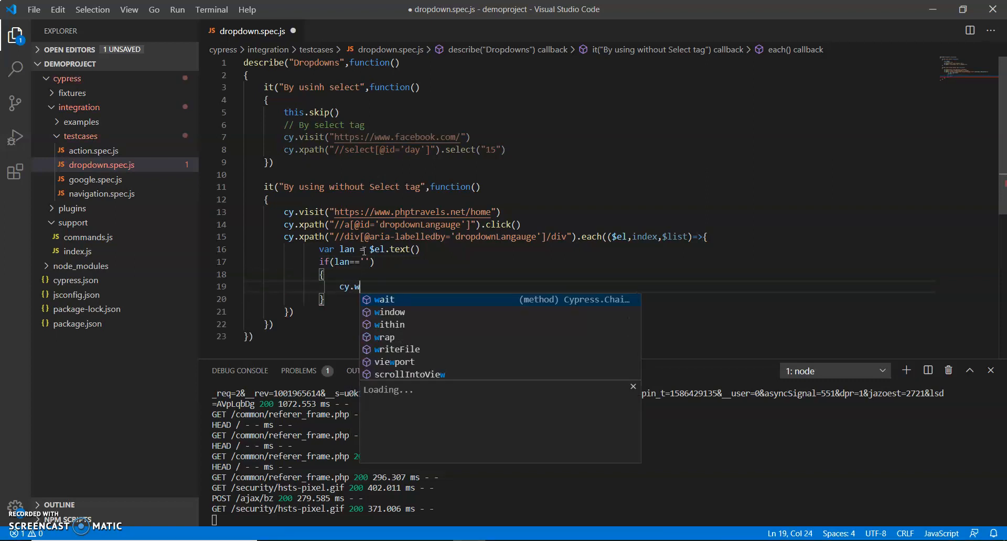
pyautogui.press('Down')
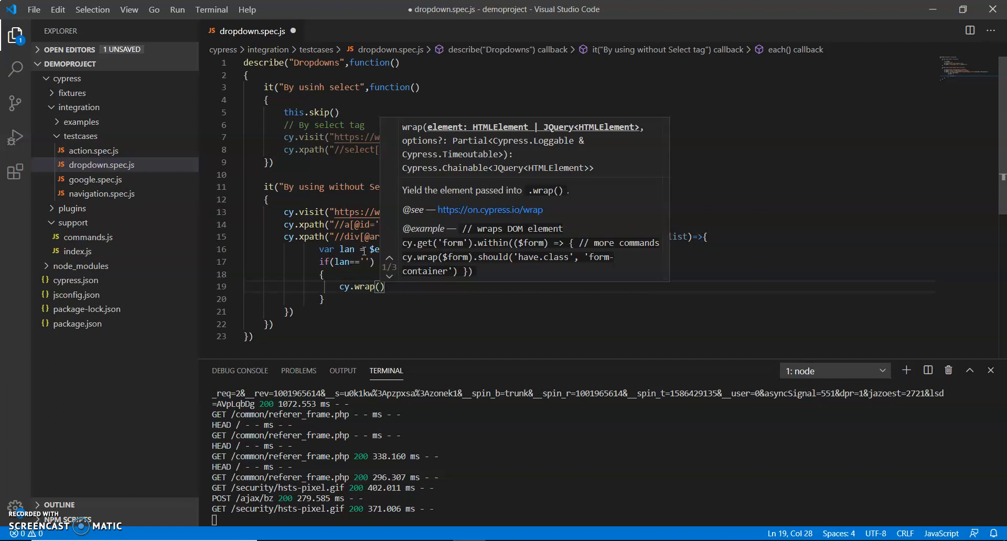
pyautogui.write('$el')
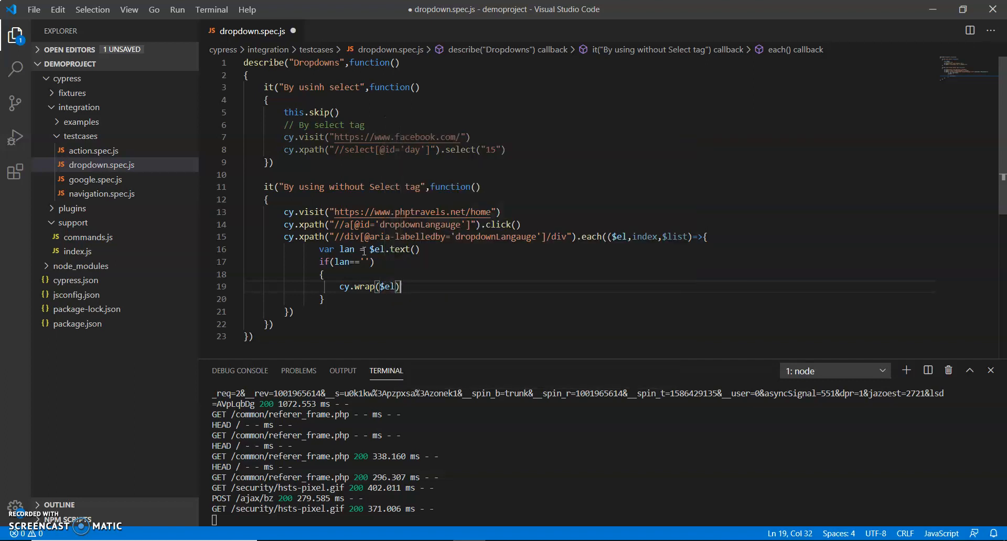
pyautogui.write('.')
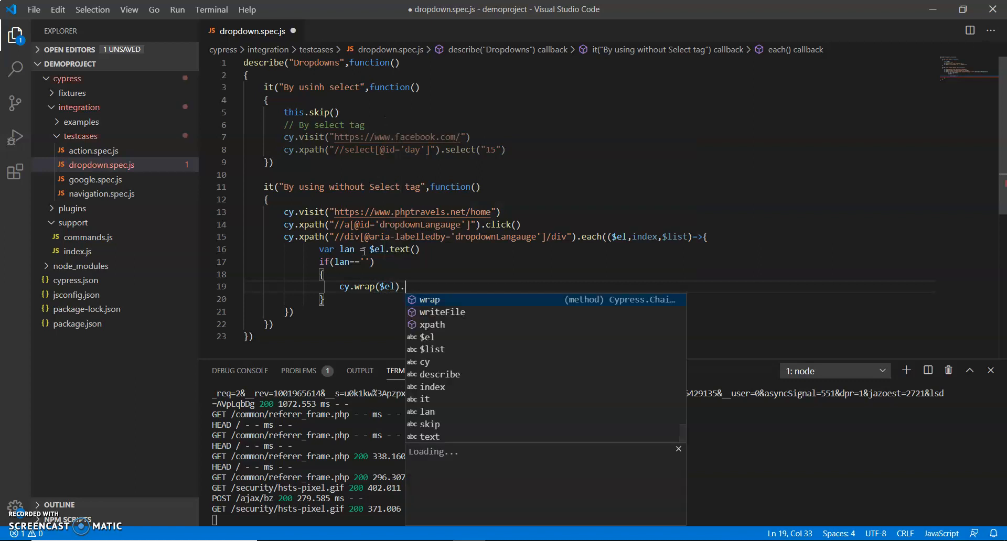
pyautogui.write('click()')
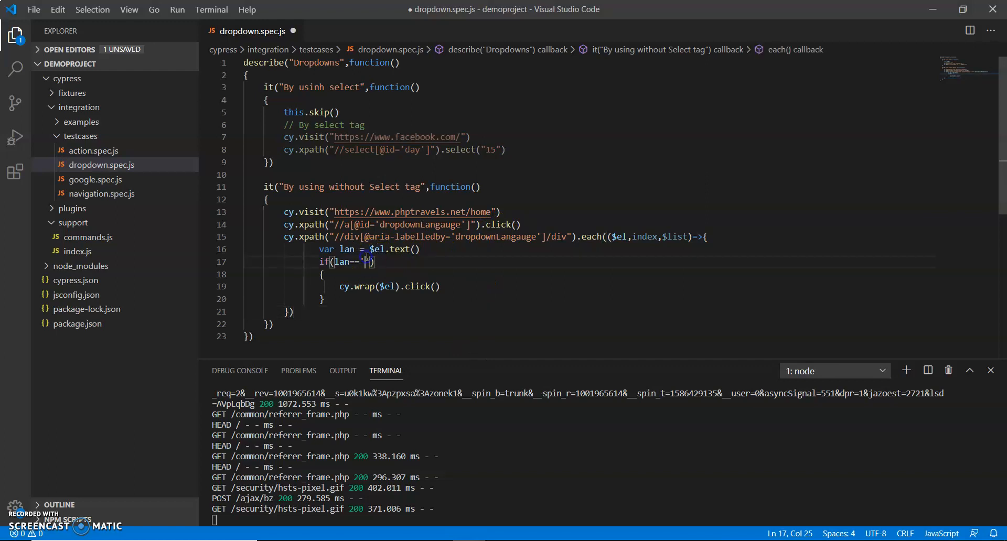
pyautogui.write("Arabic'")
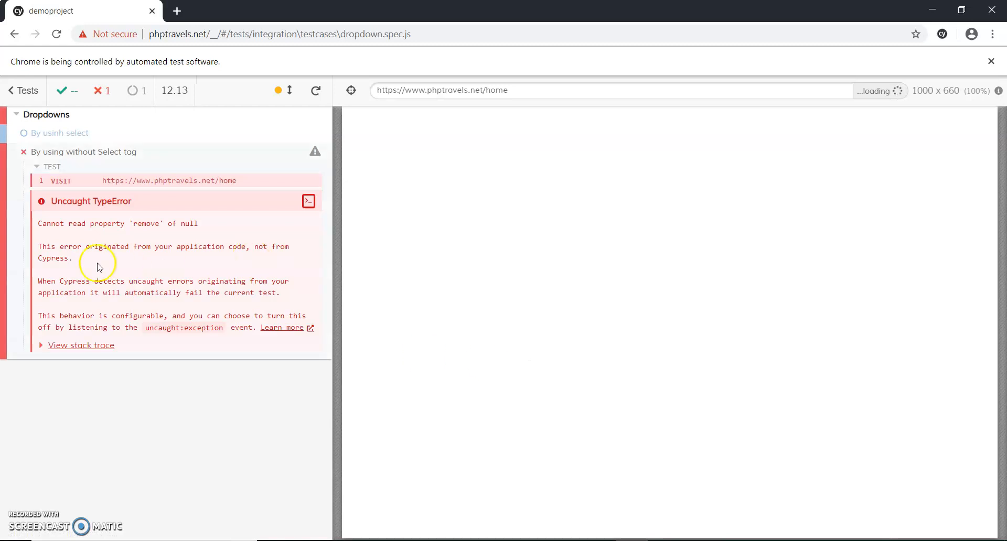
pyautogui.moveTo(152, 342)
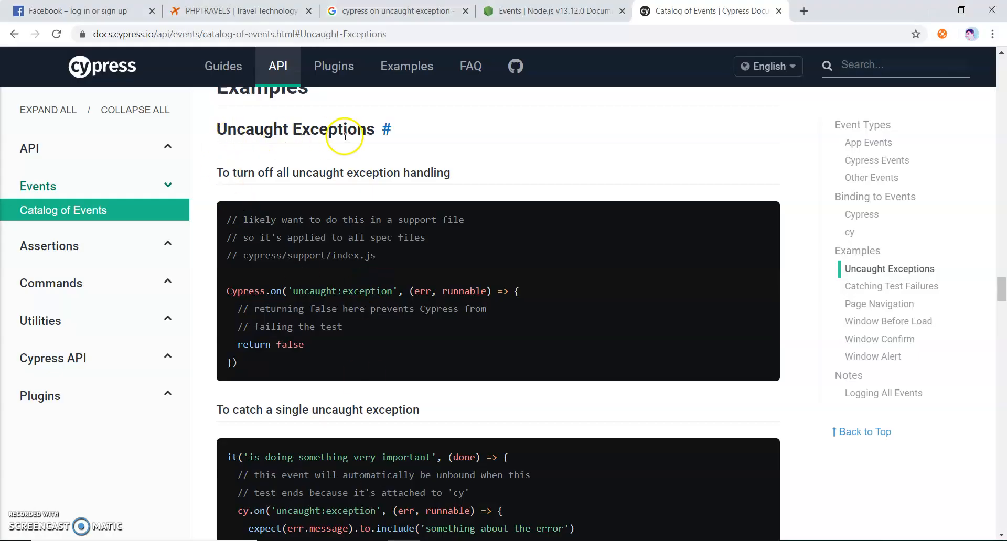
pyautogui.moveTo(339, 212)
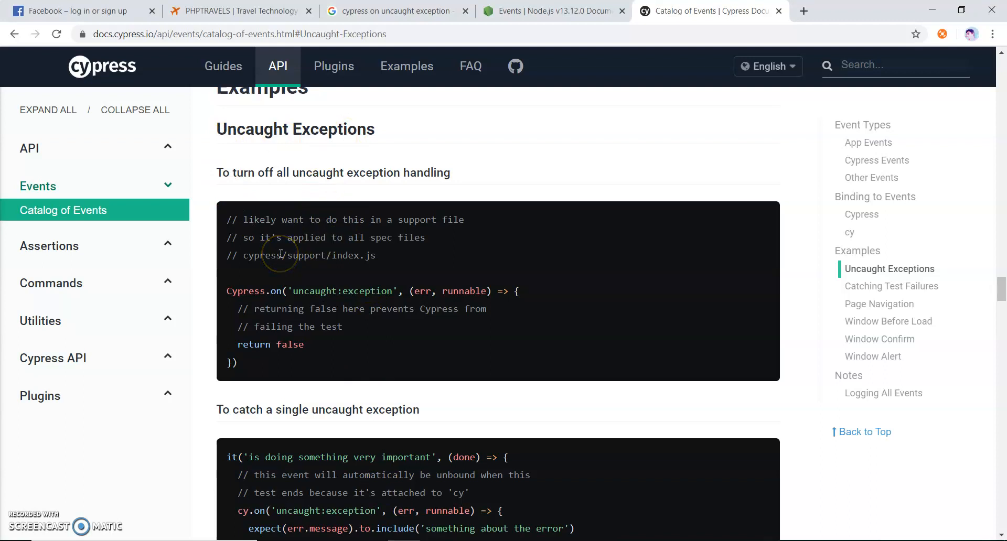
pyautogui.moveTo(233, 305)
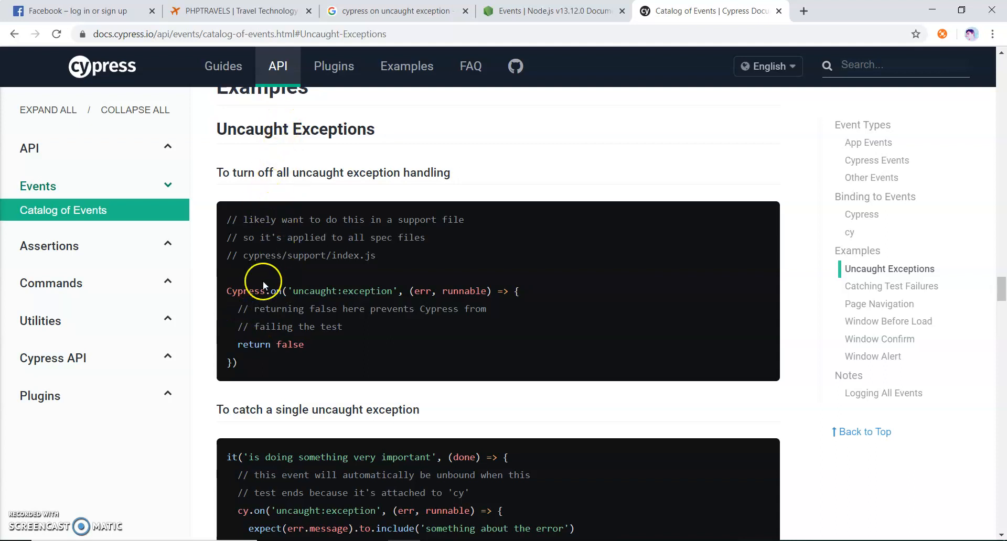
pyautogui.moveTo(360, 313)
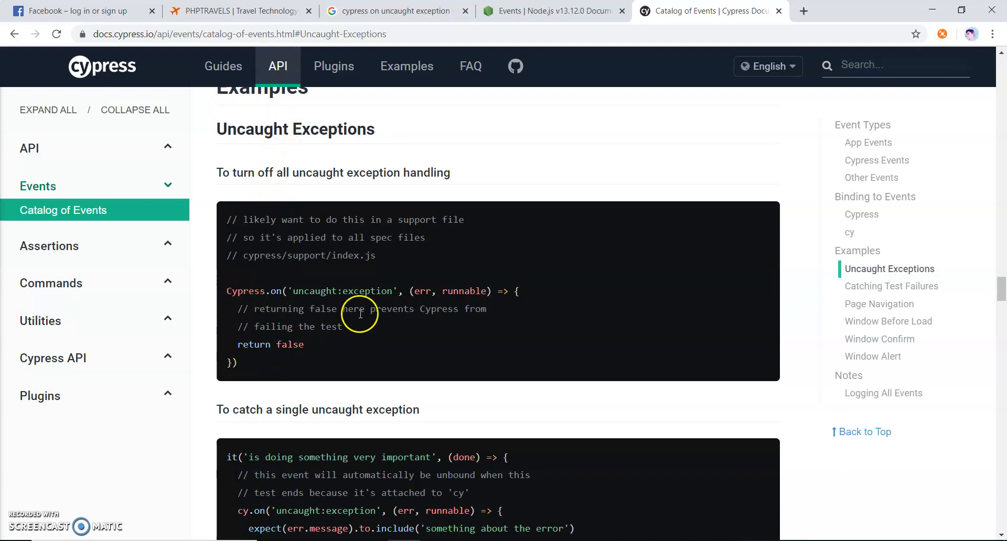
pyautogui.moveTo(223, 287)
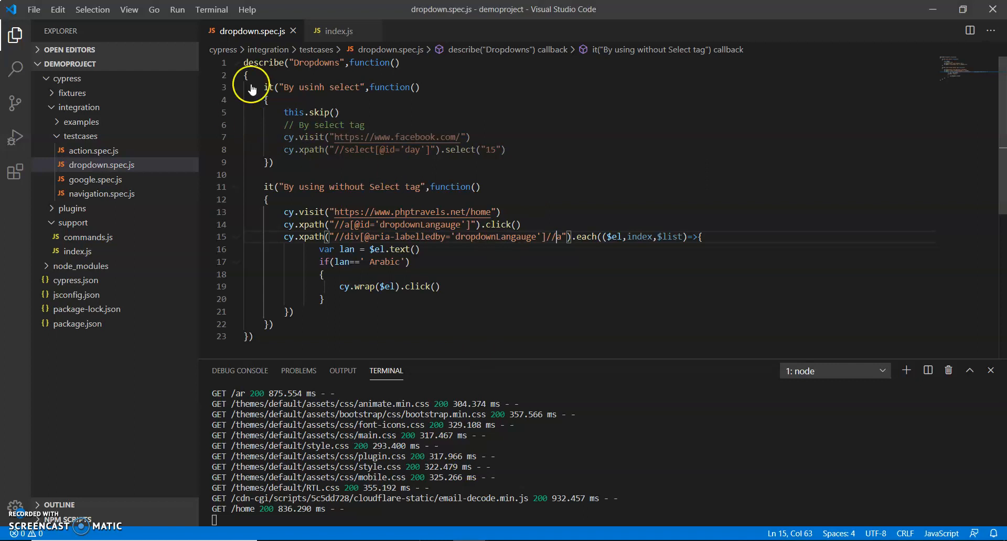
# Add Cypress.on('uncaught:exception') returning false to cypress/support/index.js
pyautogui.click(78, 251)
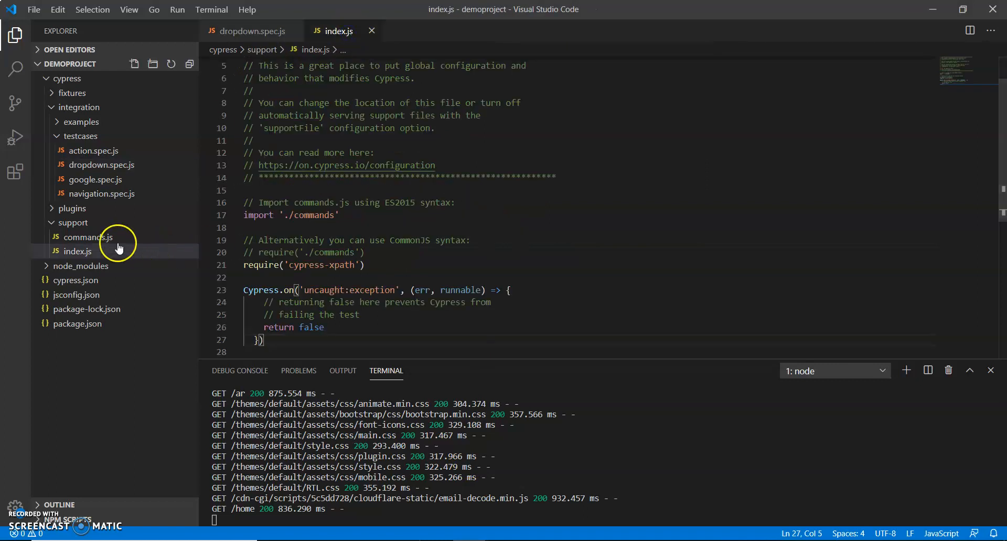
pyautogui.moveTo(77, 252)
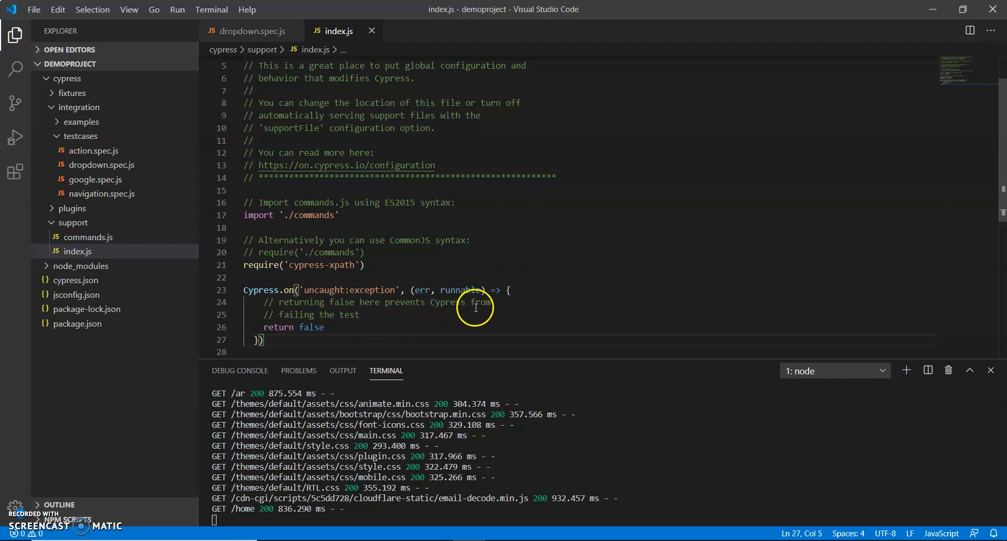
pyautogui.moveTo(325, 326)
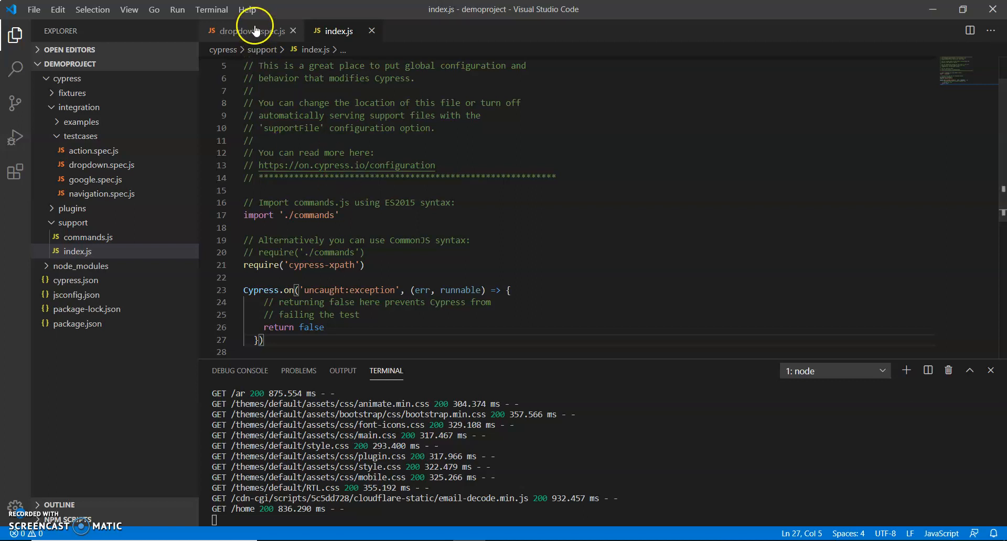
pyautogui.click(249, 31)
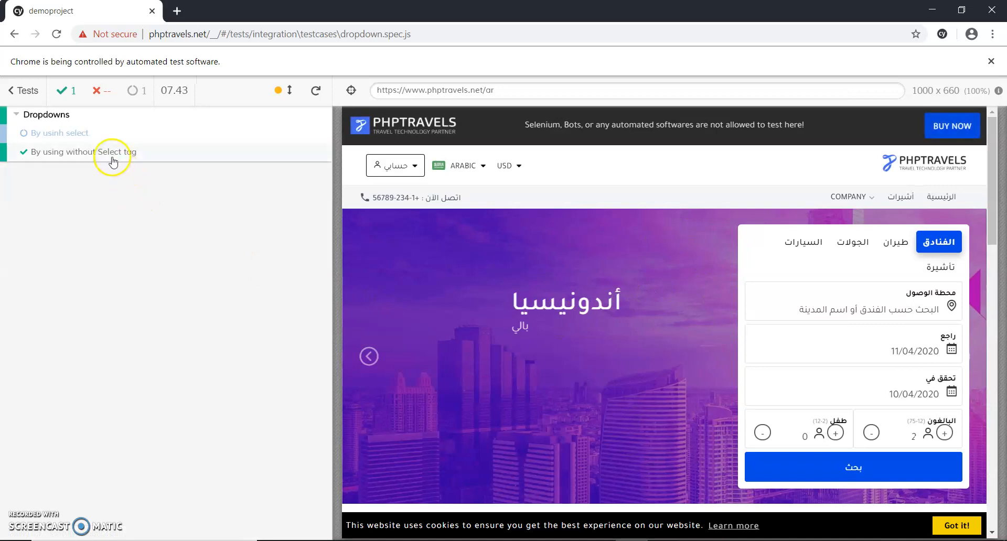
# Expand the passing test's command log and view the snapshot after the /ar page loads
pyautogui.click(84, 151)
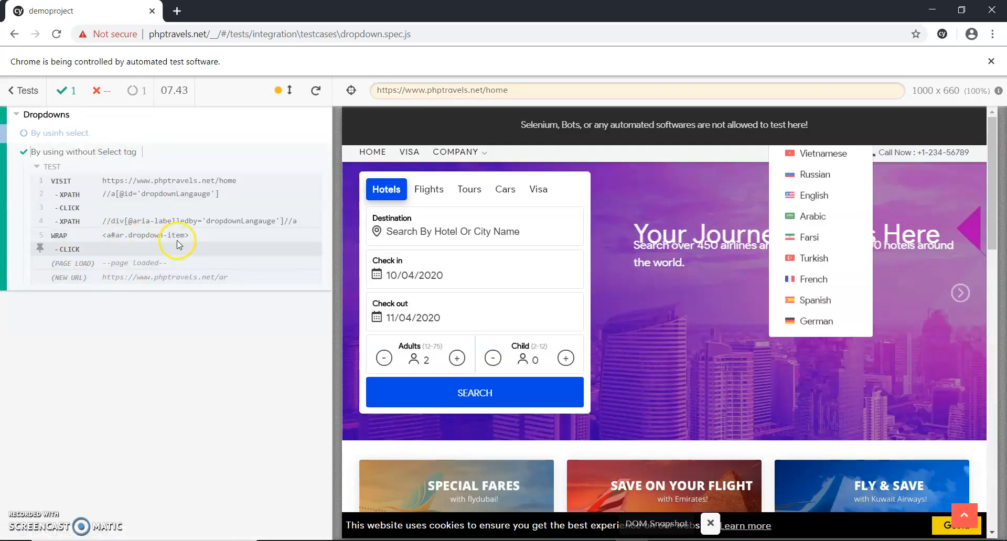
pyautogui.moveTo(154, 263)
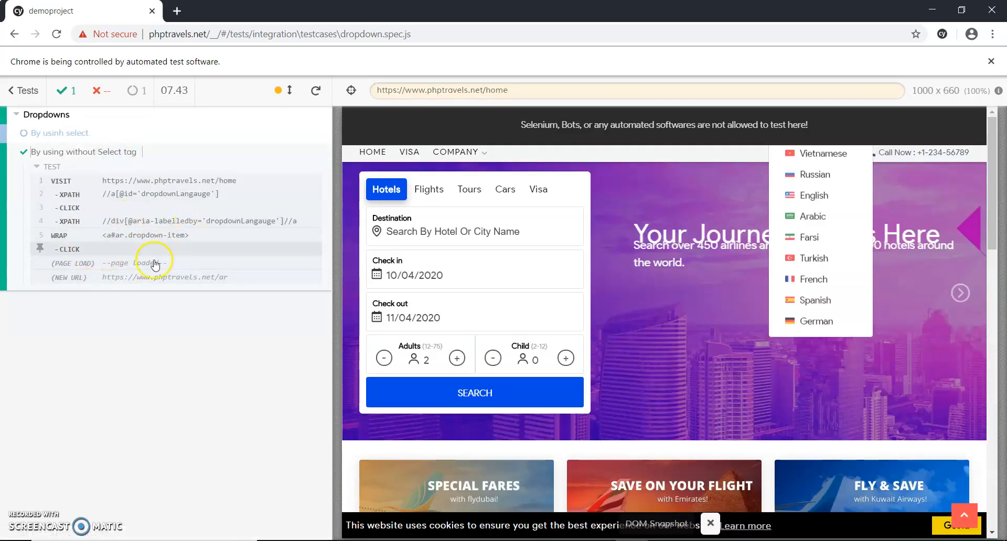
pyautogui.click(814, 216)
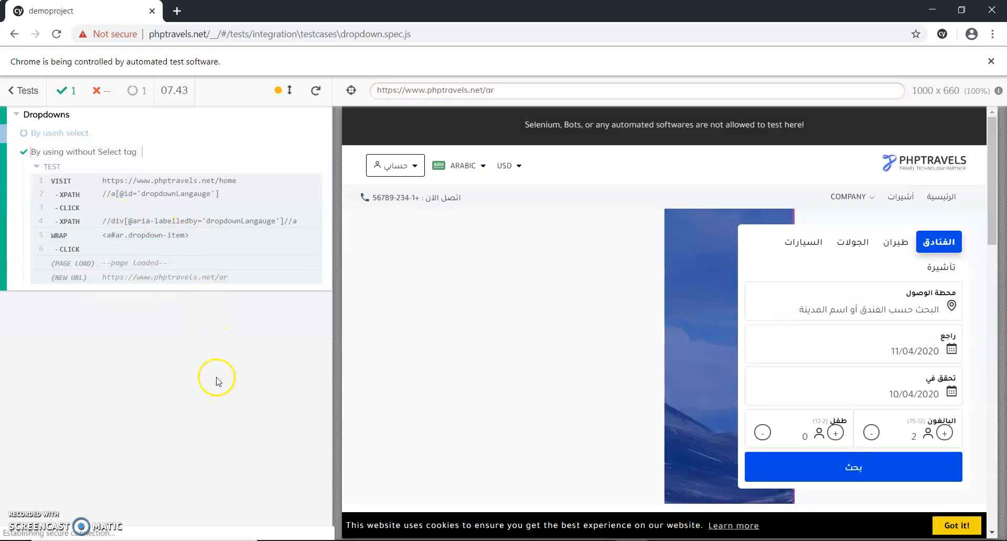
pyautogui.moveTo(212, 358)
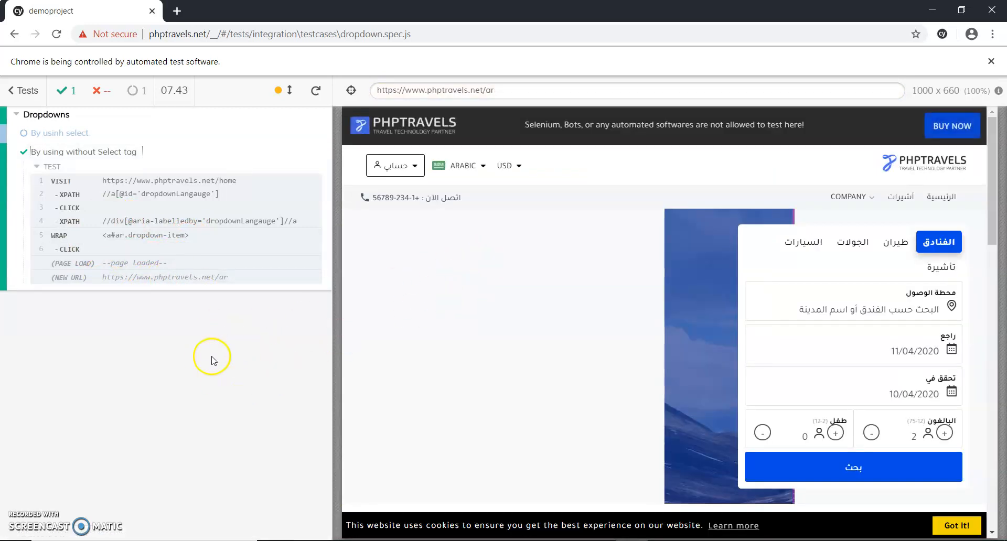